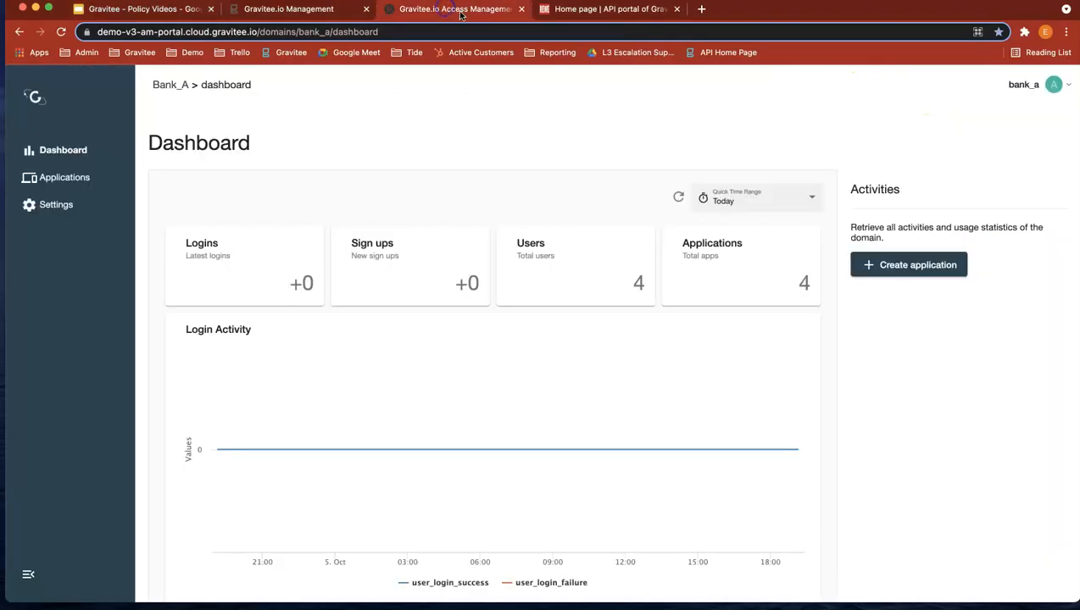
mouse_move(261, 109)
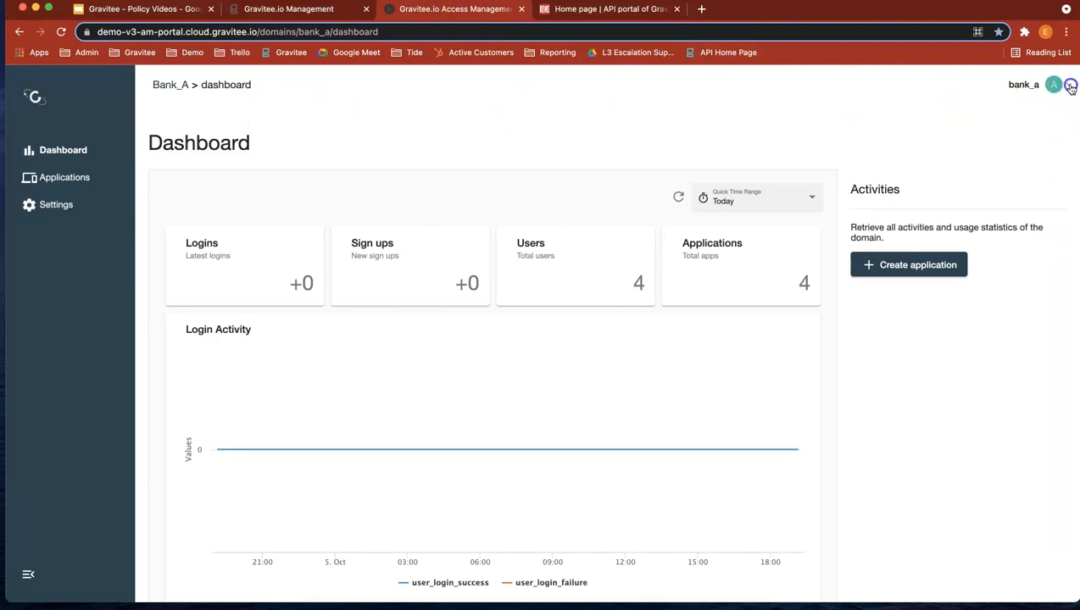
- Fill the new domain form with name 'authdomain' and description 'This is a test domain'
left_click(1054, 84)
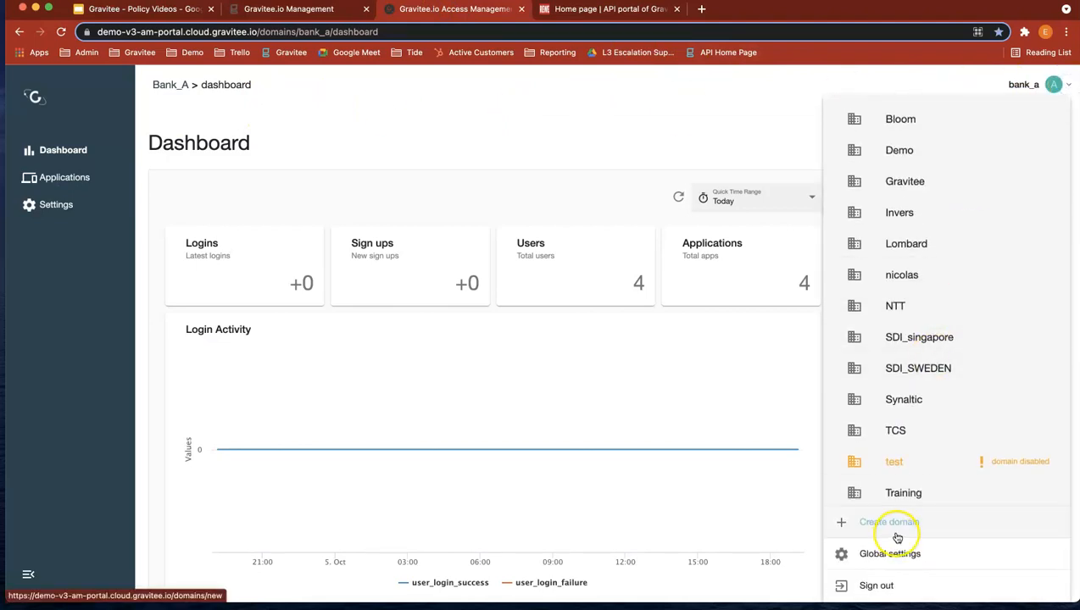
left_click(889, 522)
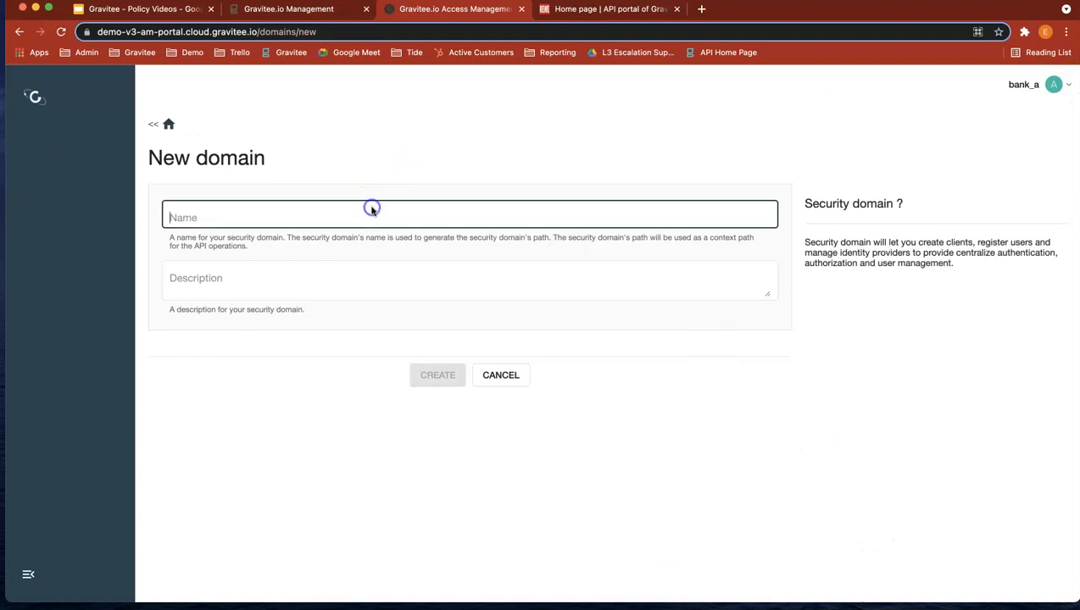
type("authdomain")
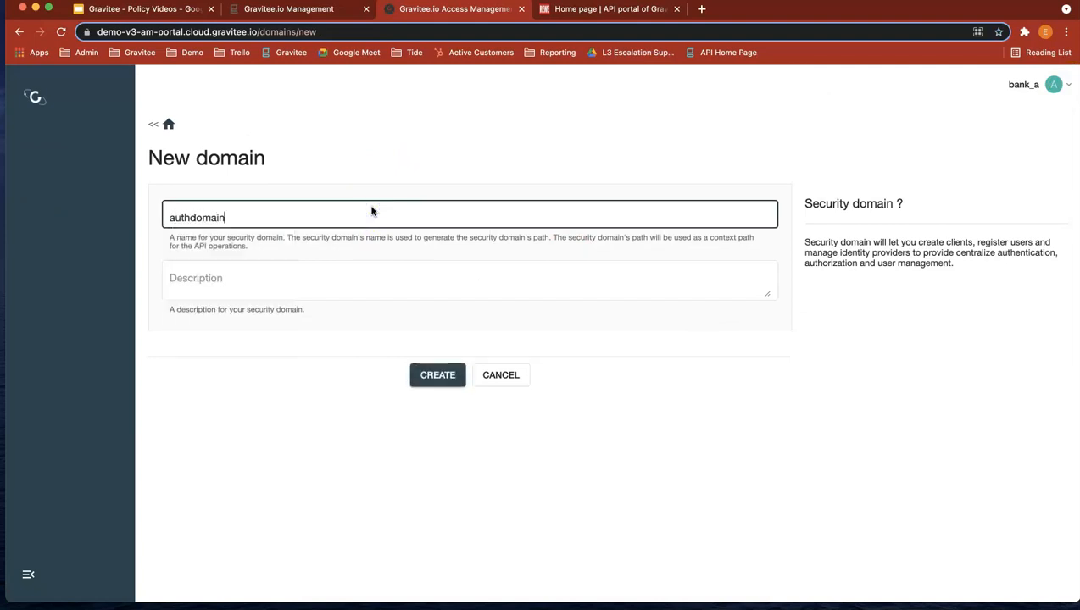
type("This is")
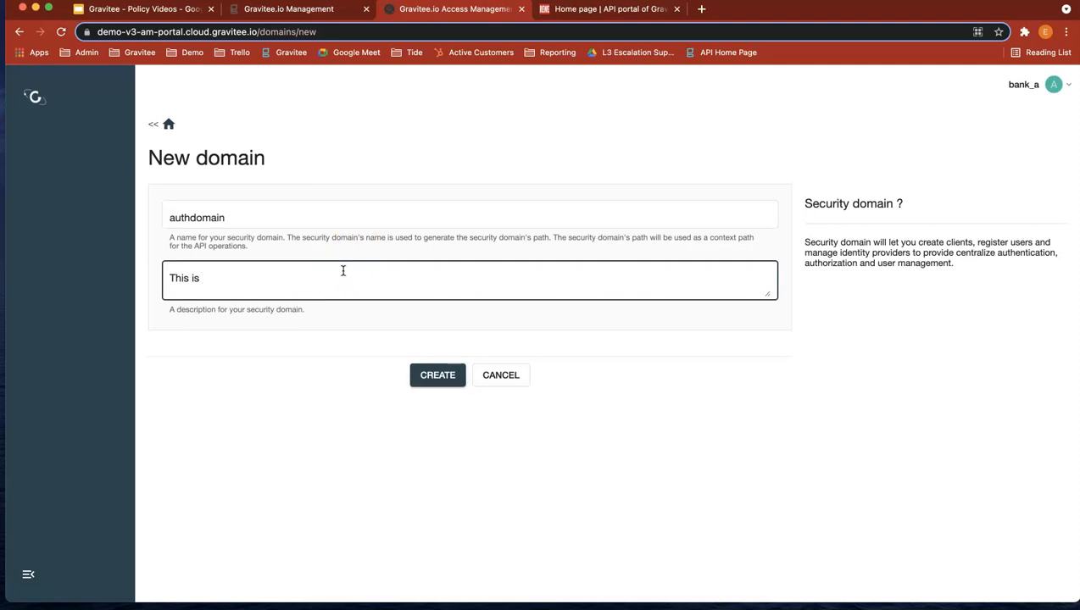
type("a test domain")
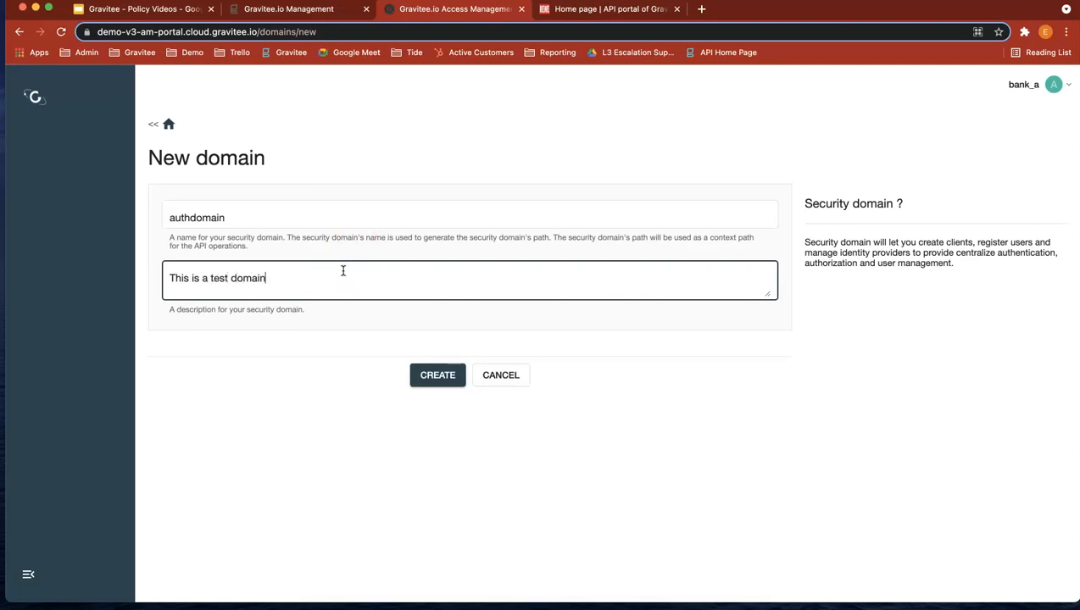
- Create authdomain, then from Settings > Providers start adding a new identity provider
left_click(437, 375)
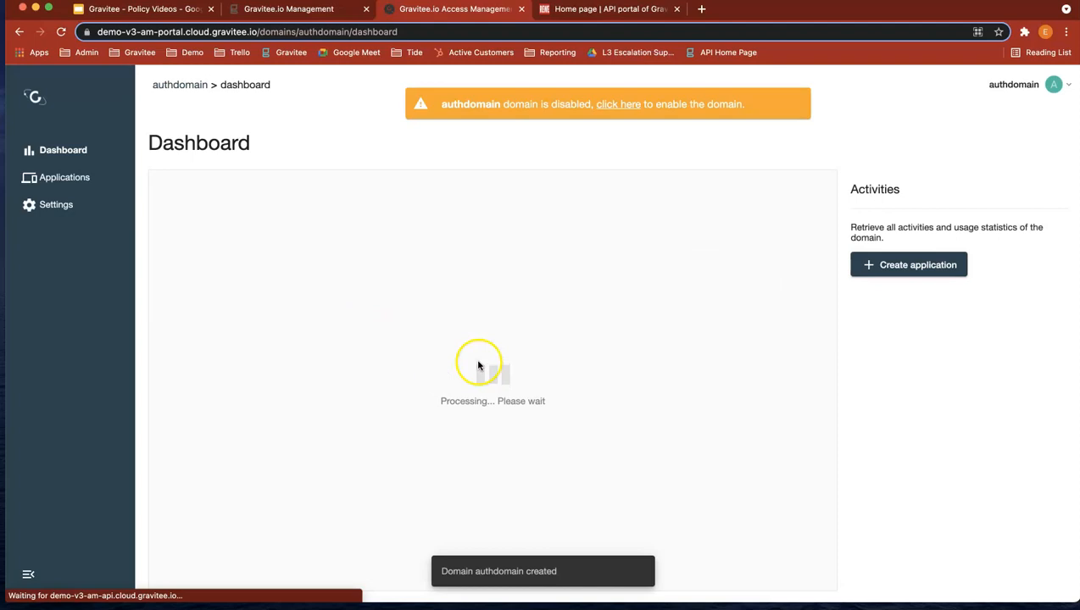
left_click(617, 103)
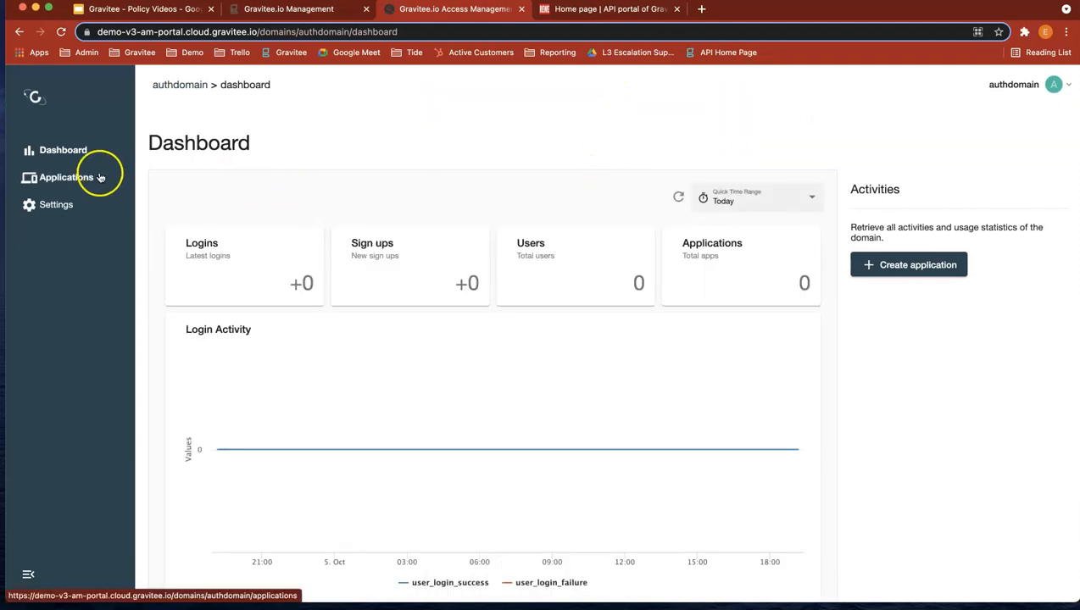
left_click(58, 204)
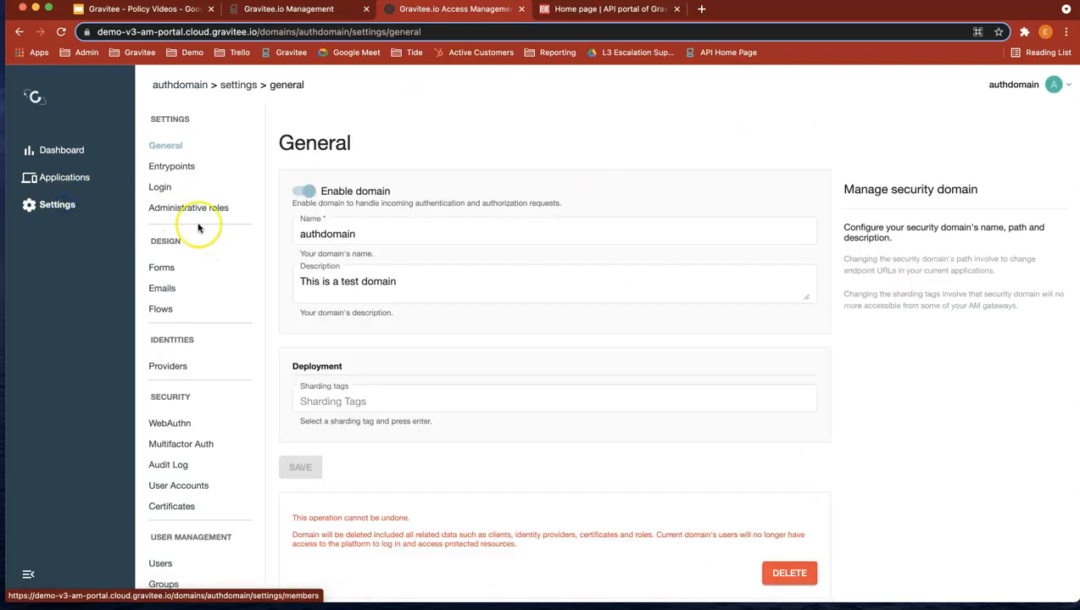
scroll("down", 3)
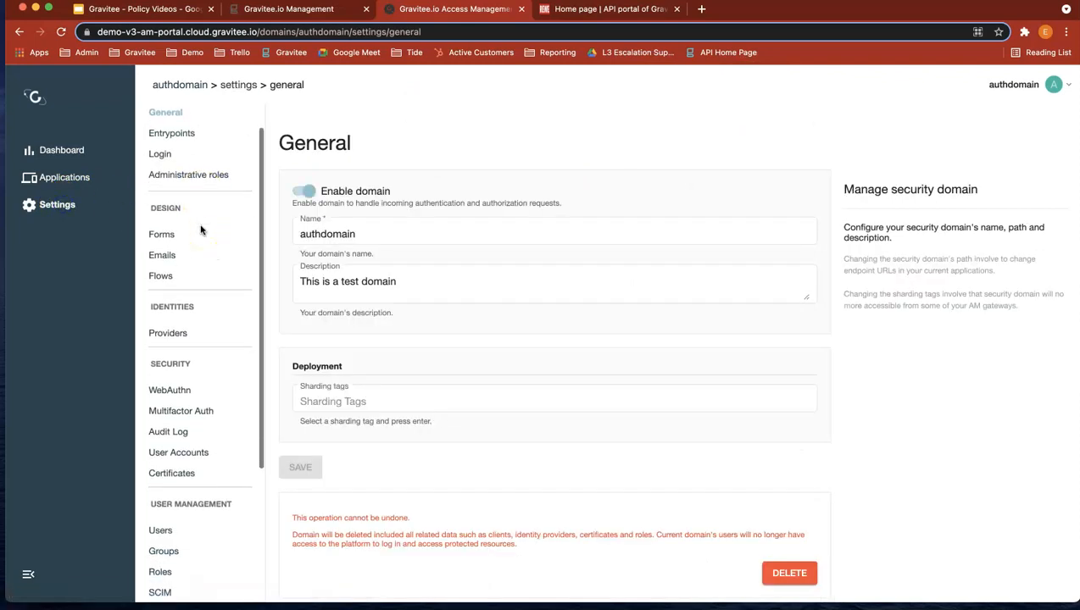
scroll("down", 3)
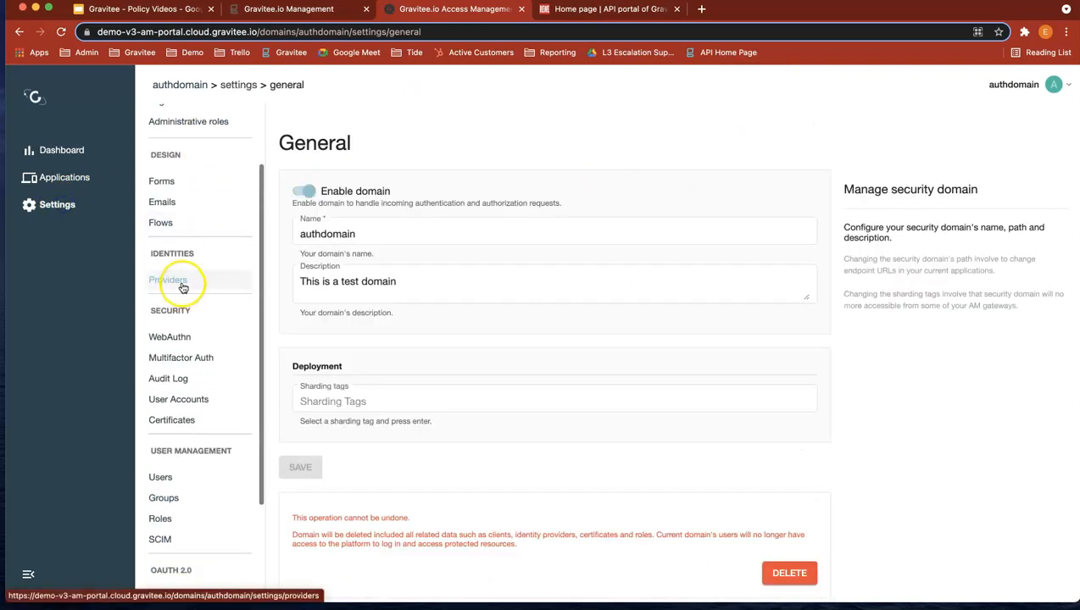
left_click(168, 280)
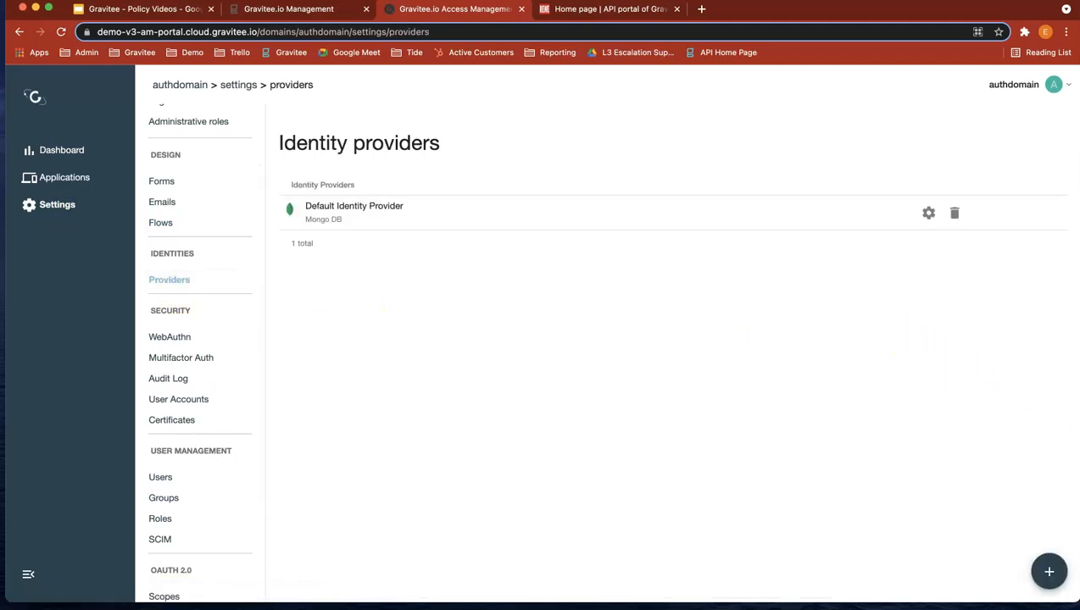
left_click(1048, 571)
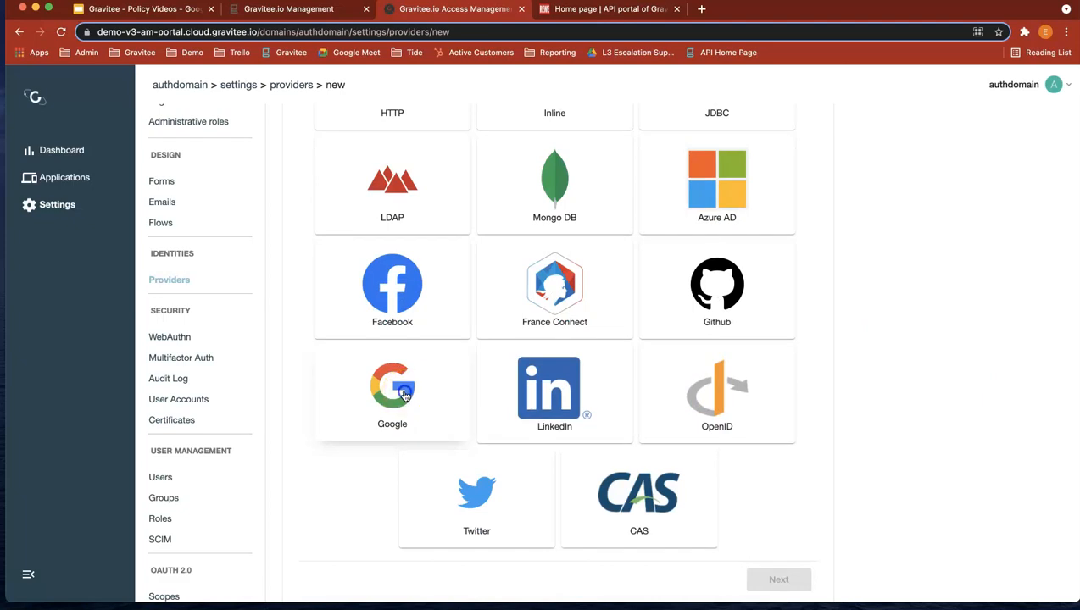
- Choose Google as provider type, name it googleauth and enter the Google OAuth client ID
left_click(391, 394)
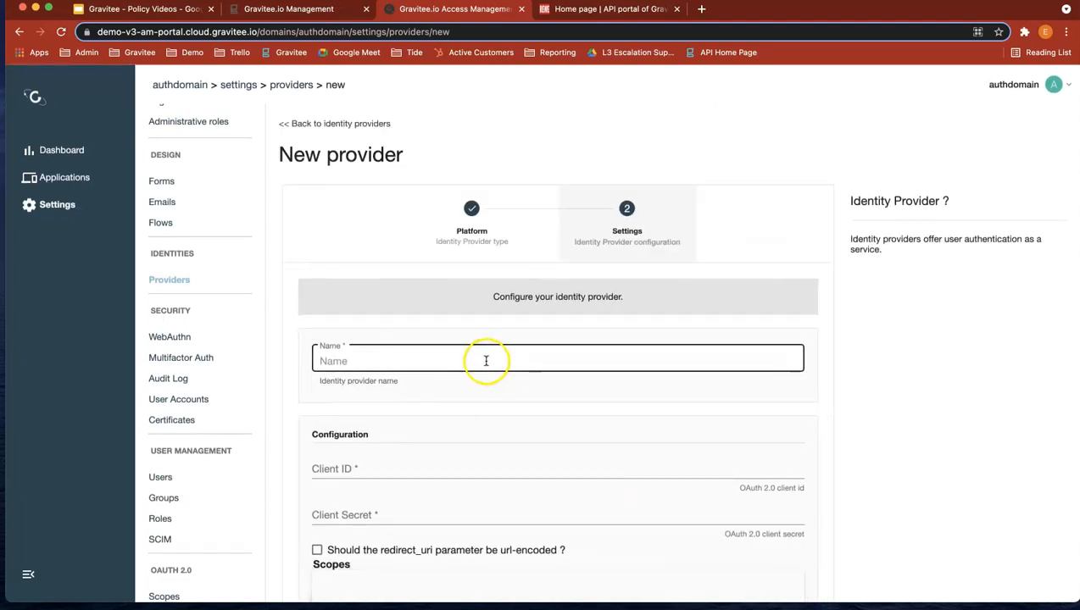
type("gol")
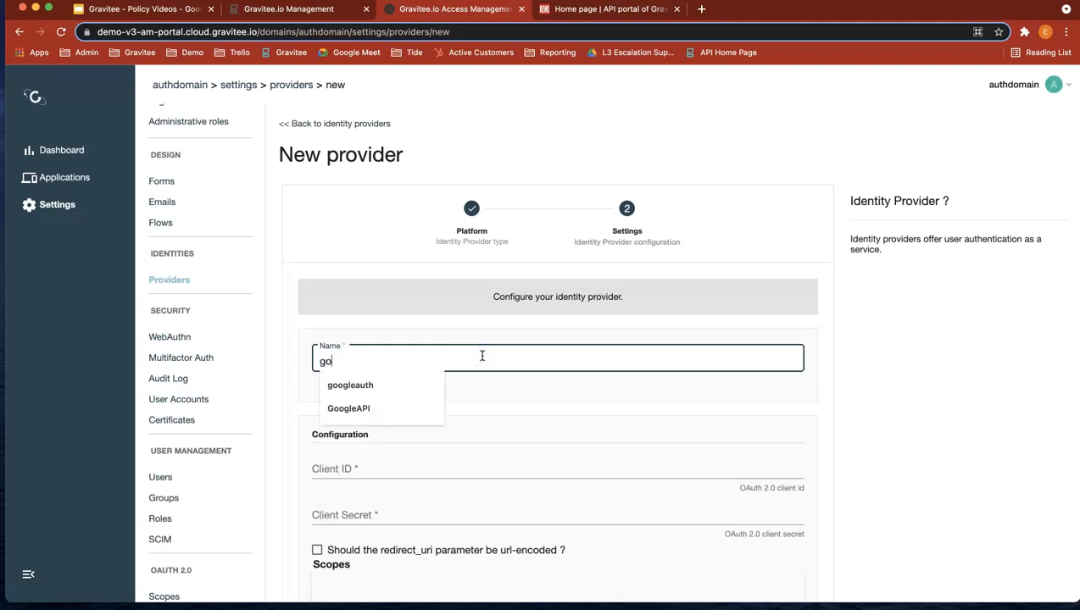
type("ogle")
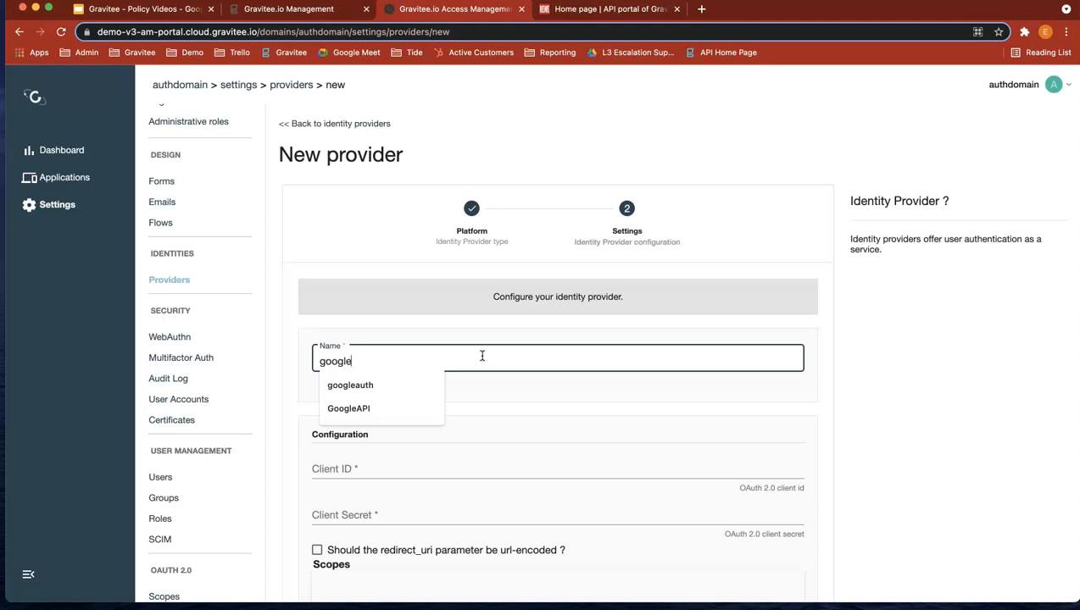
left_click(349, 385)
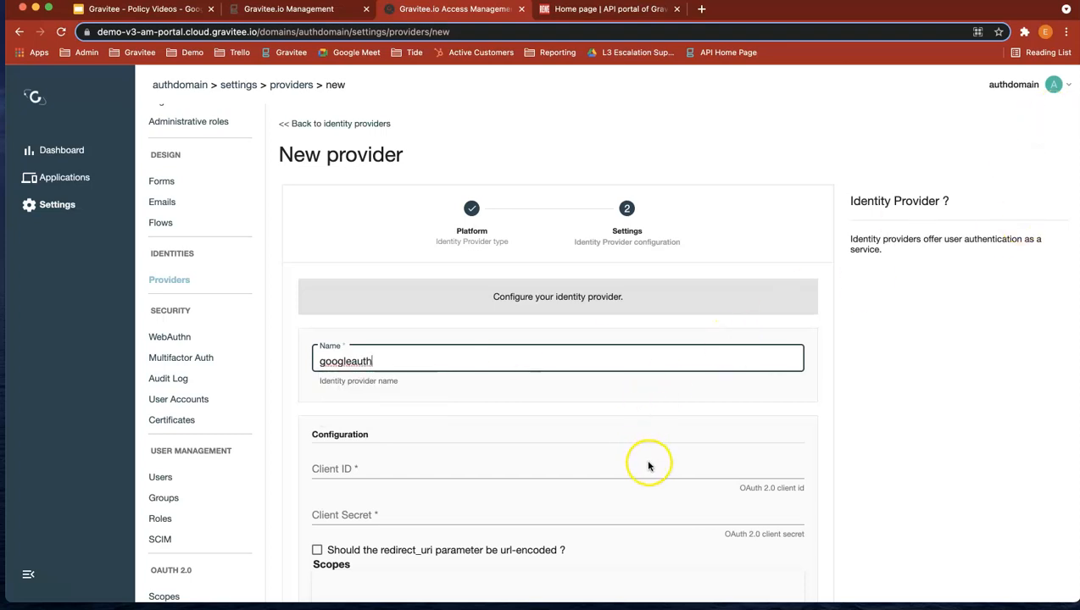
type("198579545462-kou1rahusj3mktjg7fmdu03d43vnn2kh.apps.googleusercontent.com")
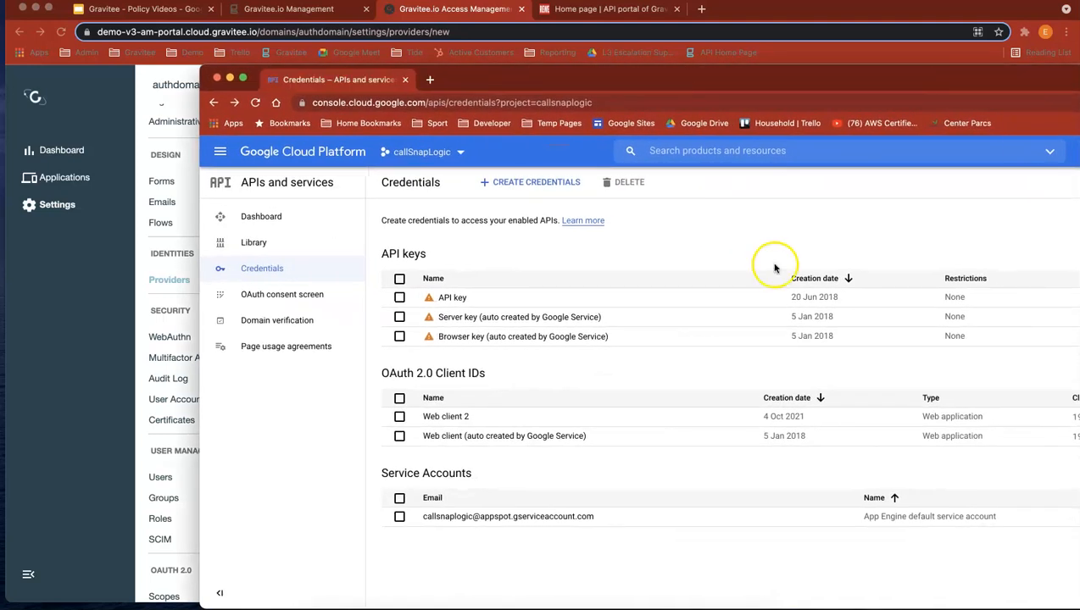
- View the Web client 2 OAuth client details and select its authorised redirect URI
left_click(444, 418)
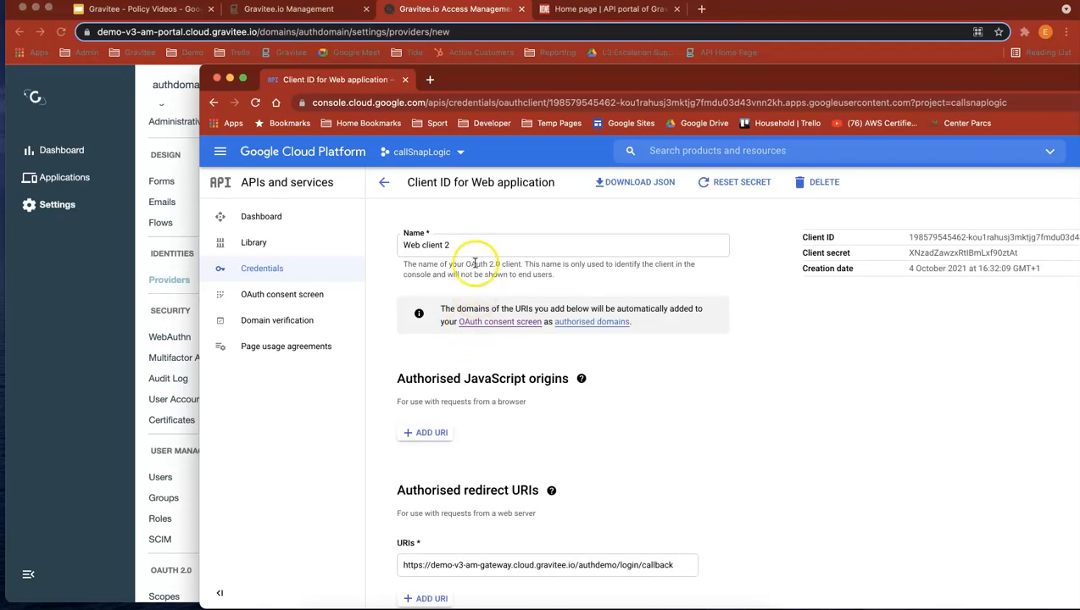
scroll("down", 3)
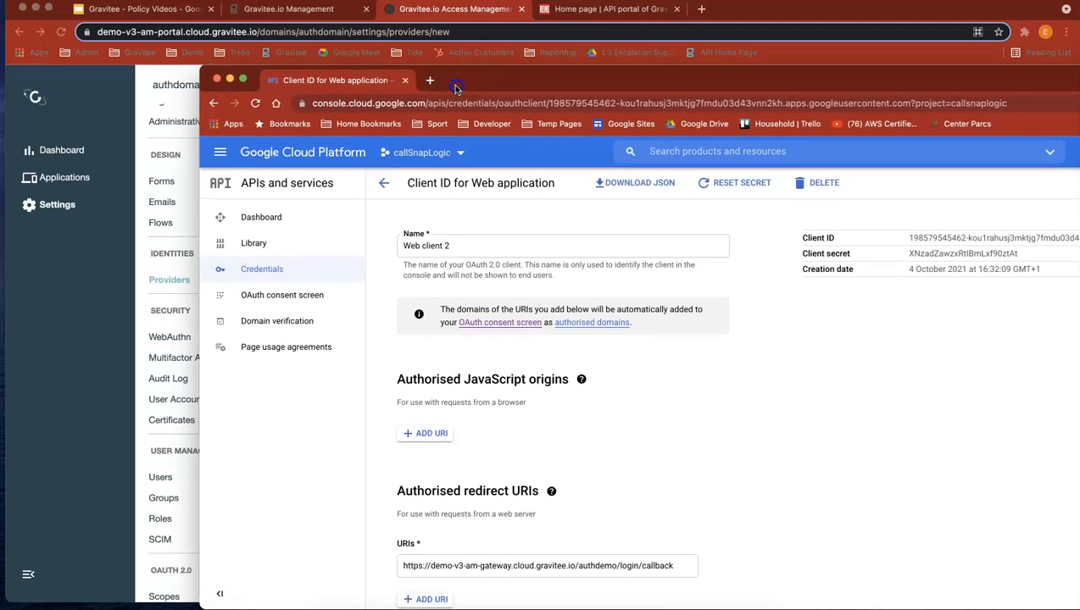
mouse_move(567, 419)
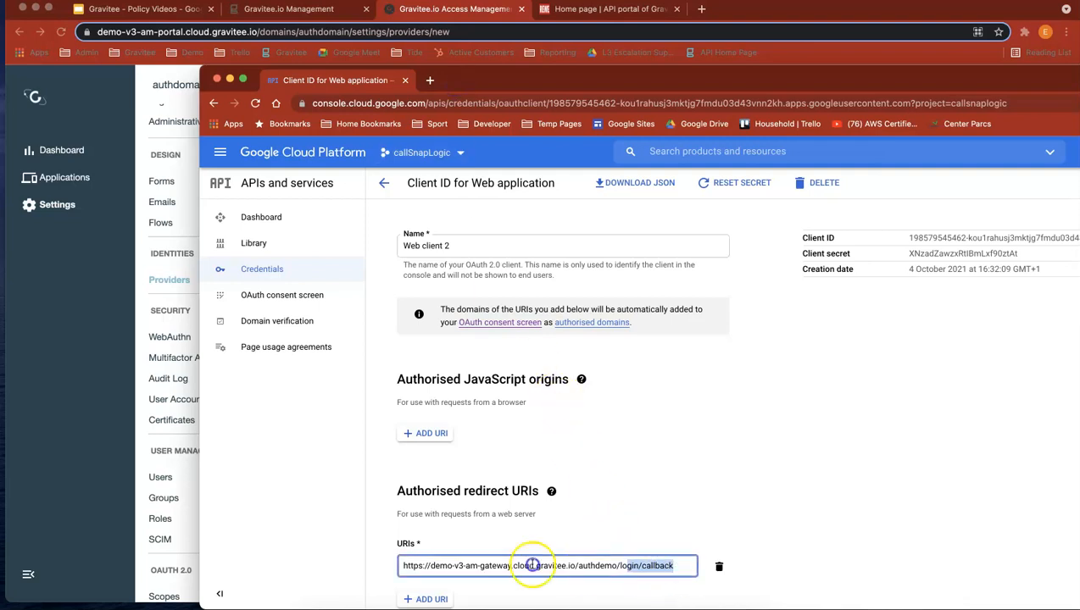
triple_click(546, 566)
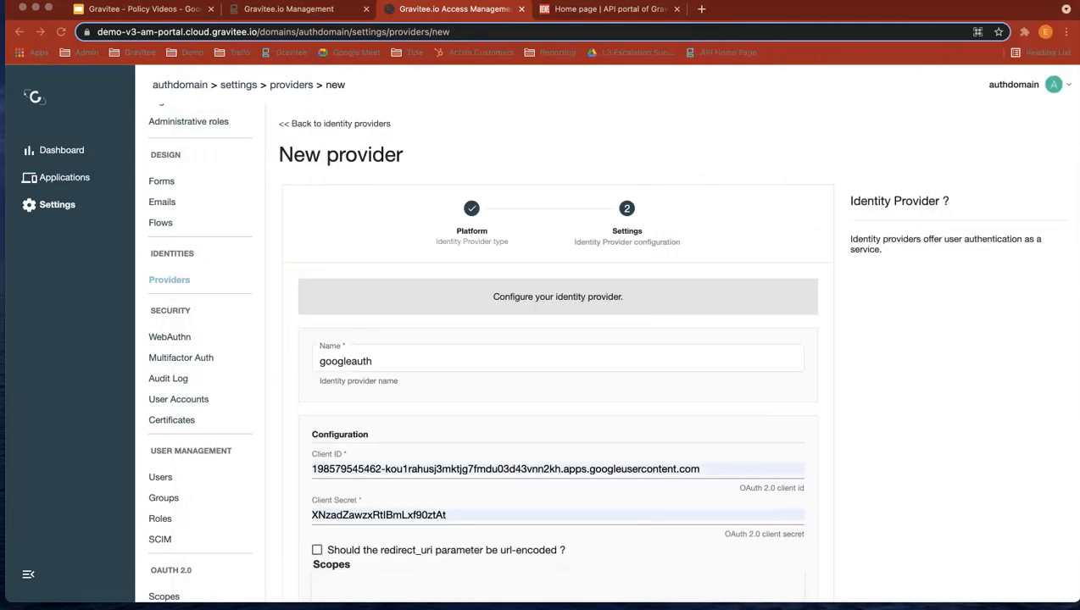
mouse_move(712, 258)
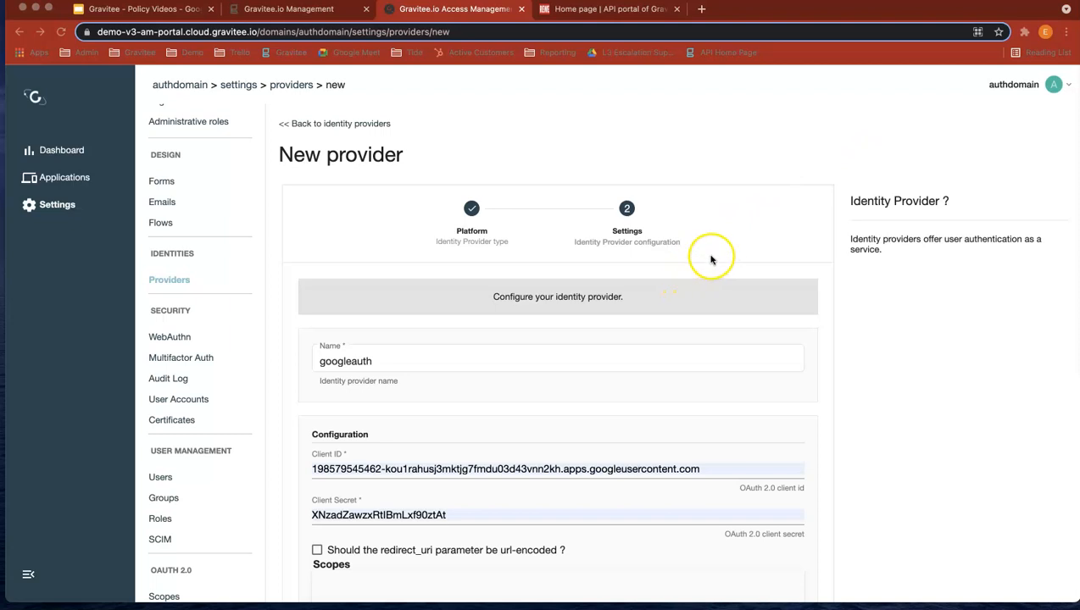
- Create the googleauth Google identity provider with the entered client ID and secret
scroll("down", 3)
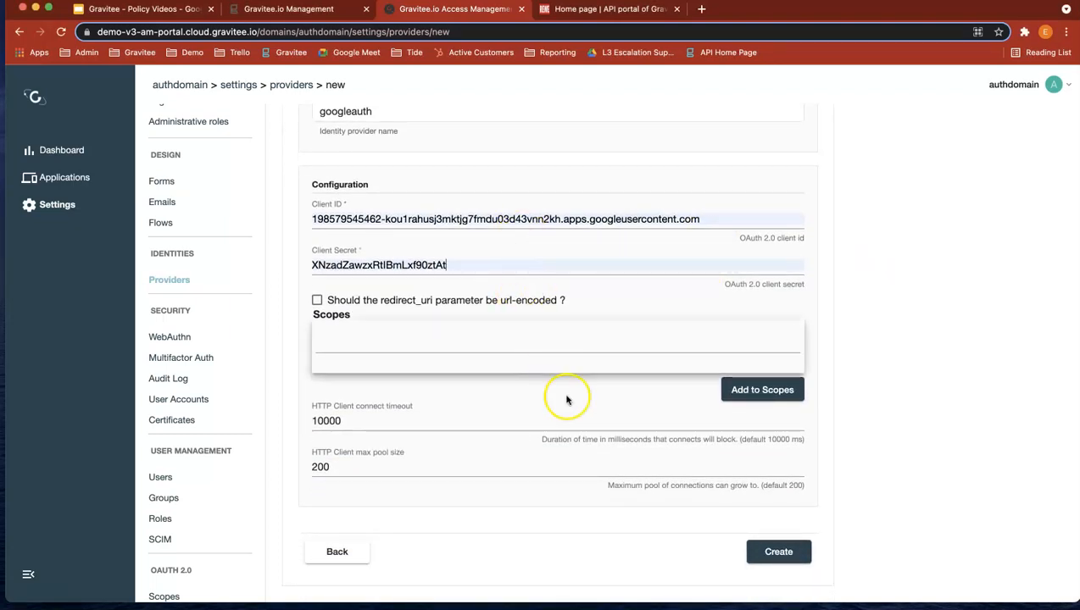
left_click(778, 552)
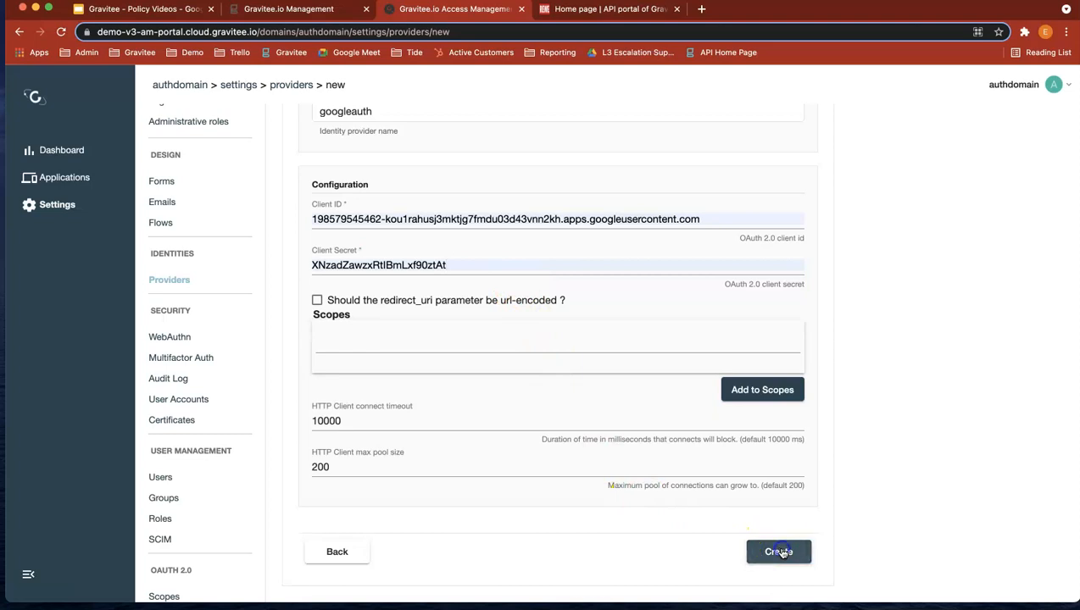
left_click(776, 552)
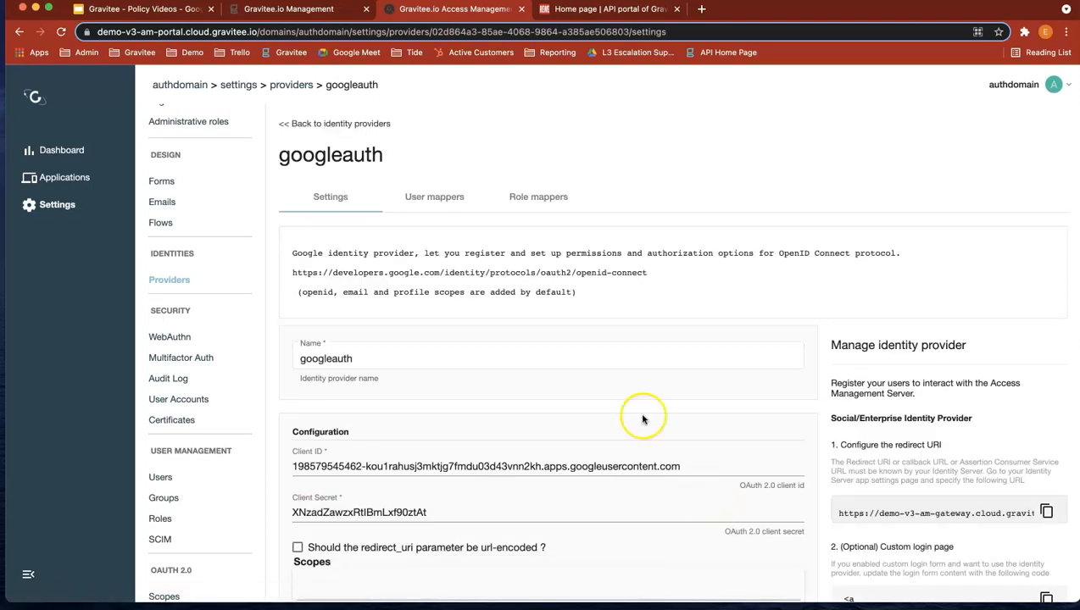
scroll("down", 3)
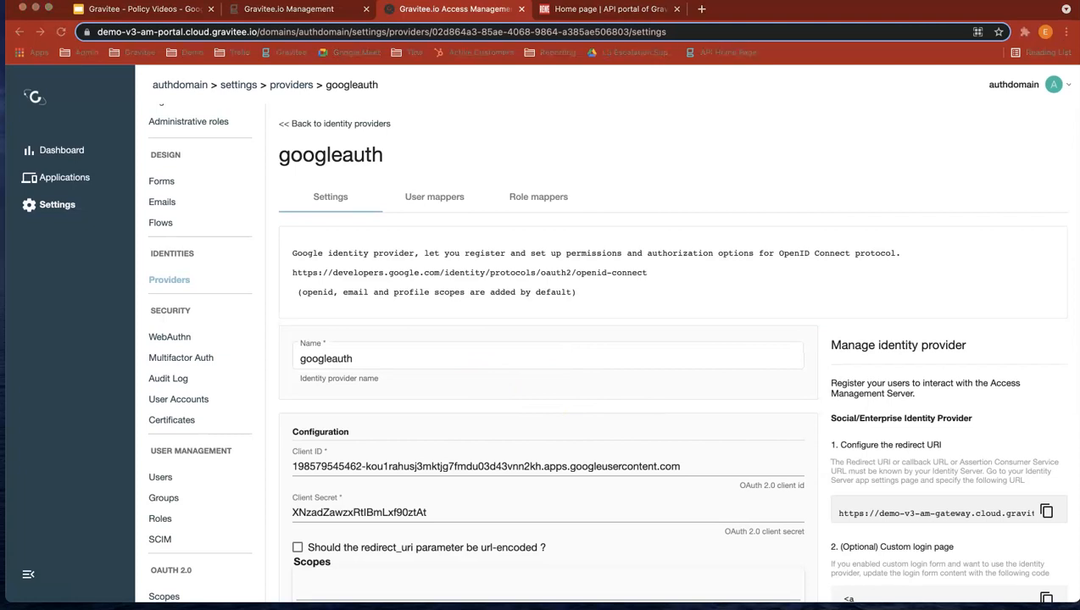
mouse_move(475, 312)
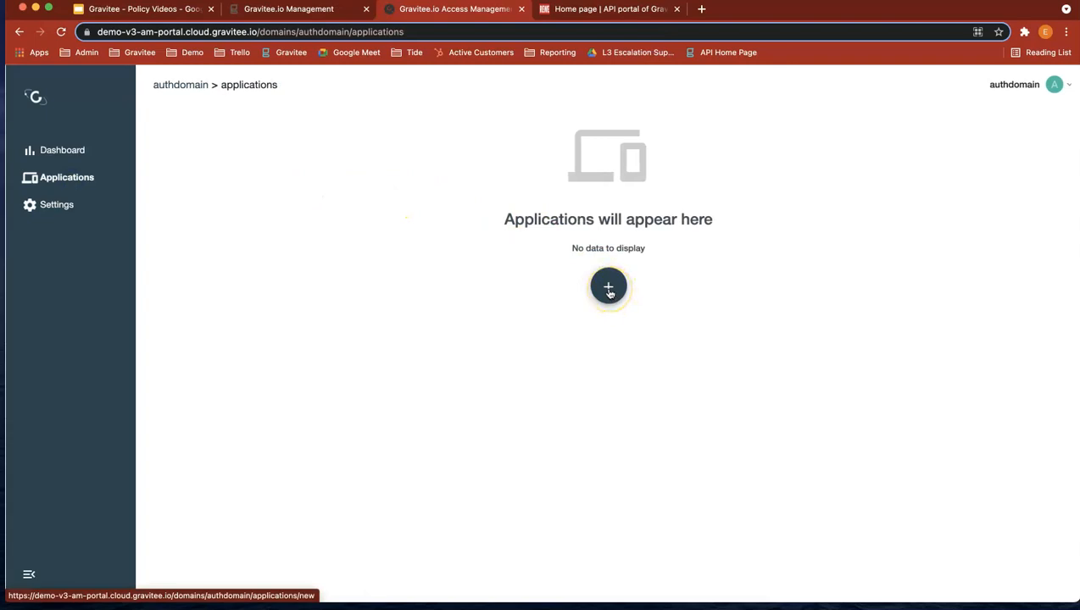
- Start a new Web application named googleauth and enter its description
left_click(608, 285)
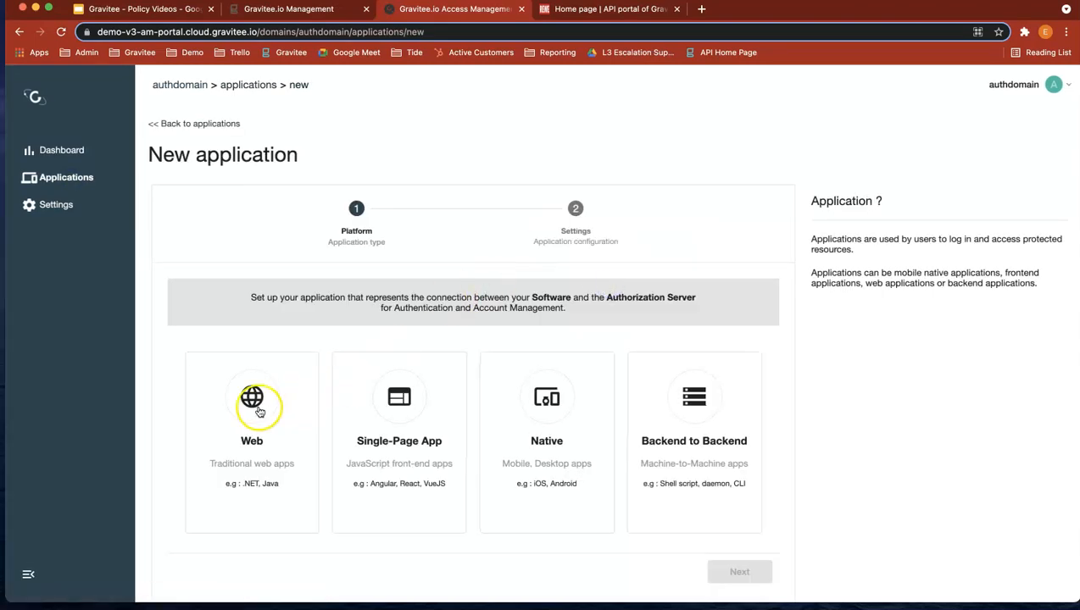
left_click(251, 415)
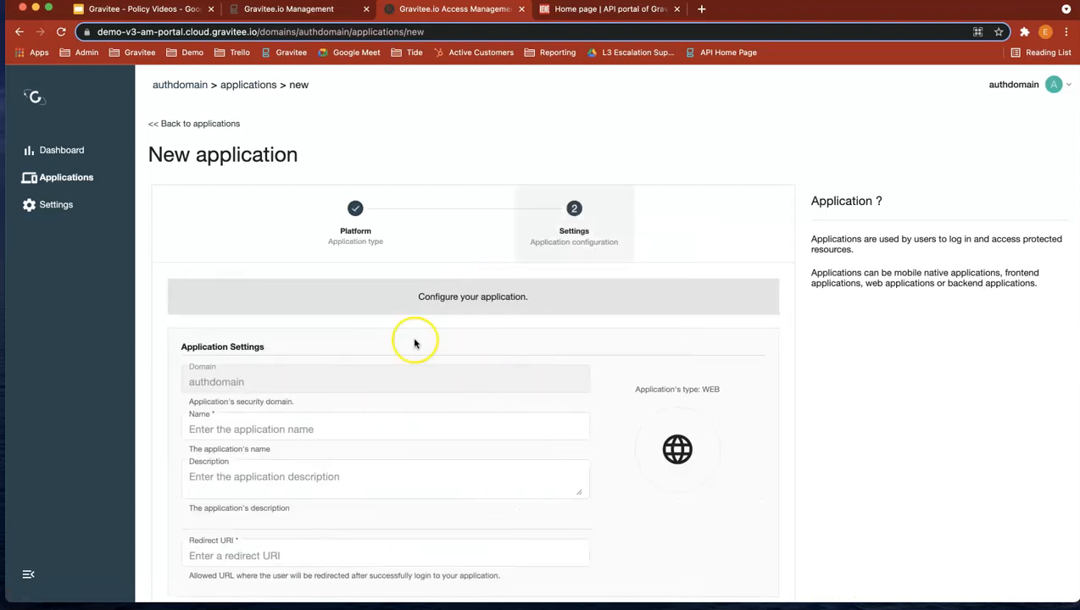
left_click(387, 429)
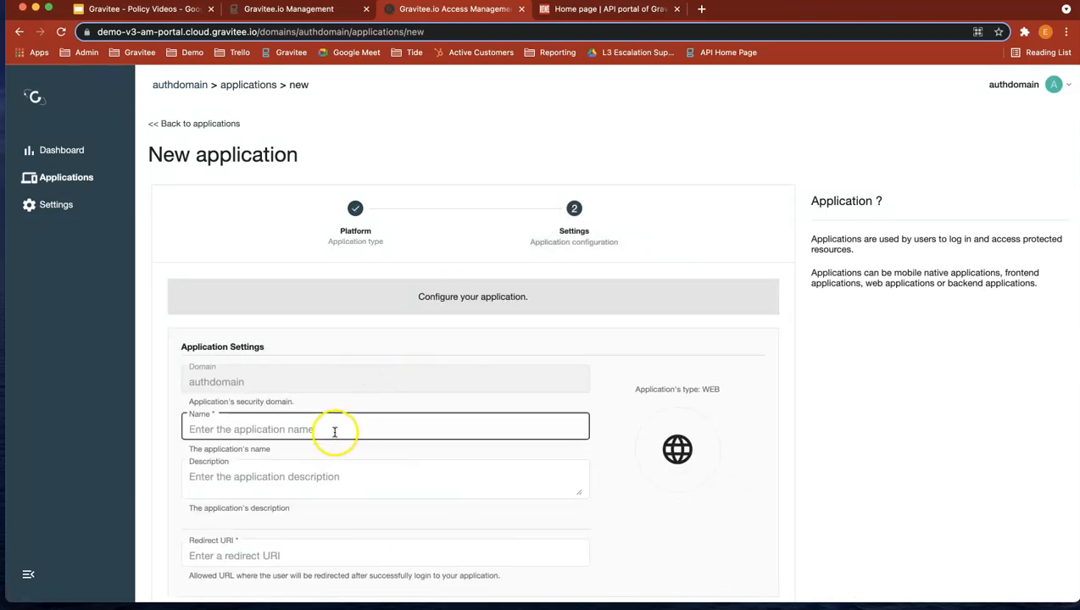
left_click(387, 429)
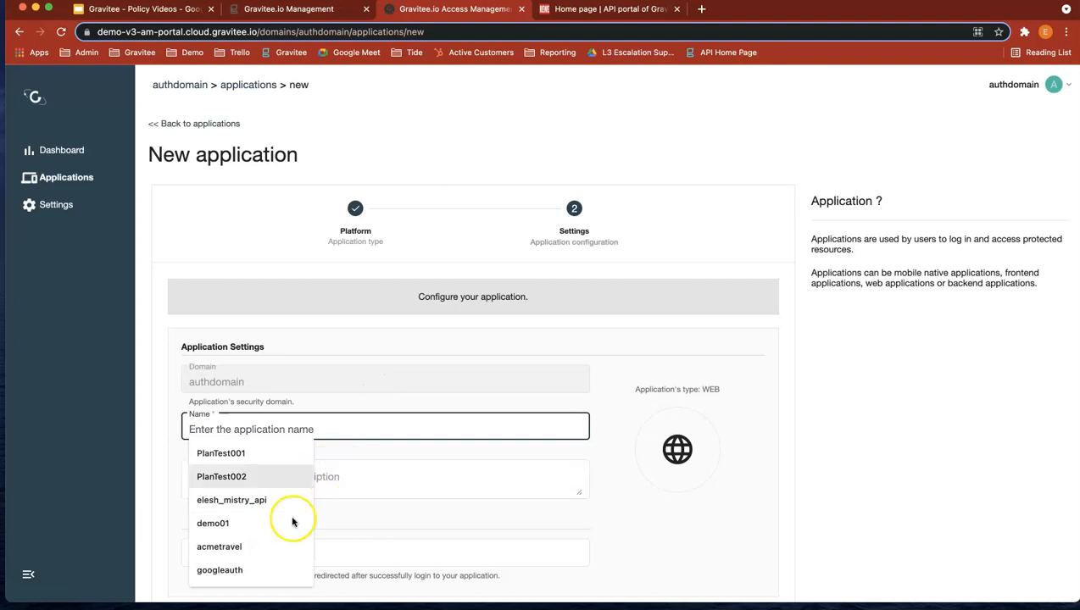
left_click(221, 570)
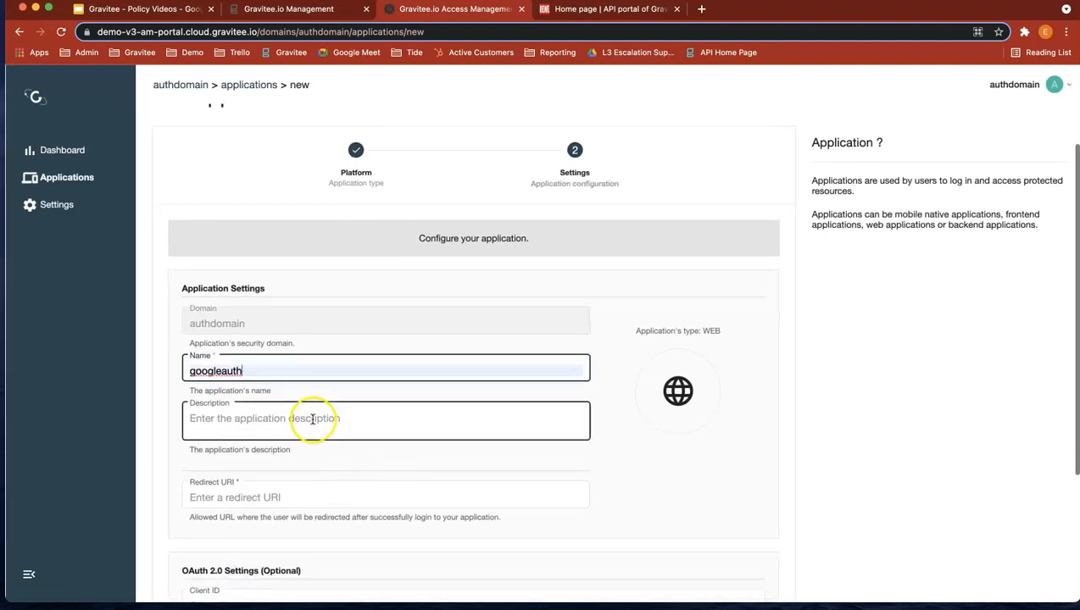
type("This is the test")
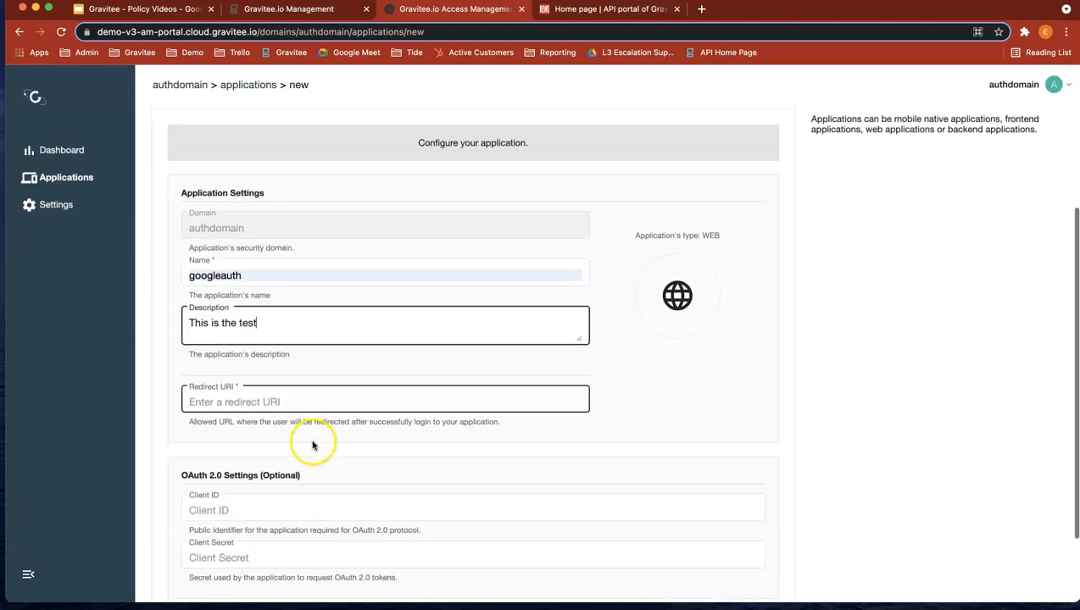
type("https://www.bbc.co.uk/")
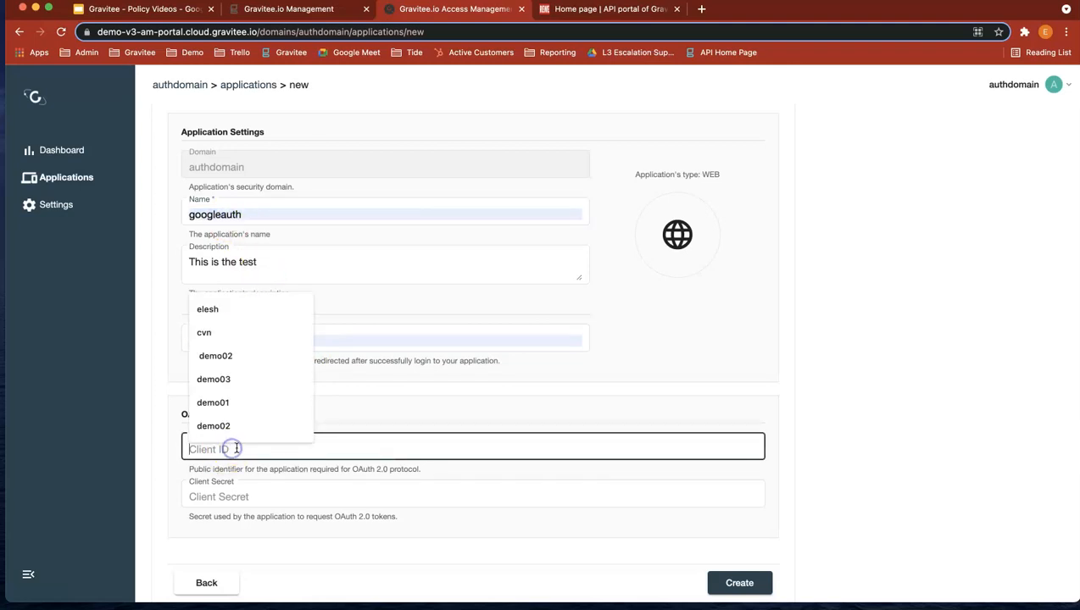
type("googleauth")
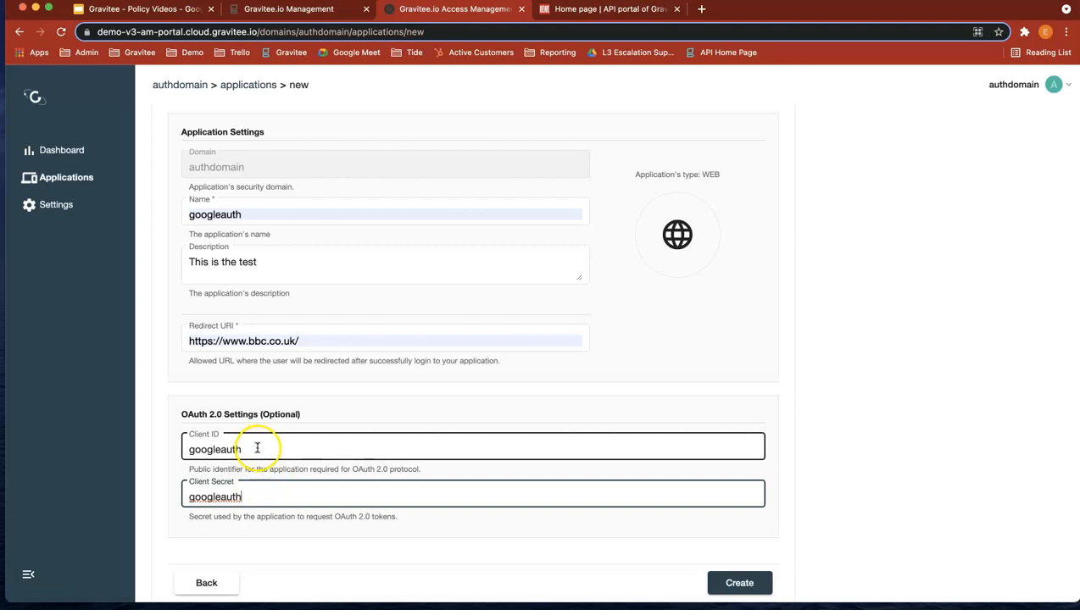
left_click(474, 497)
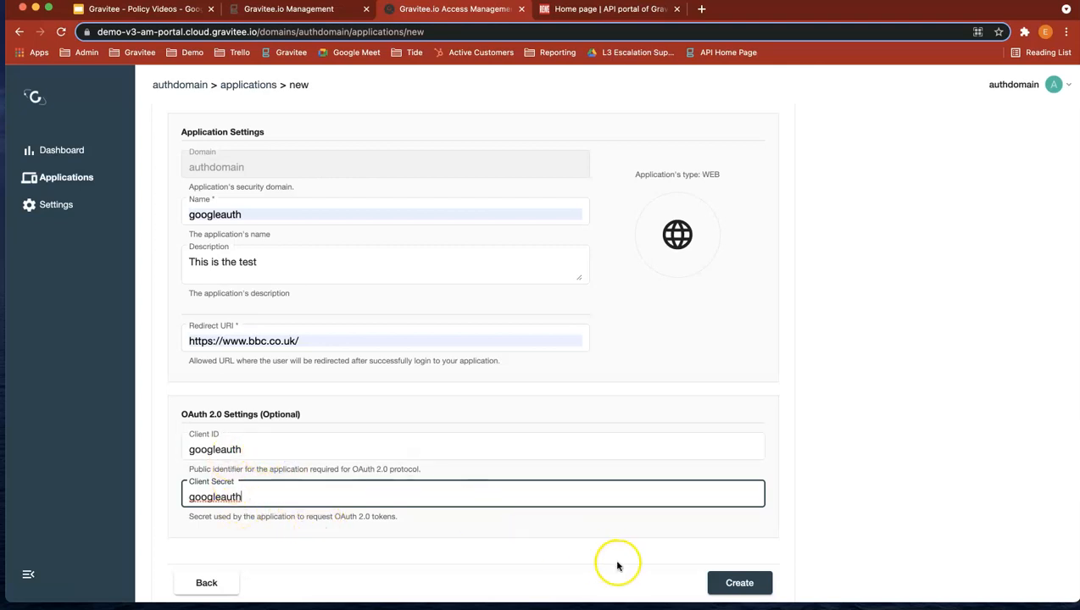
left_click(739, 583)
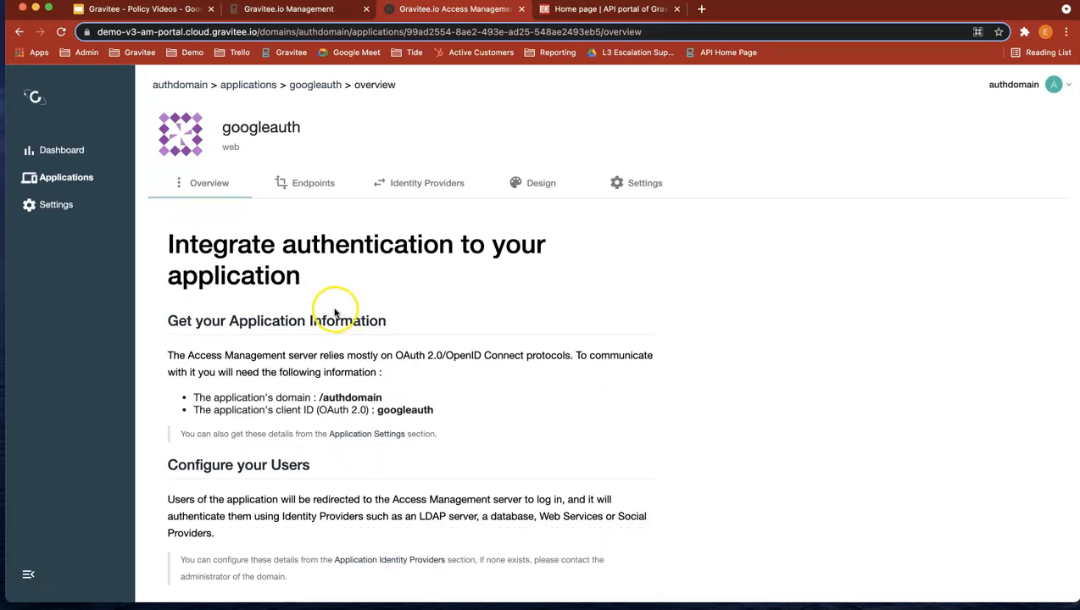
mouse_move(366, 297)
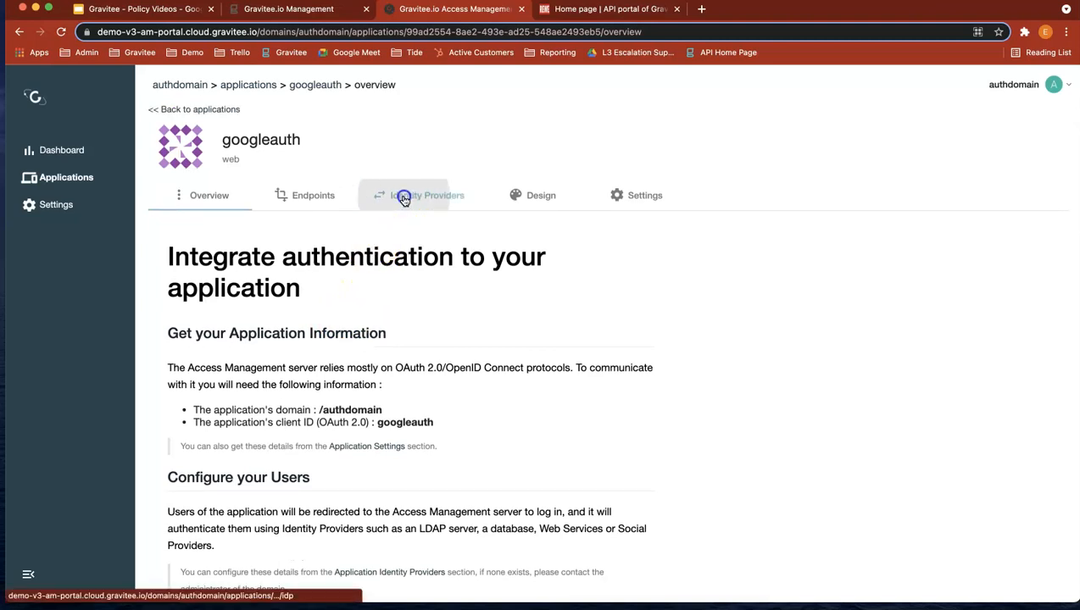
- Enable the googleauth Google provider for the googleauth application and save
left_click(426, 195)
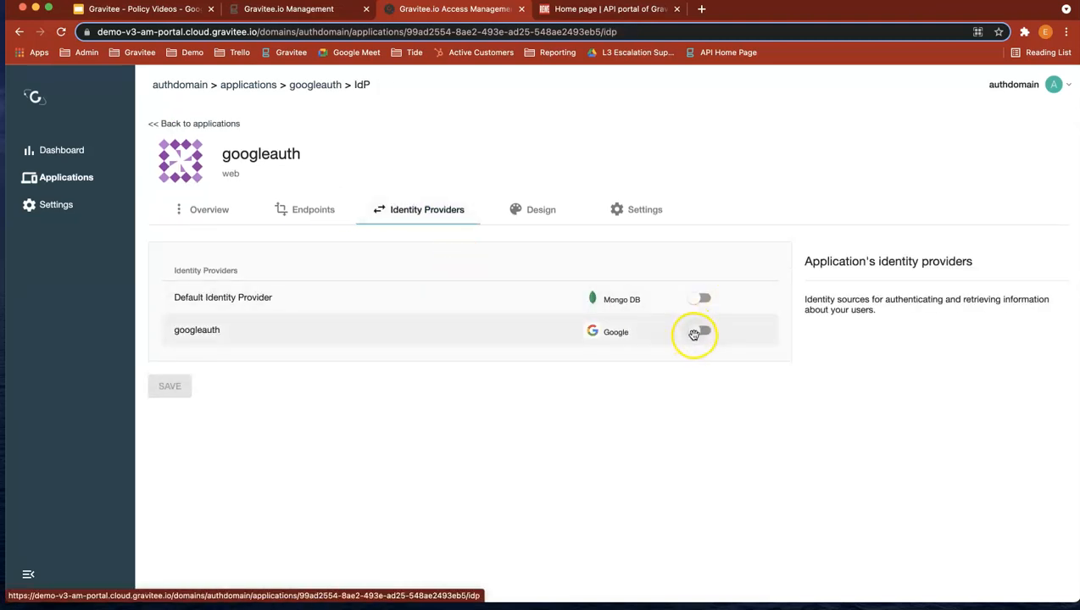
left_click(699, 331)
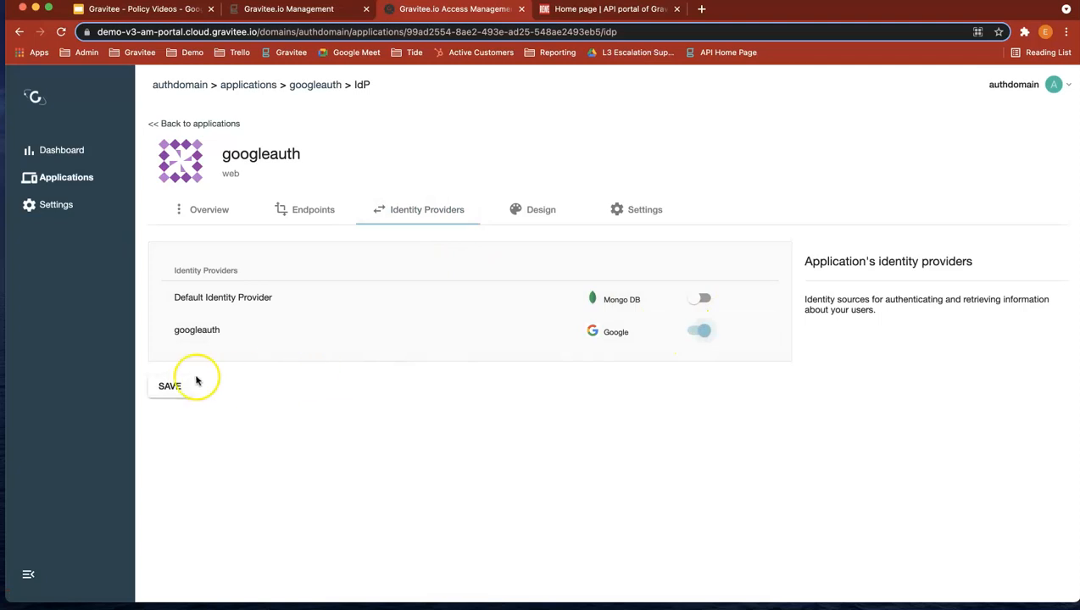
left_click(170, 387)
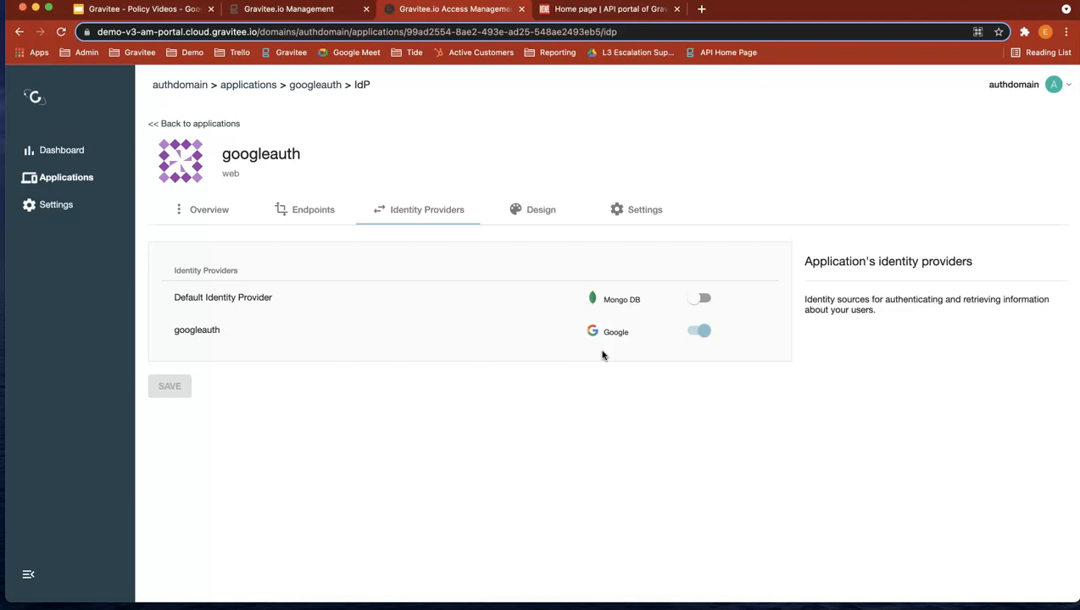
mouse_move(568, 331)
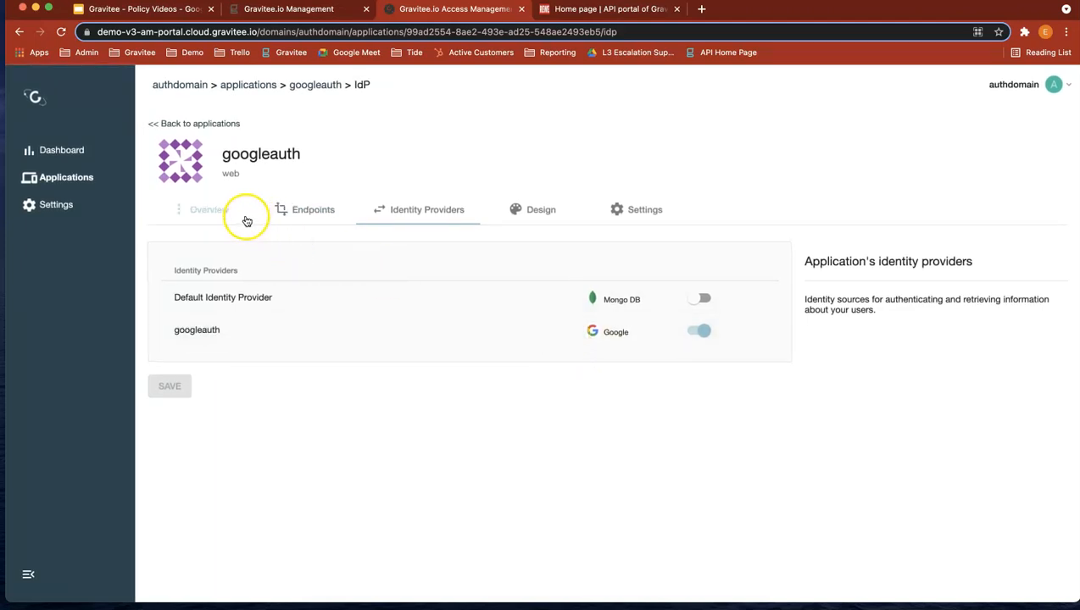
- Review the application's overview and OAuth endpoints, then return to its identity providers
left_click(209, 210)
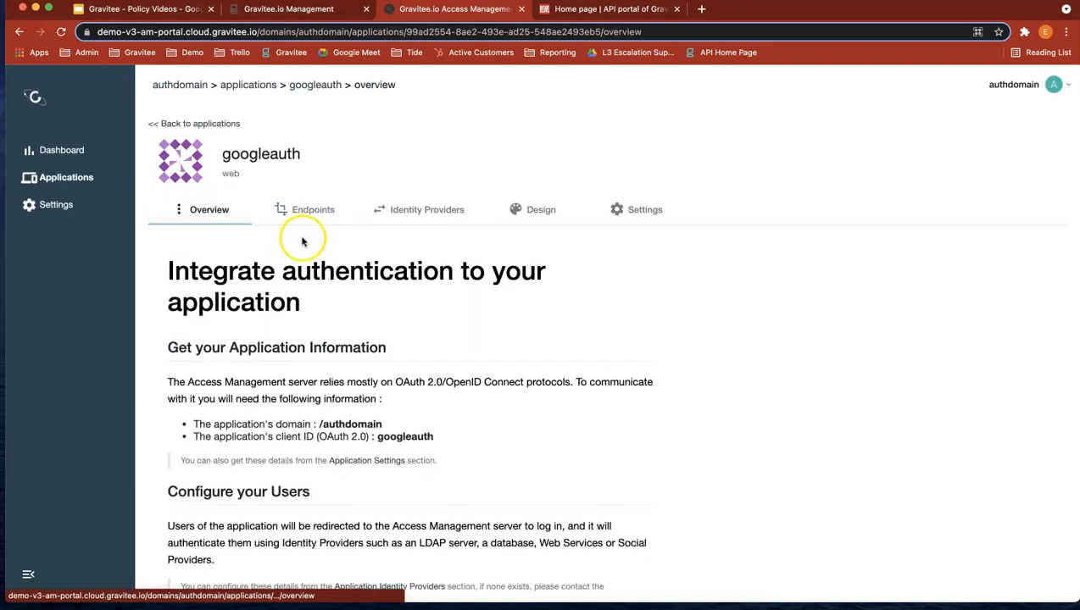
scroll("down", 3)
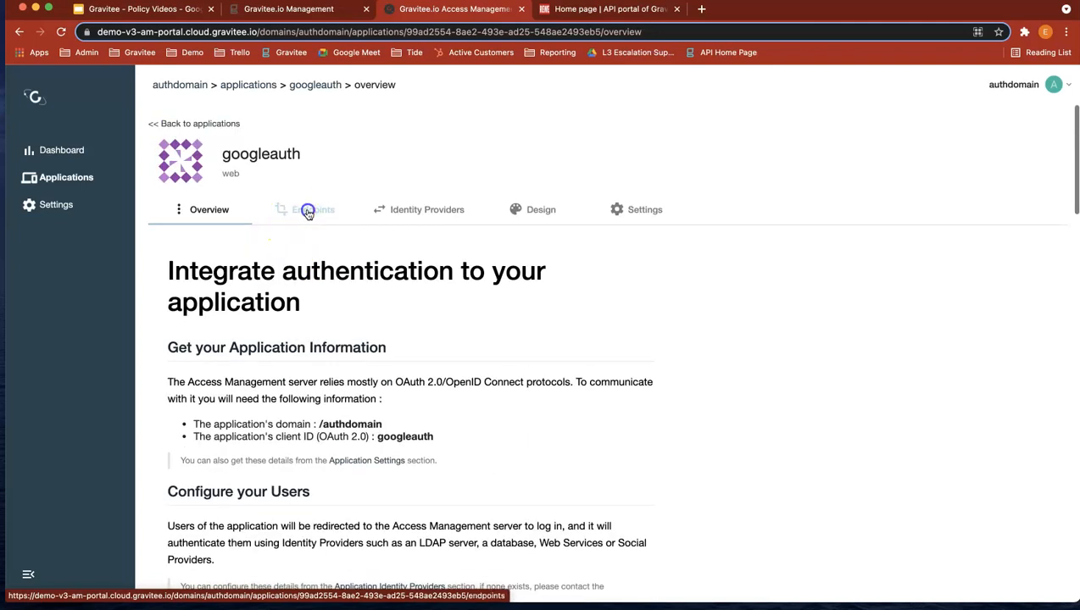
left_click(312, 211)
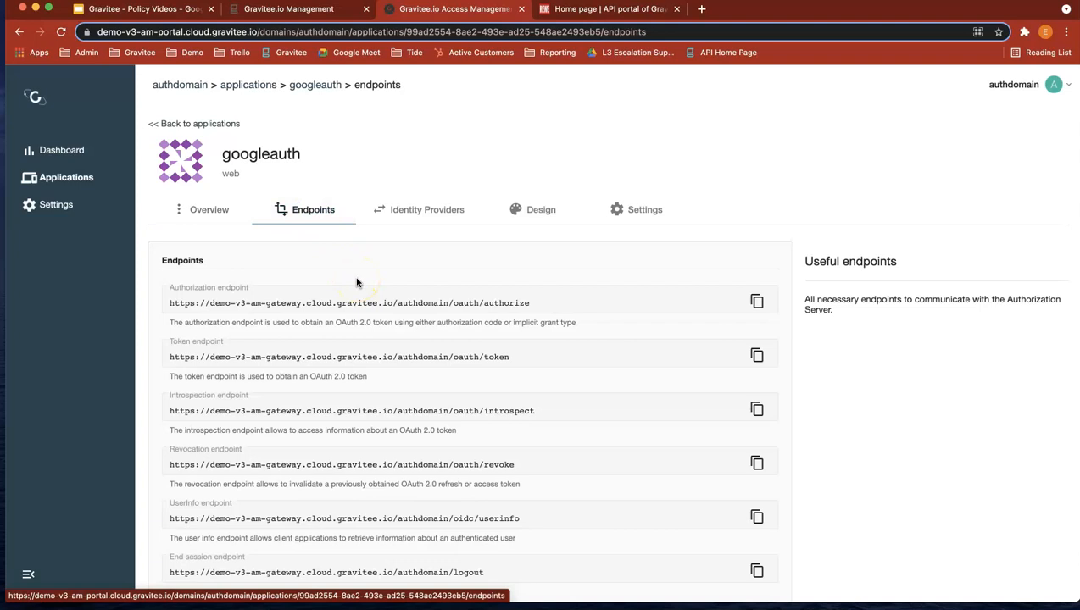
scroll("down", 3)
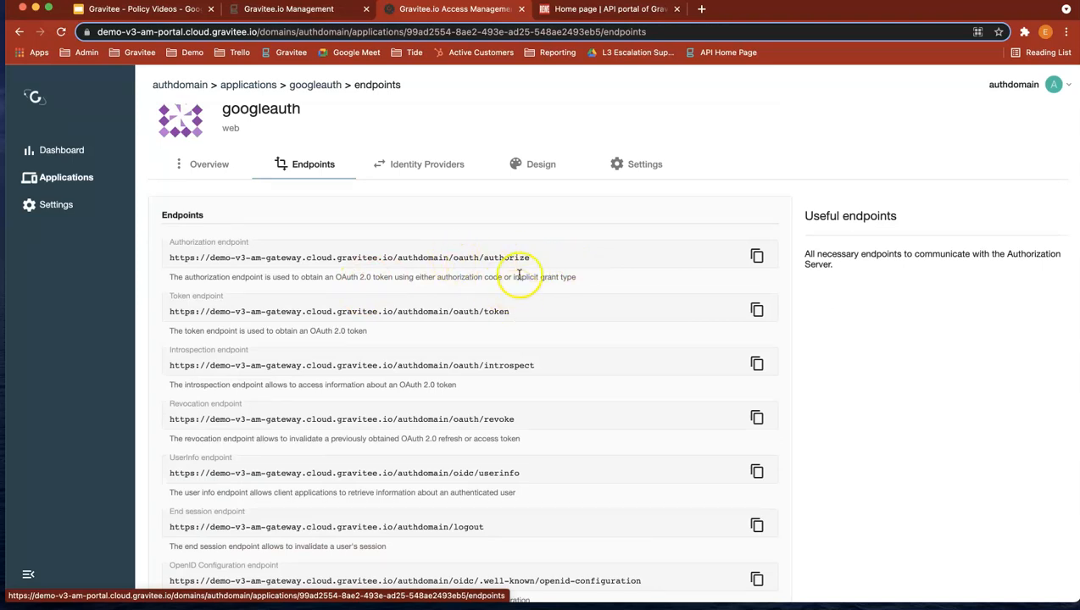
mouse_move(468, 299)
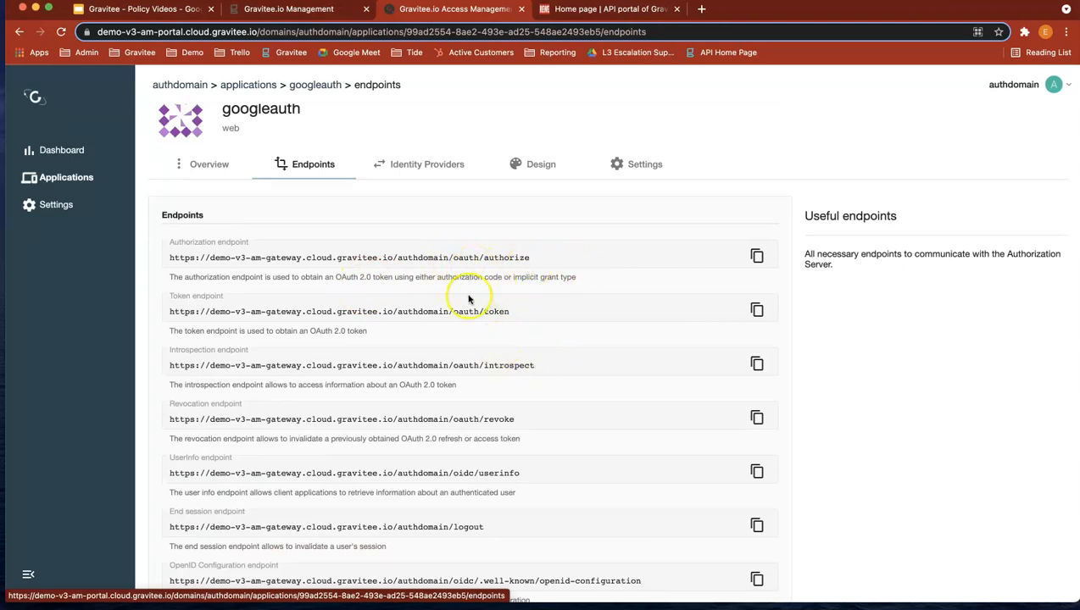
left_click(427, 163)
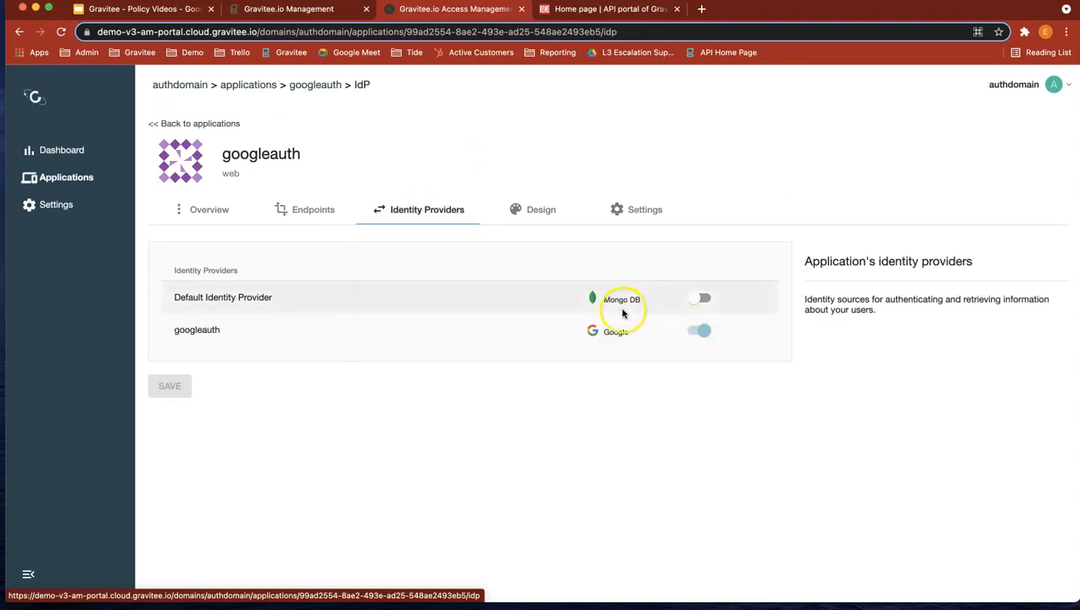
- Look through the application's Design templates and general settings
left_click(539, 210)
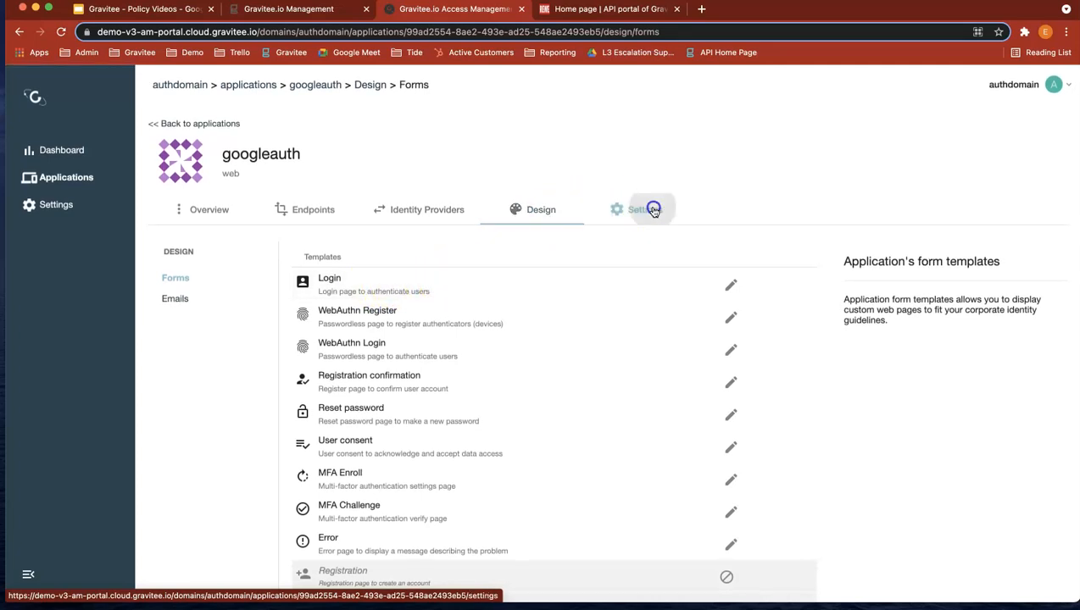
left_click(644, 210)
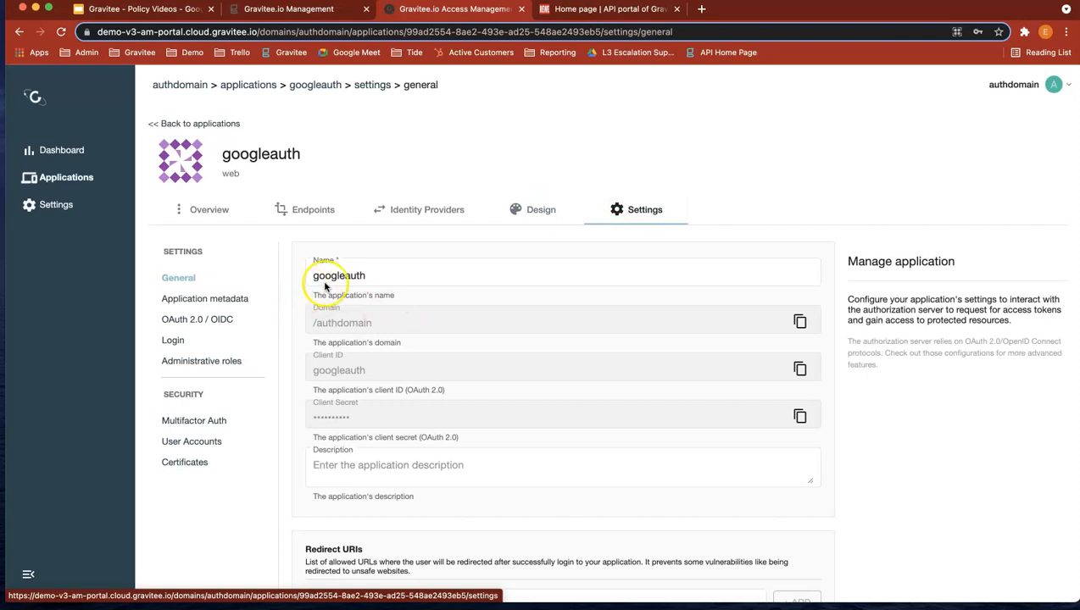
scroll("down", 3)
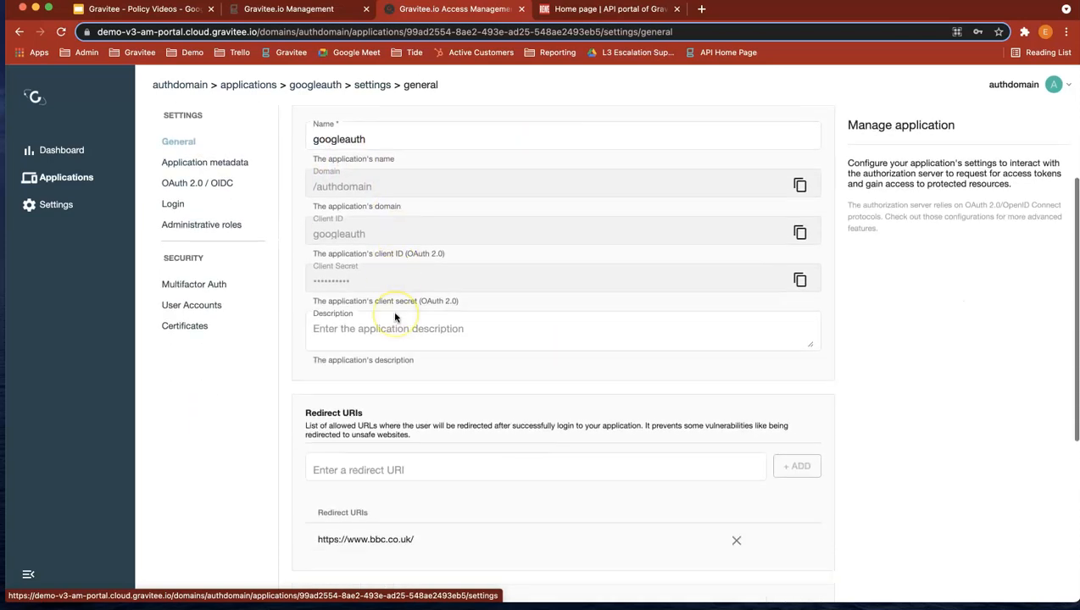
scroll("down", 3)
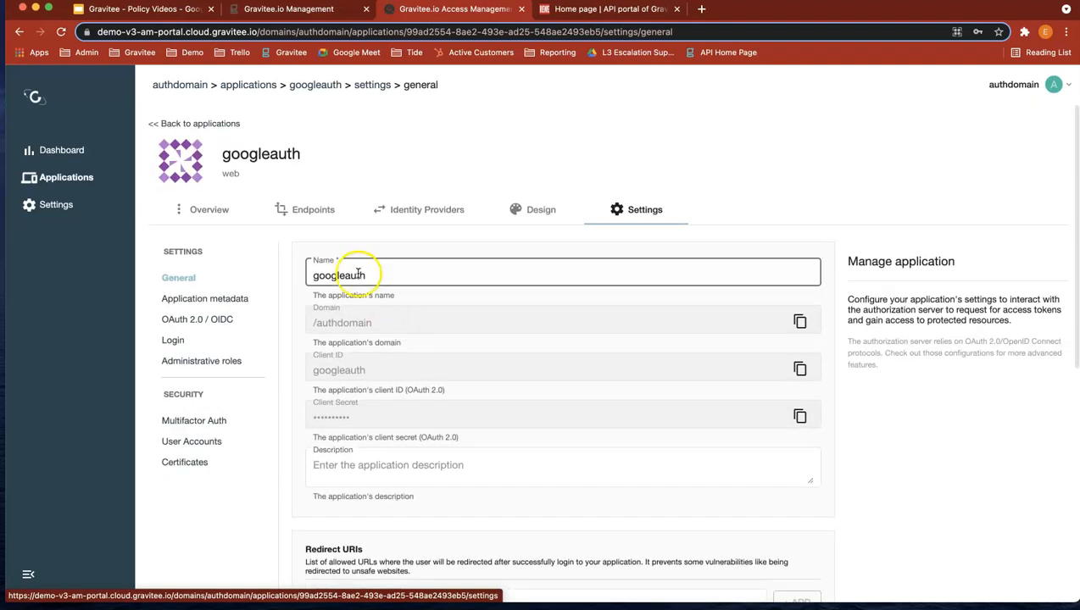
left_click(209, 210)
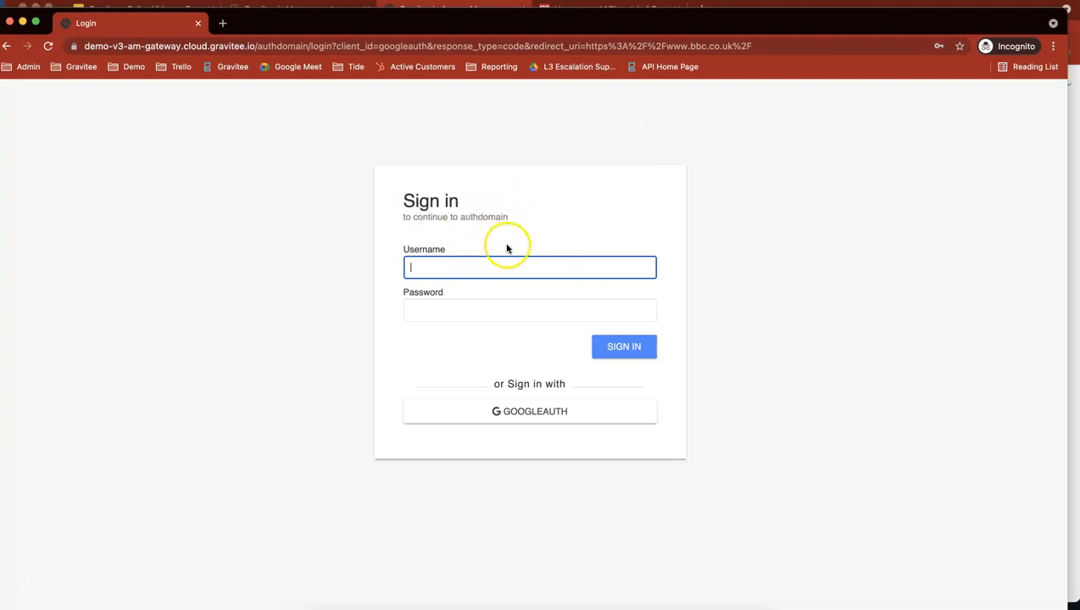
- Sign in with GOOGLEAUTH and choose the suggested Gmail account address
left_click(529, 412)
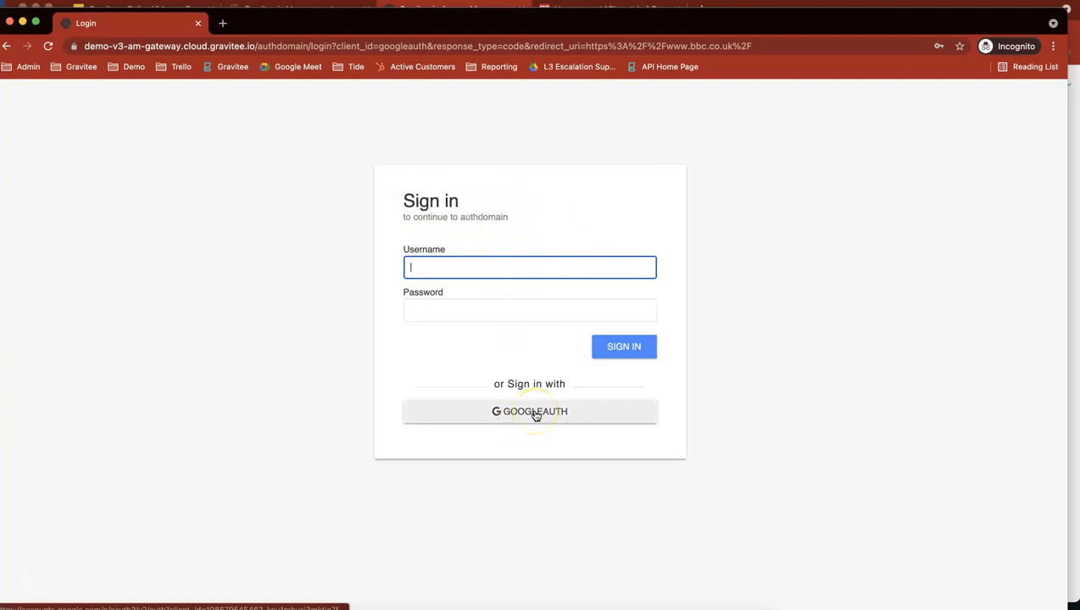
left_click(529, 412)
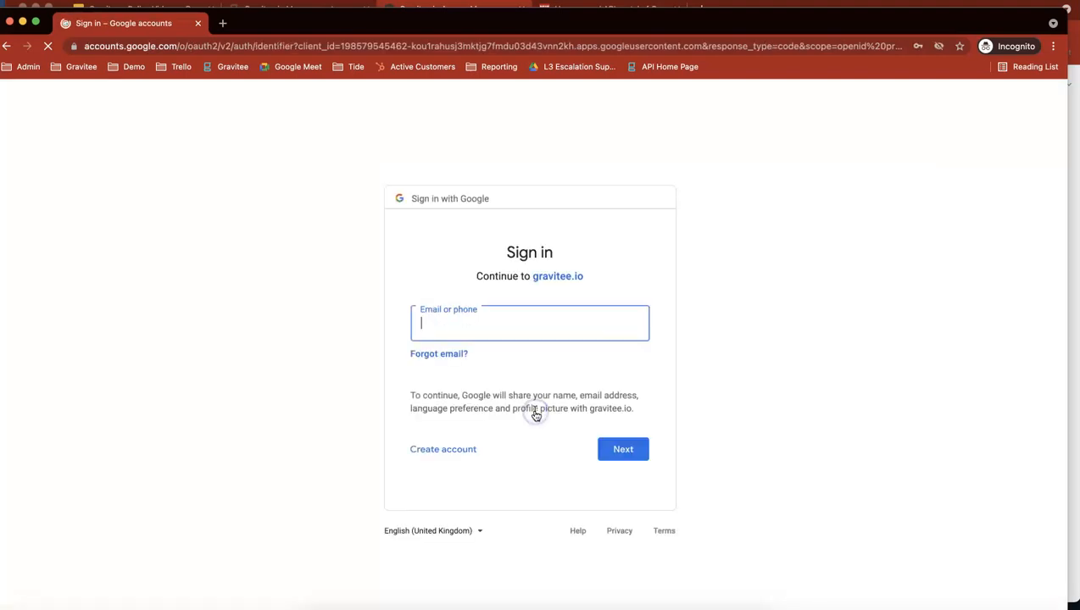
type("e")
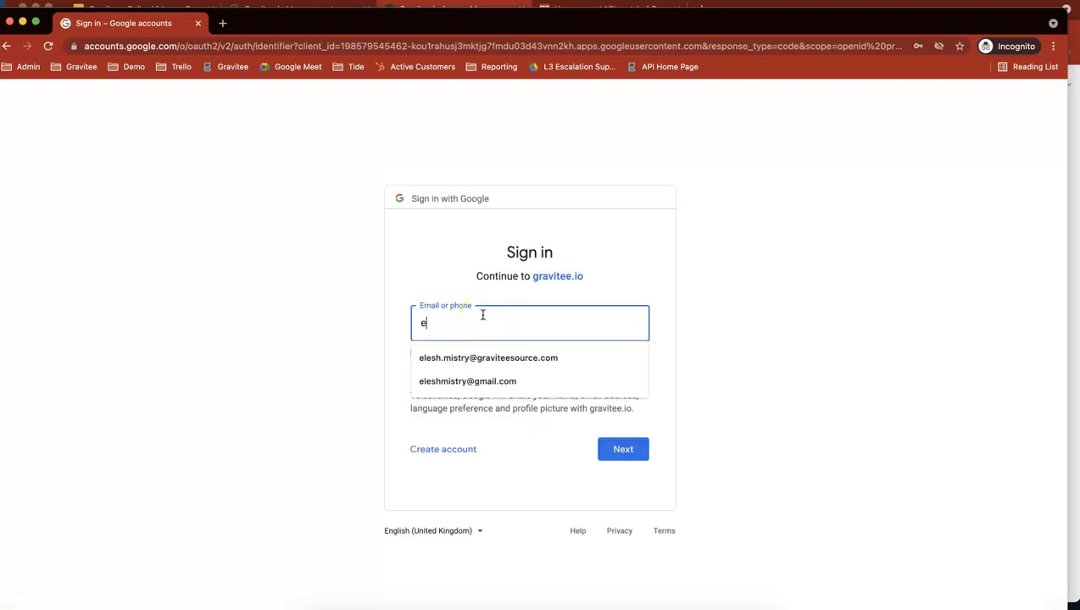
left_click(468, 380)
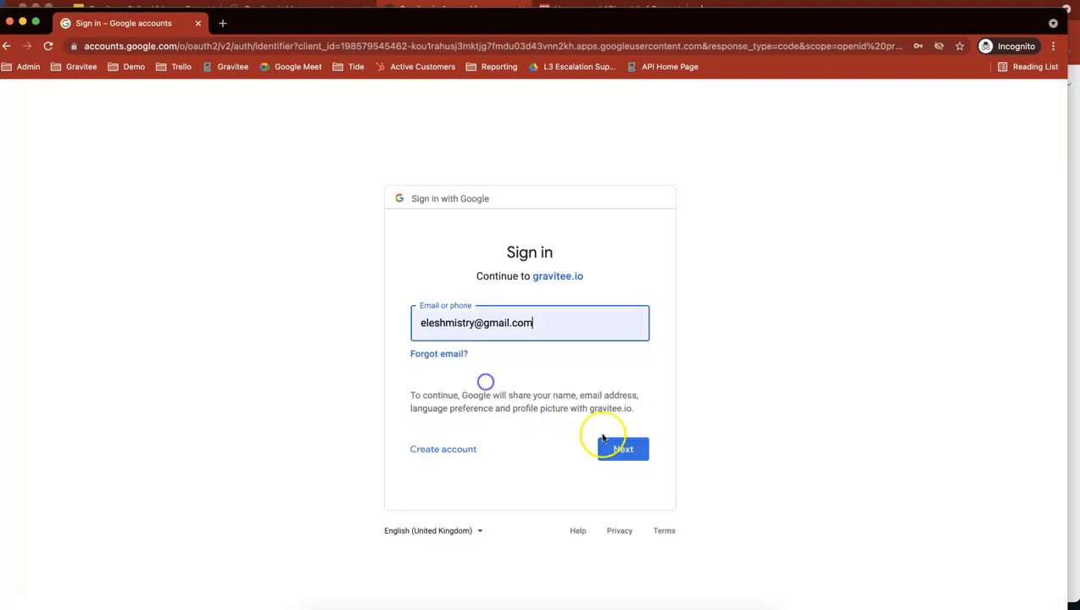
left_click(622, 450)
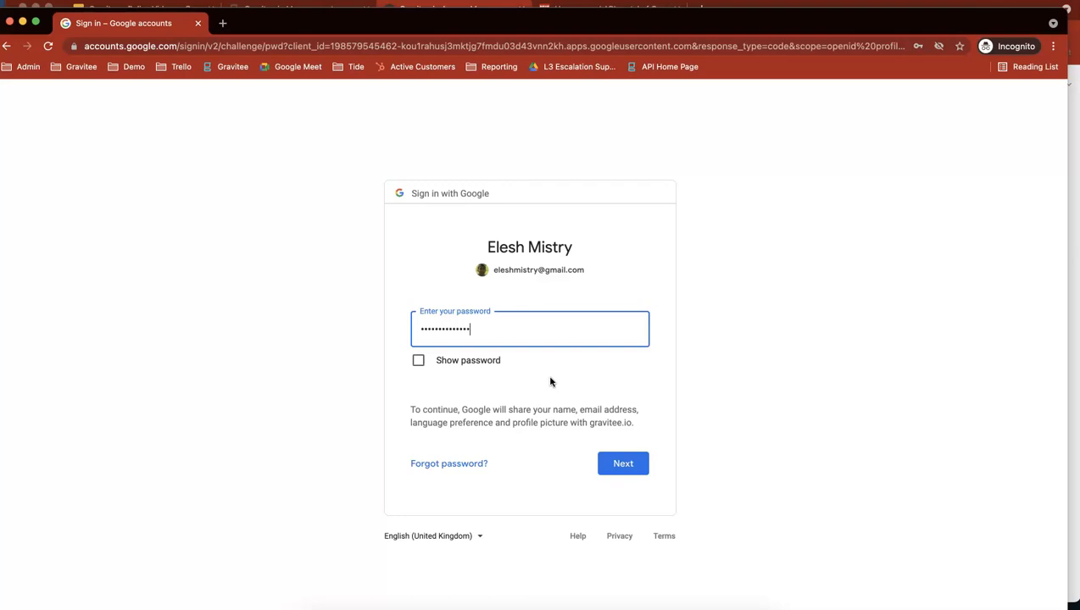
- Submit the Google password to finish signing in and reach the BBC redirect page
left_click(622, 464)
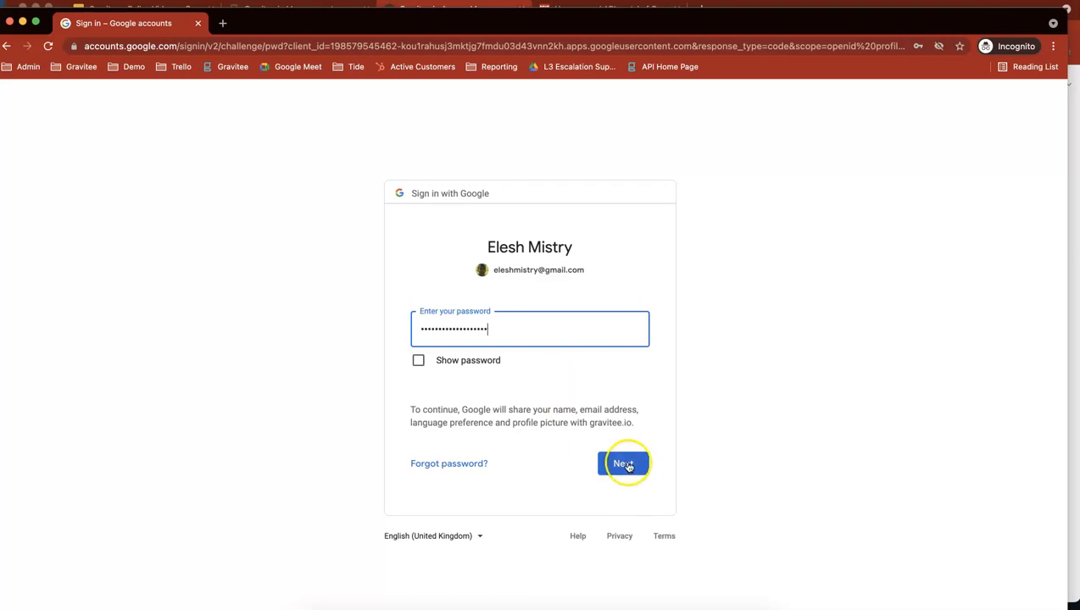
left_click(622, 465)
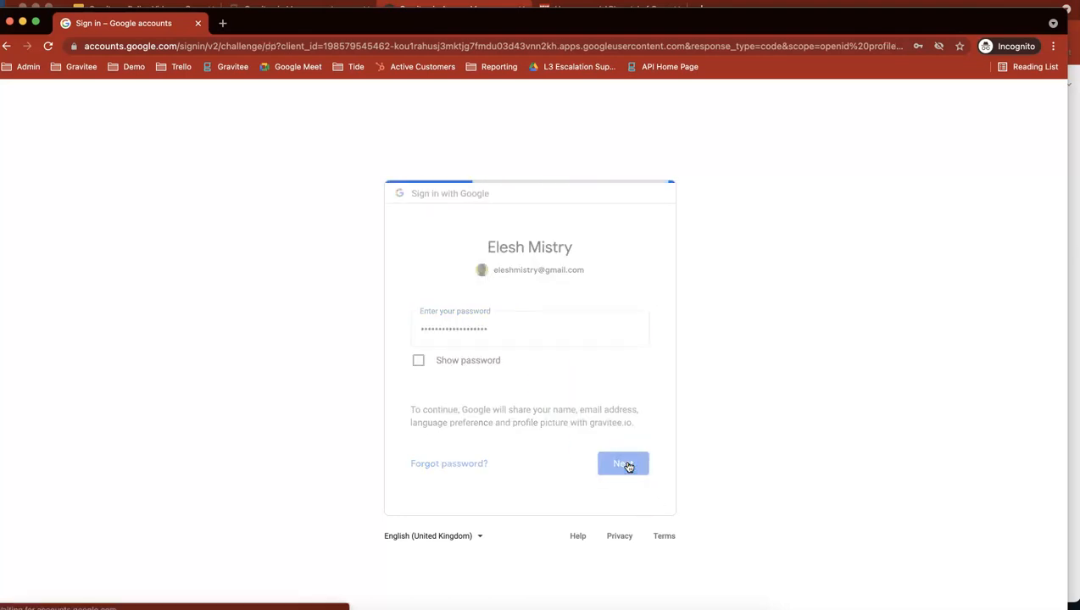
left_click(622, 465)
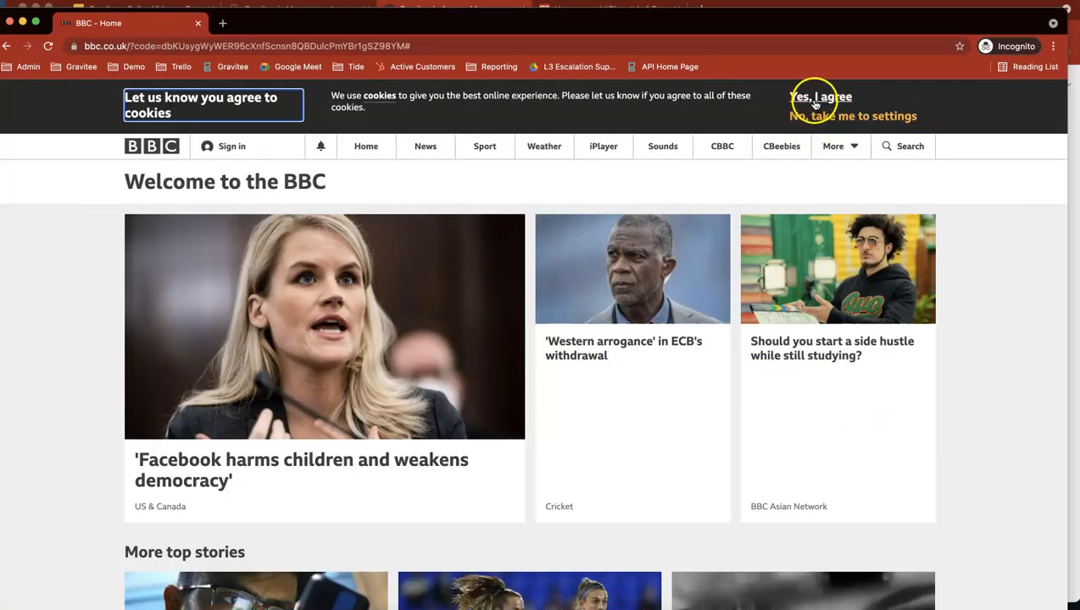
- Accept the BBC cookie notice and switch back to the API Management console's API list
left_click(821, 97)
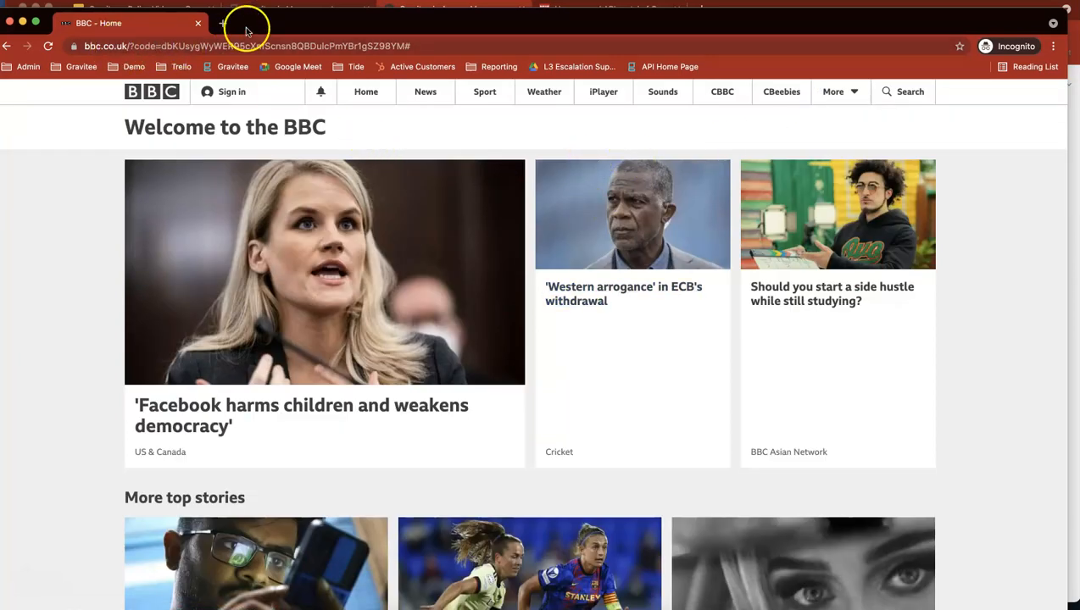
left_click(453, 10)
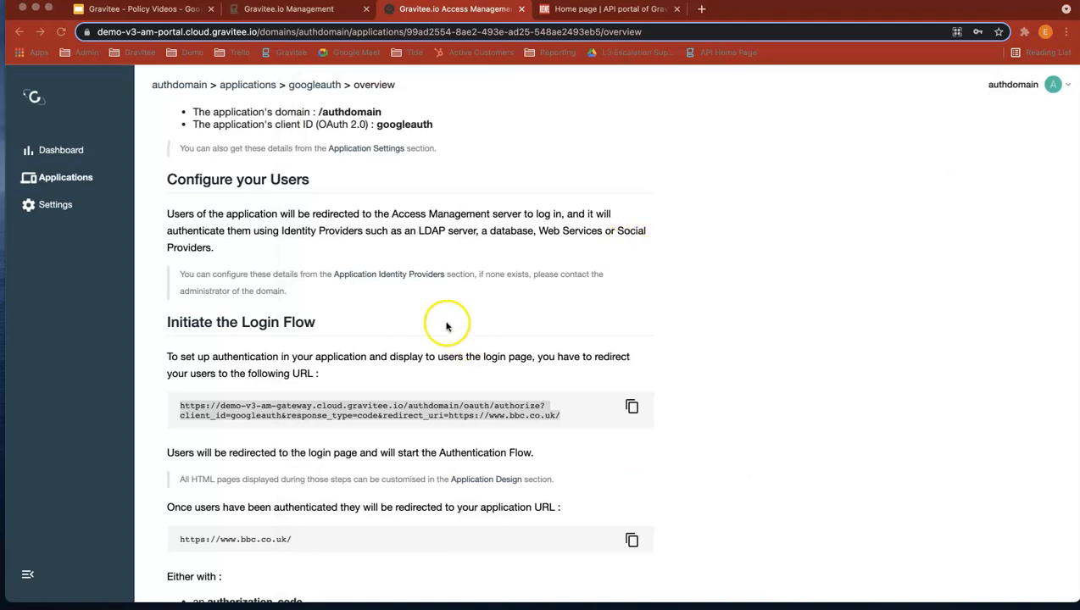
mouse_move(424, 246)
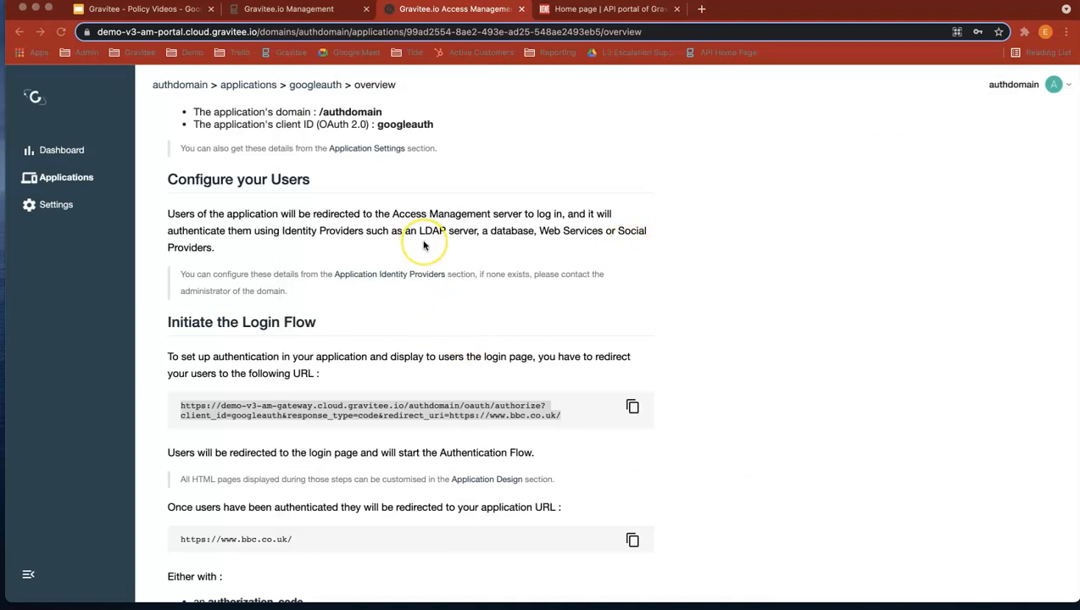
mouse_move(414, 299)
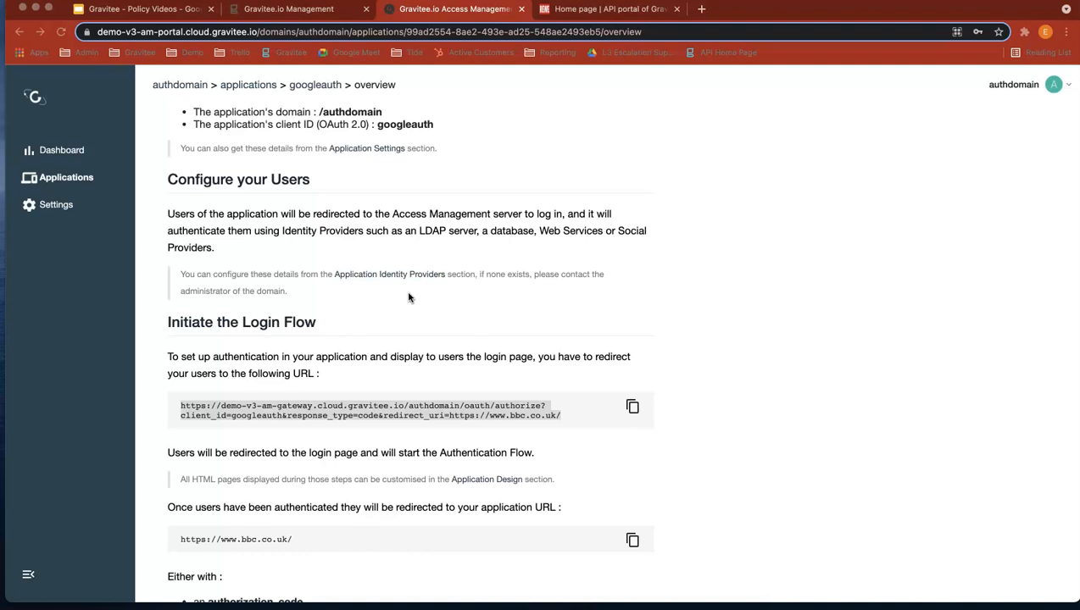
mouse_move(67, 558)
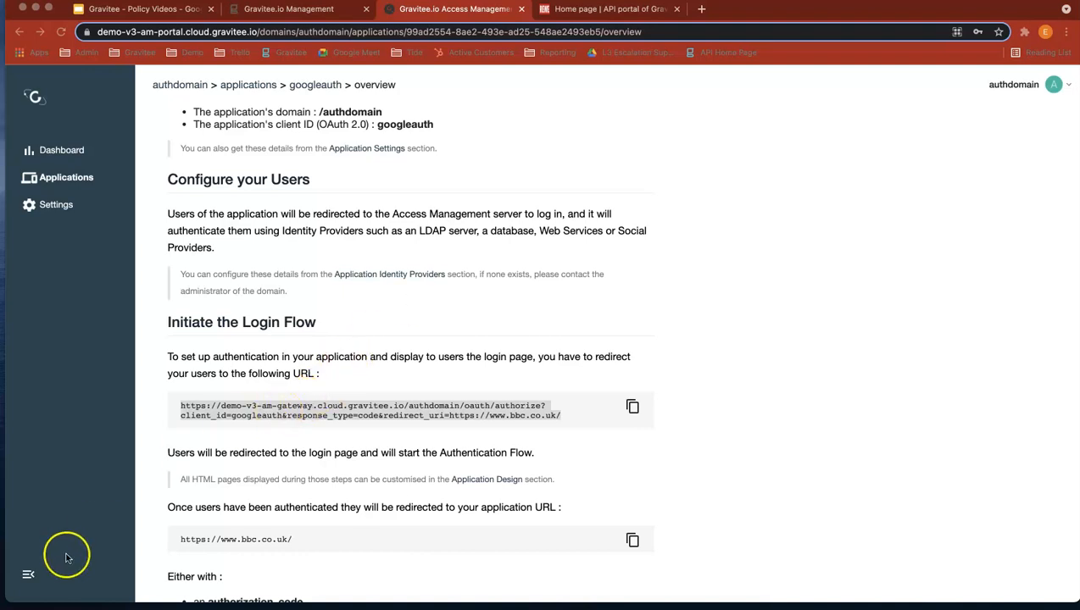
mouse_move(178, 444)
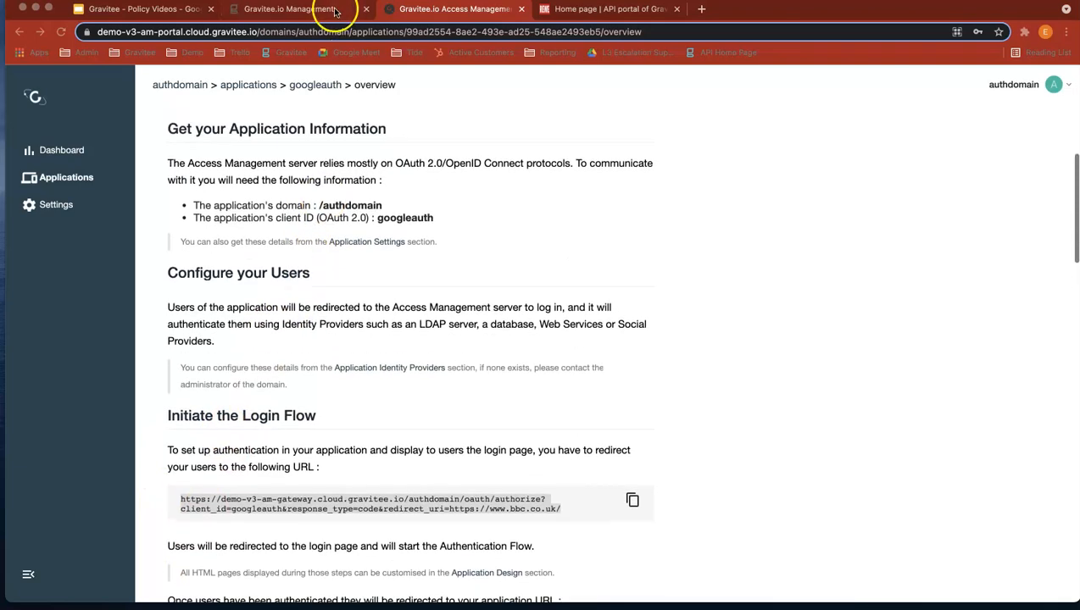
mouse_move(288, 10)
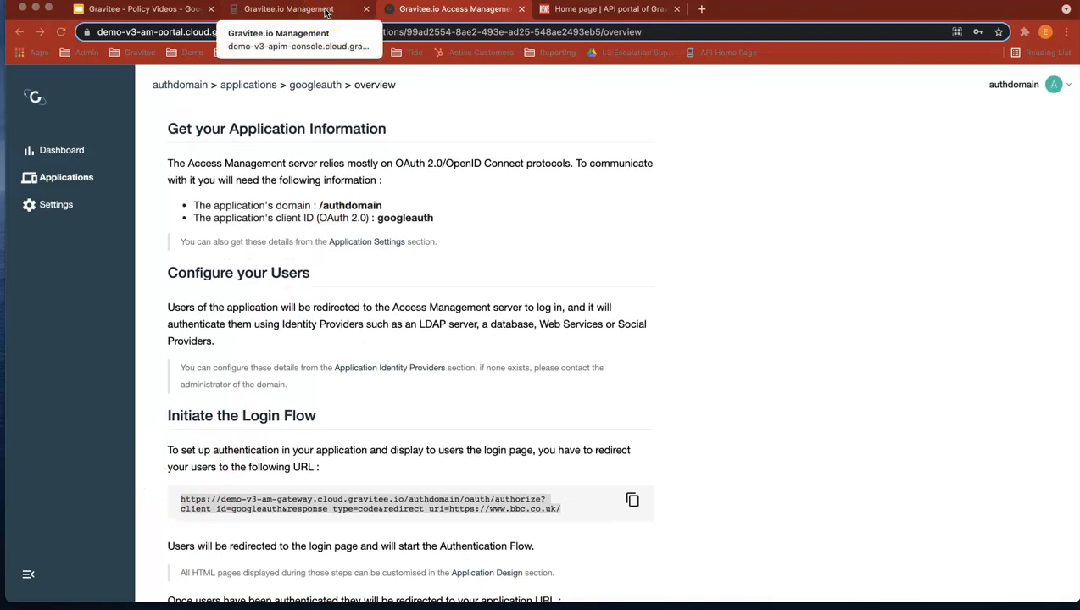
left_click(288, 10)
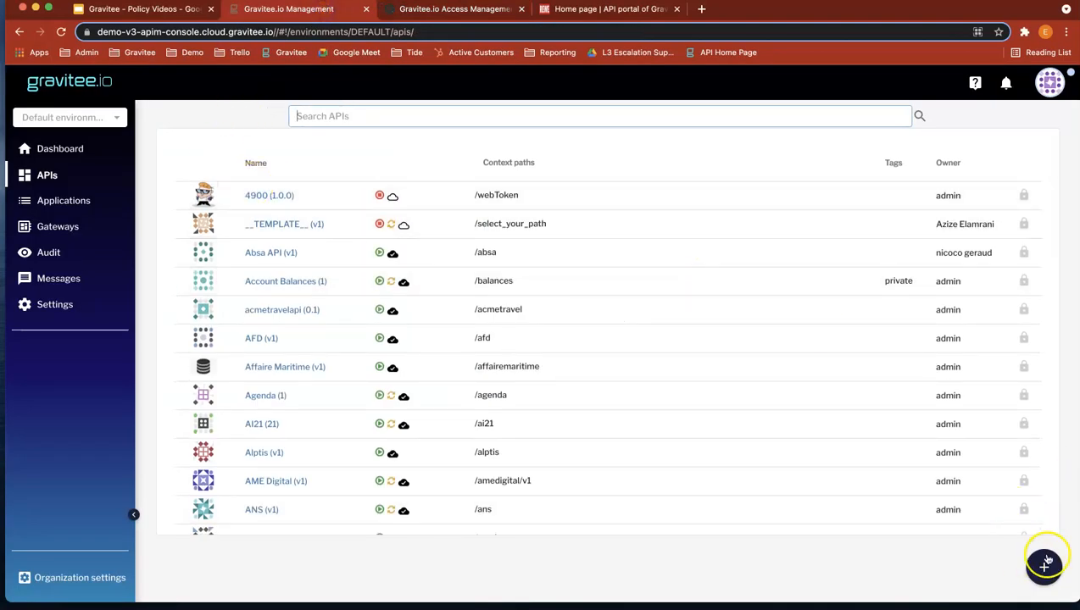
mouse_move(1044, 566)
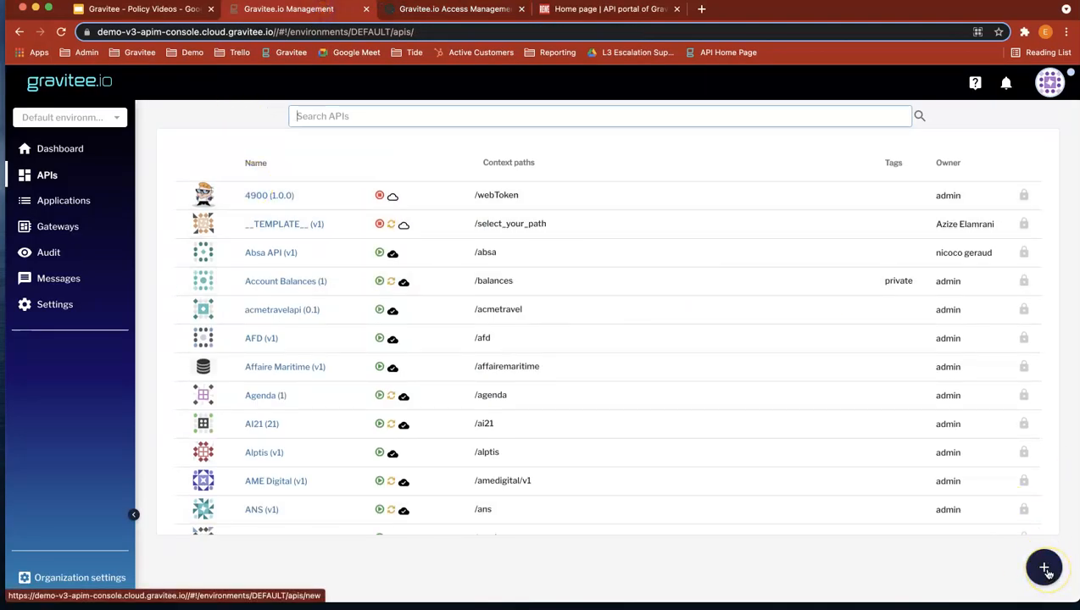
- Start a new Design Studio API and name it googleauth
left_click(1044, 568)
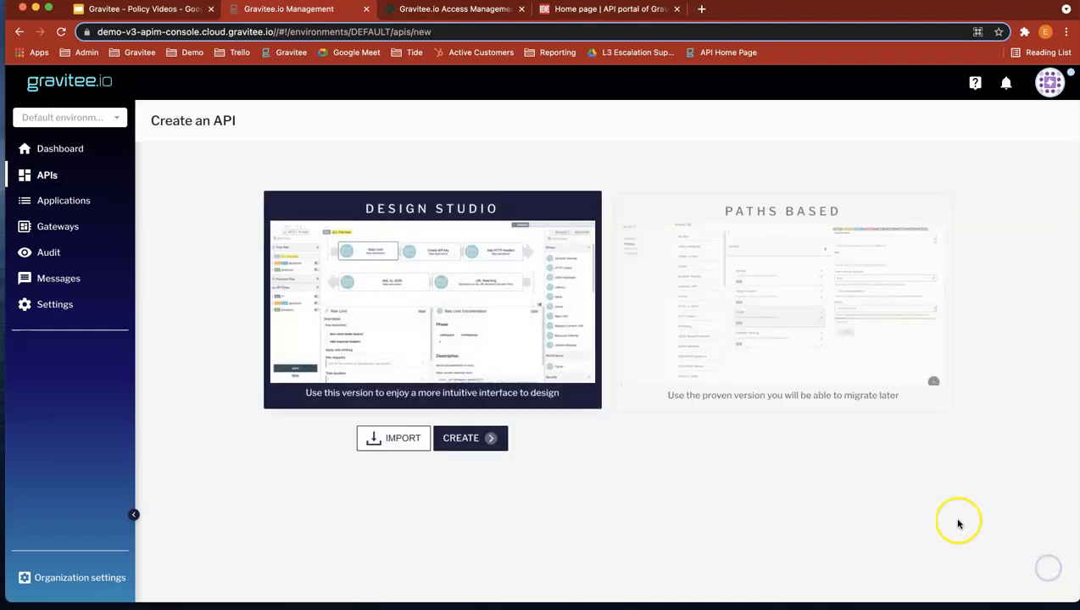
left_click(462, 437)
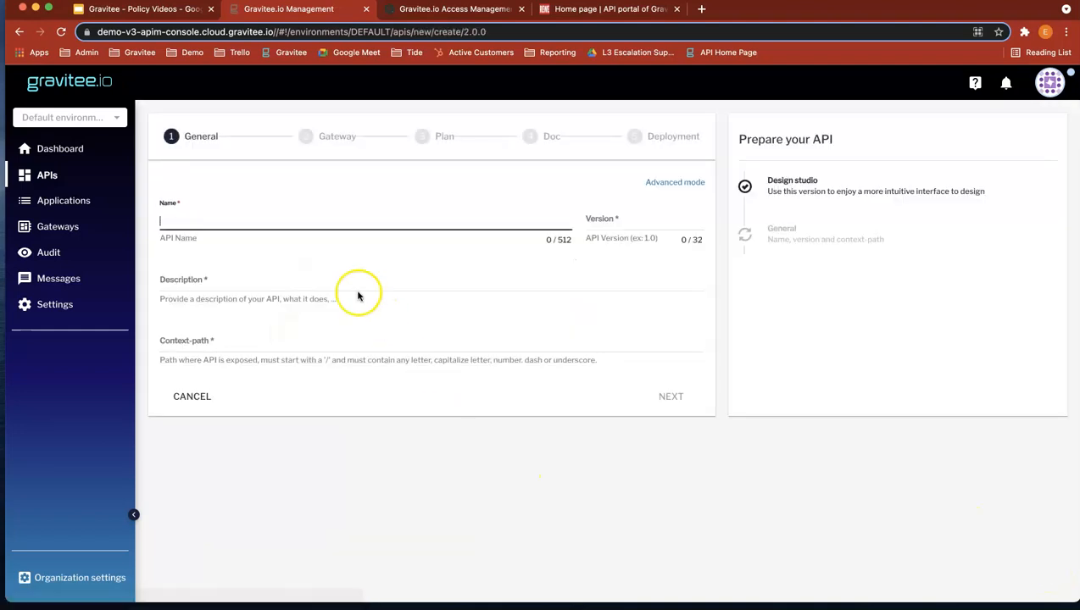
type("goo")
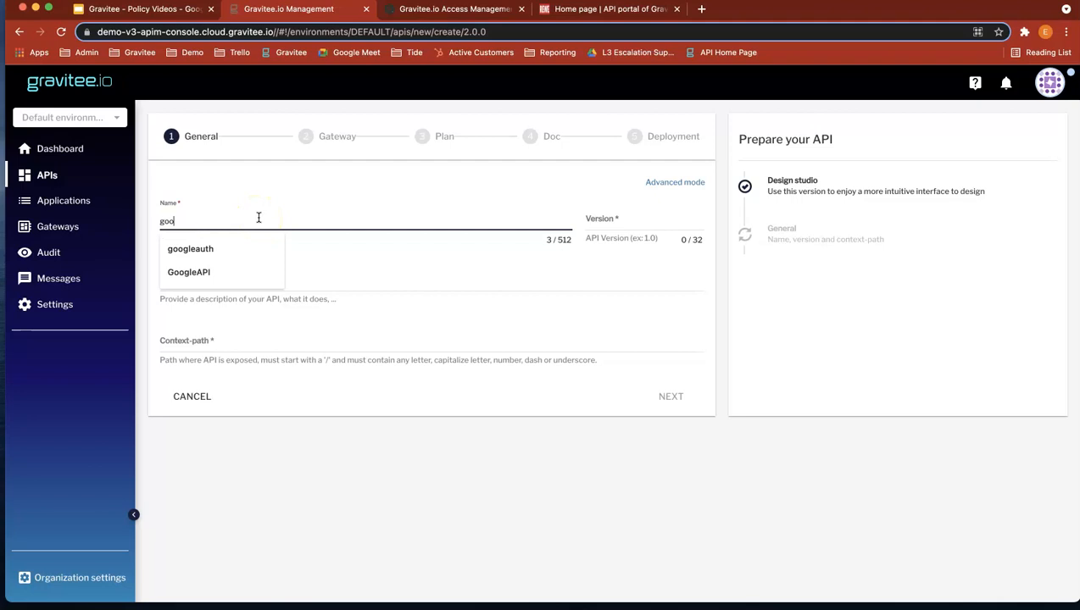
left_click(190, 248)
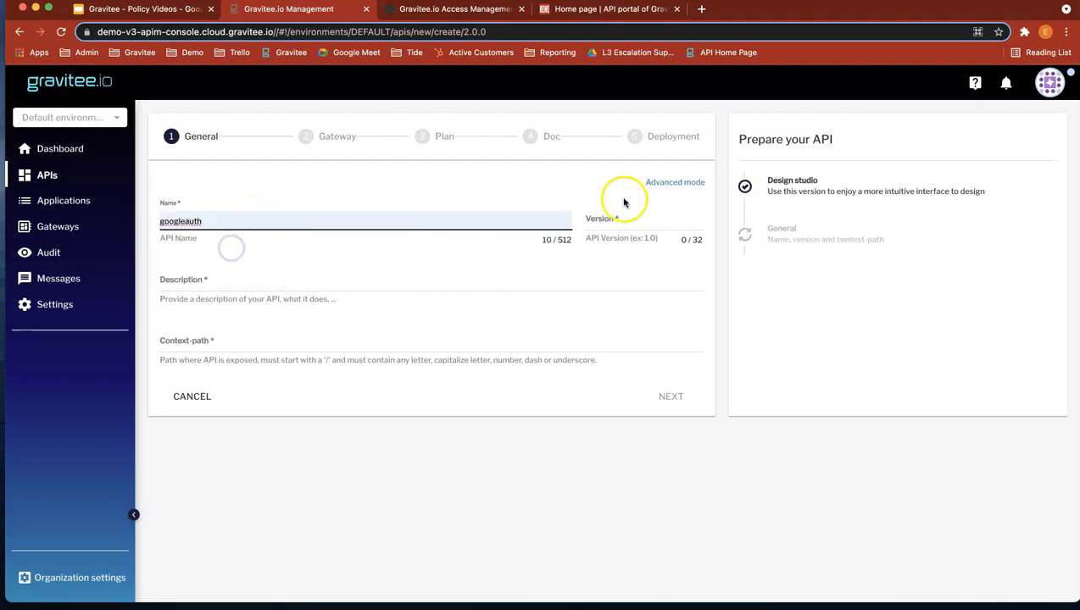
- Set version 0.1, description 'This is a test API' and context path /gpoc_oauth
left_click(404, 285)
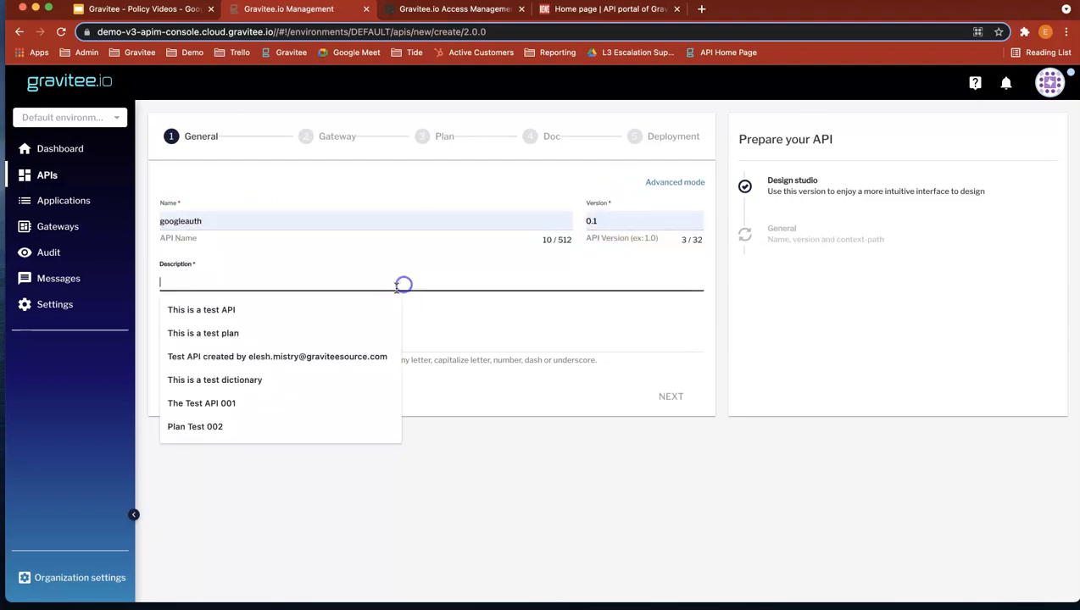
left_click(200, 308)
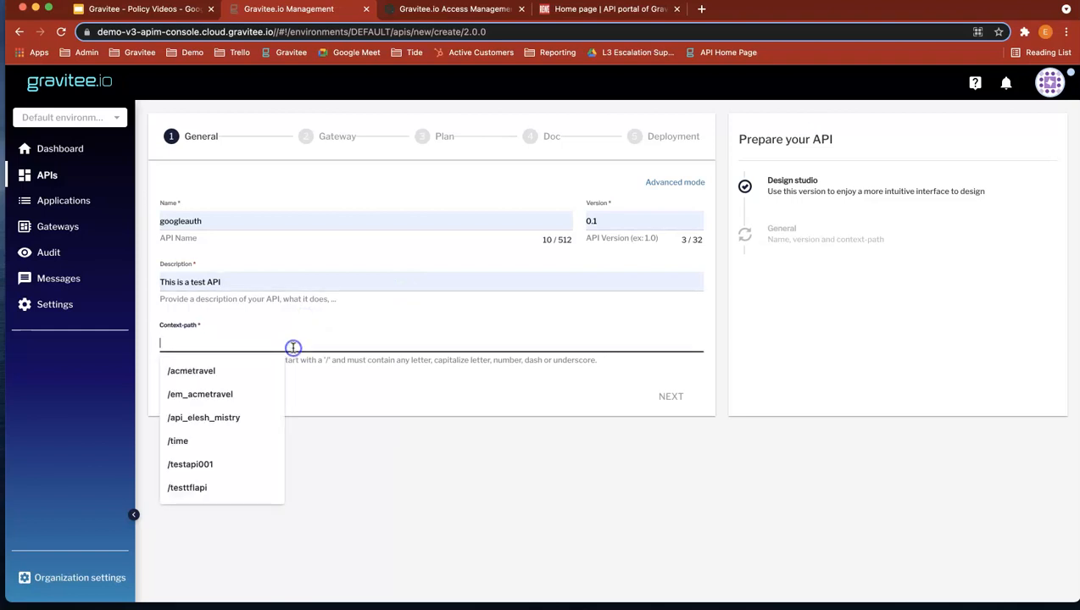
left_click(203, 417)
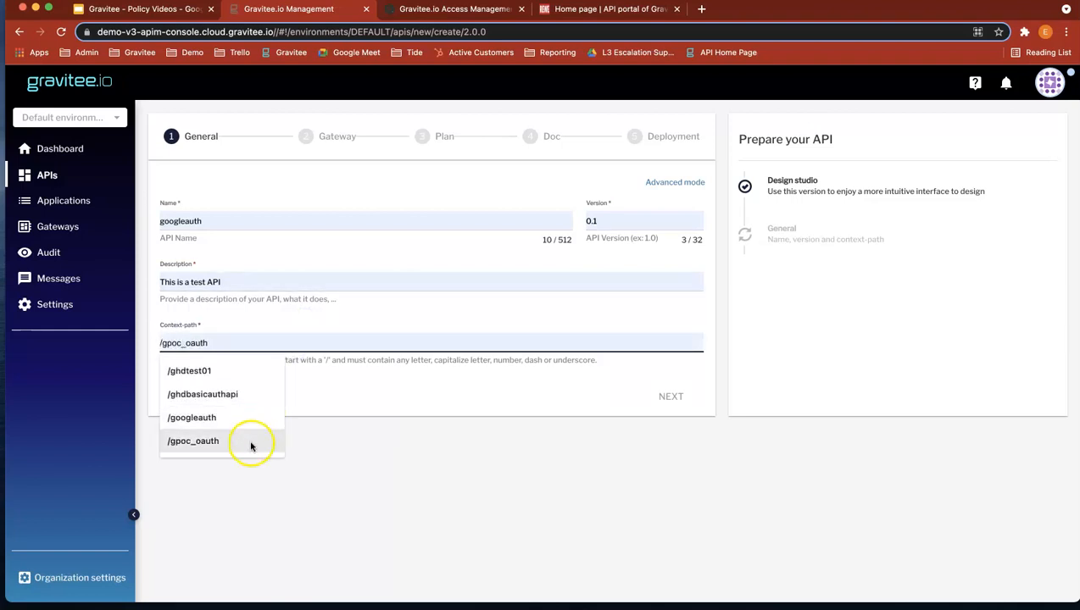
left_click(672, 397)
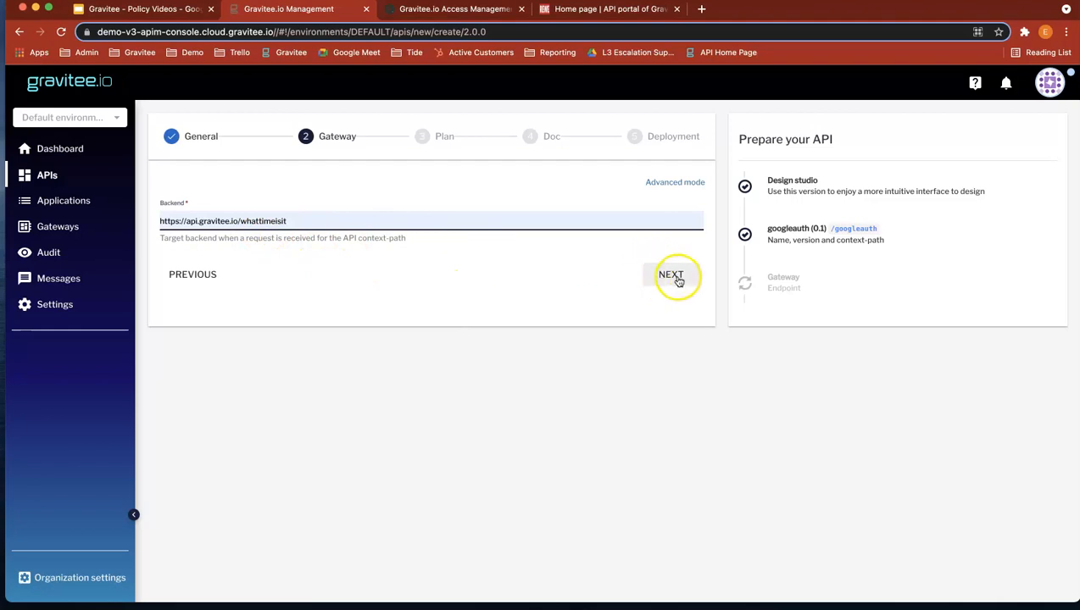
- Skip the plan and documentation steps so the googleauth API is created with an empty plans page
left_click(672, 275)
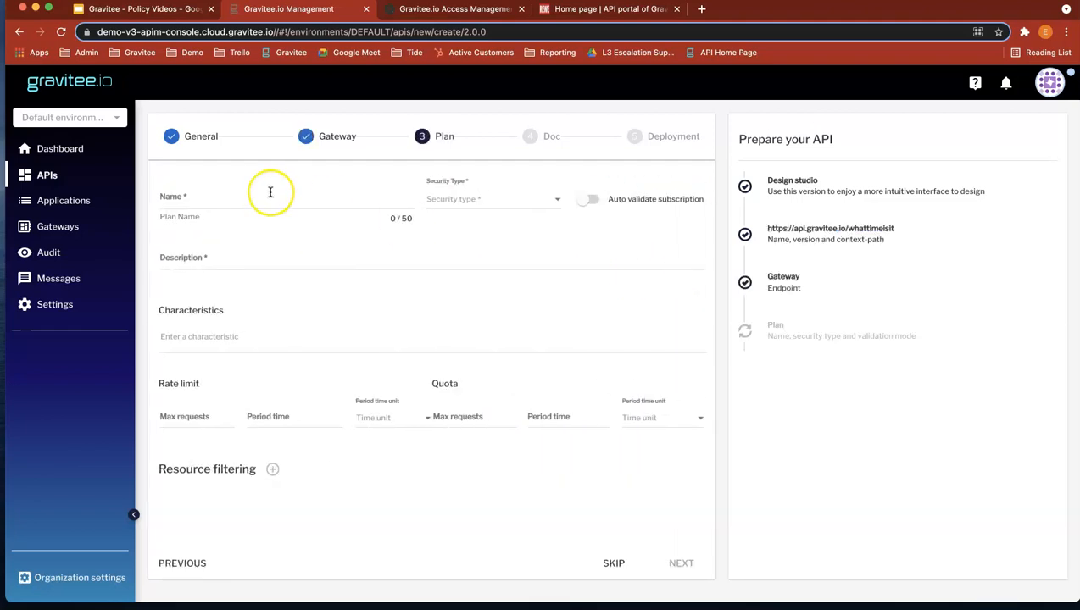
left_click(682, 563)
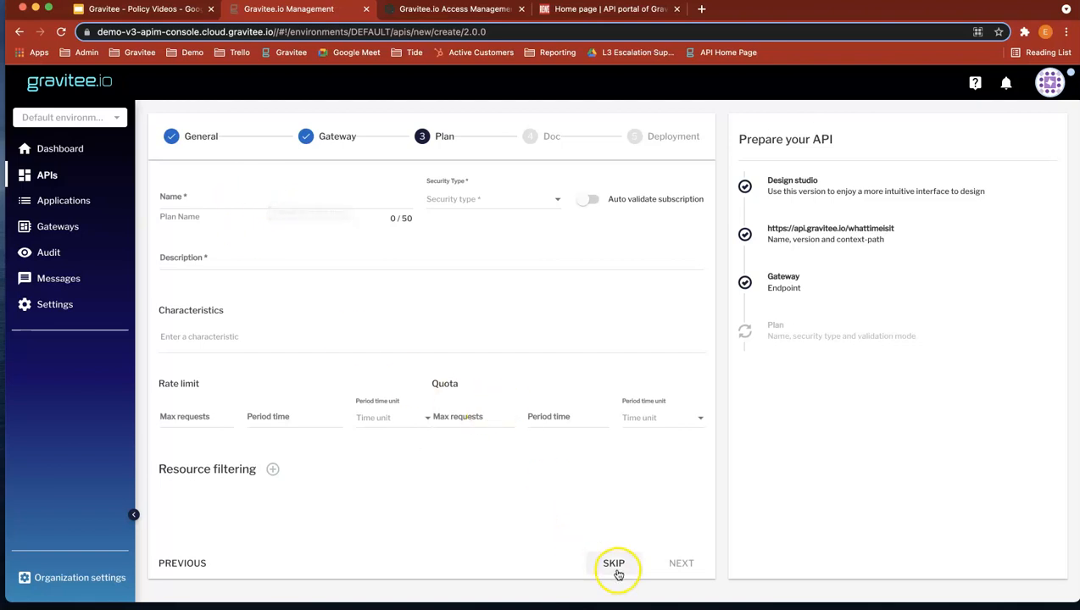
left_click(614, 563)
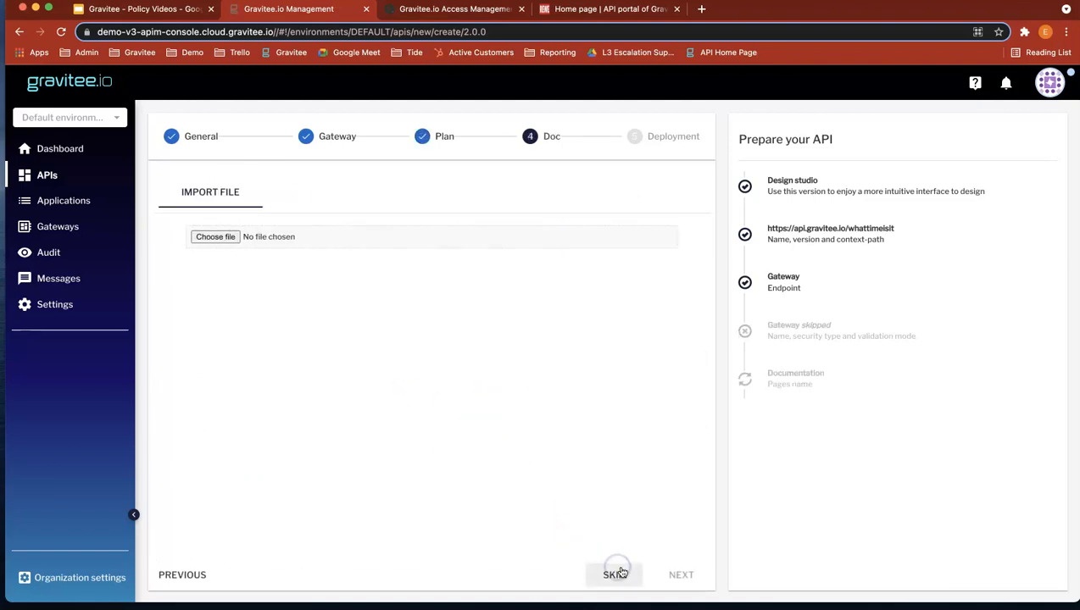
left_click(614, 574)
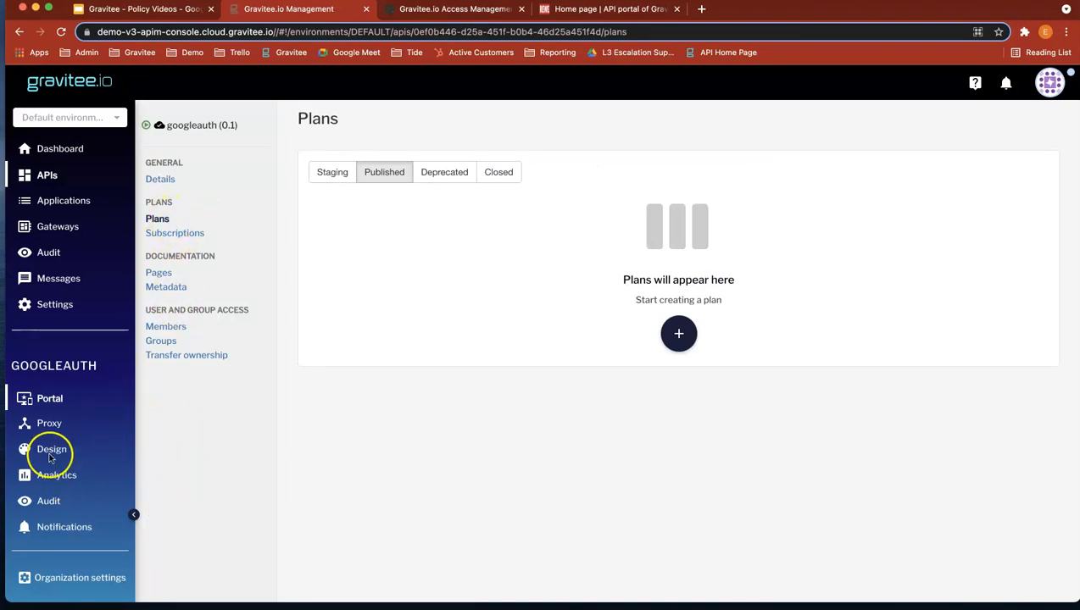
- From Design > Resources, start a new Gravitee.io AM Authorization Server resource
left_click(51, 449)
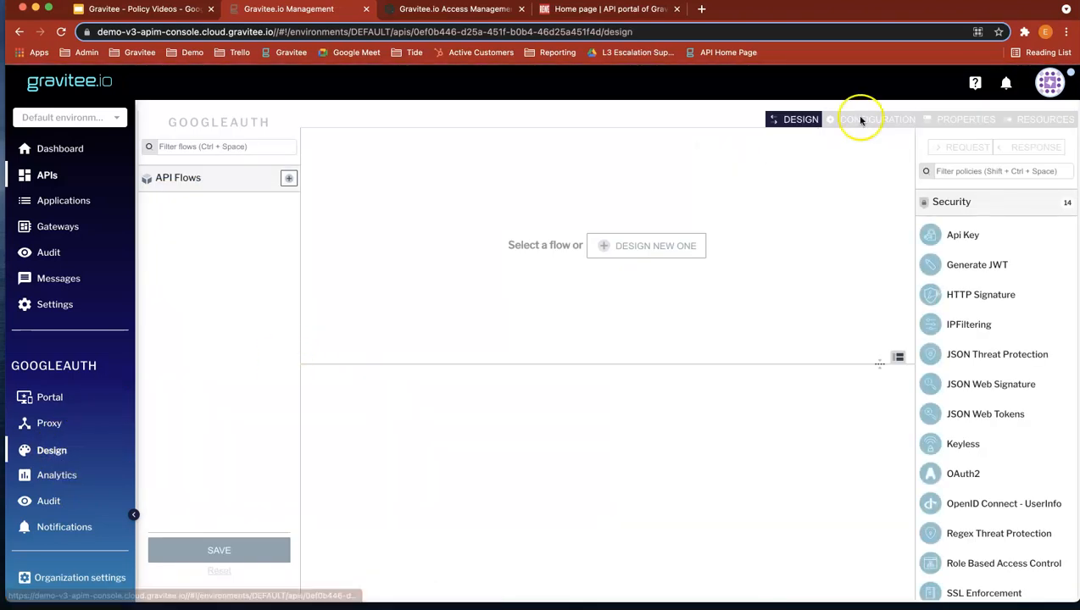
left_click(1044, 119)
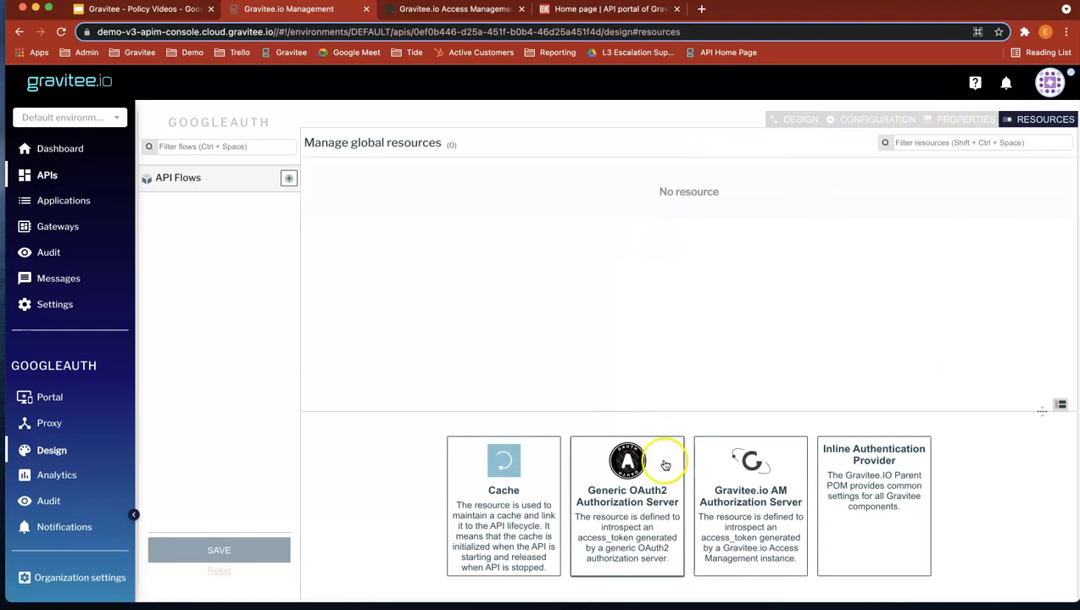
mouse_move(741, 477)
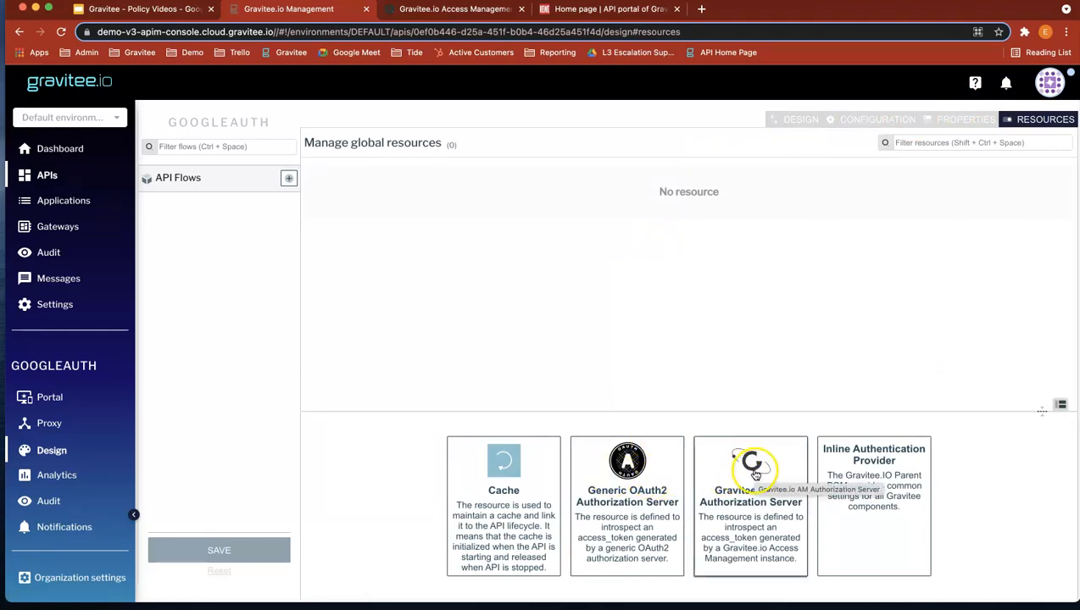
left_click(751, 474)
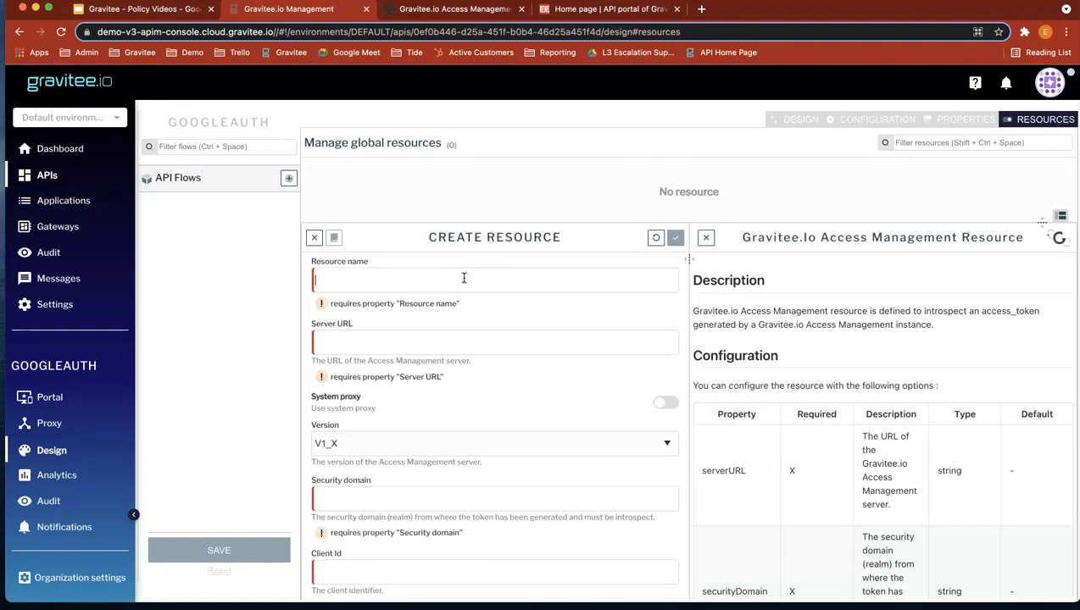
type("googleresource")
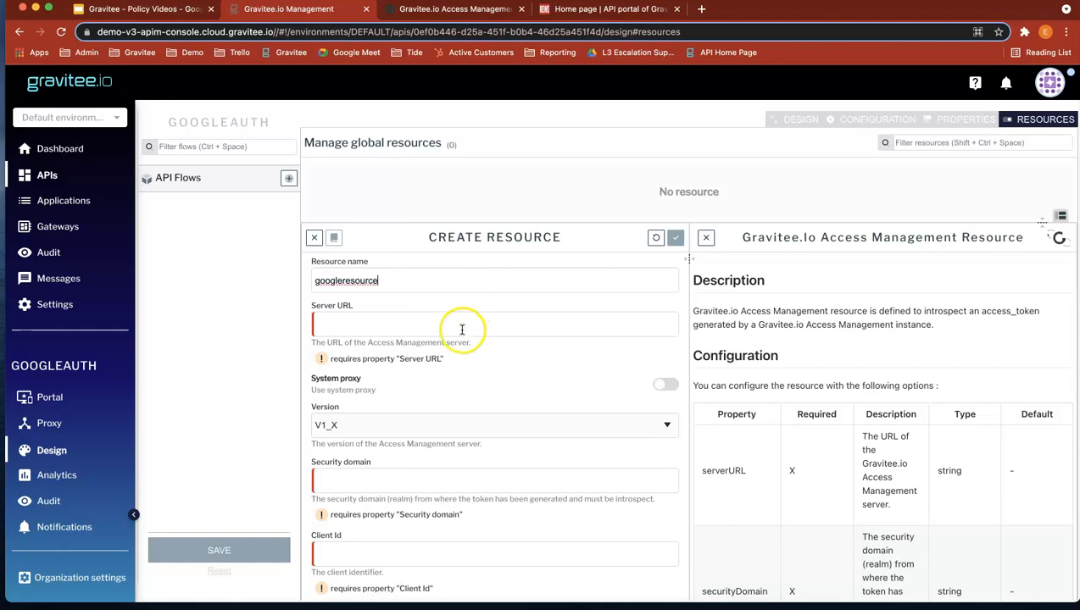
left_click(495, 324)
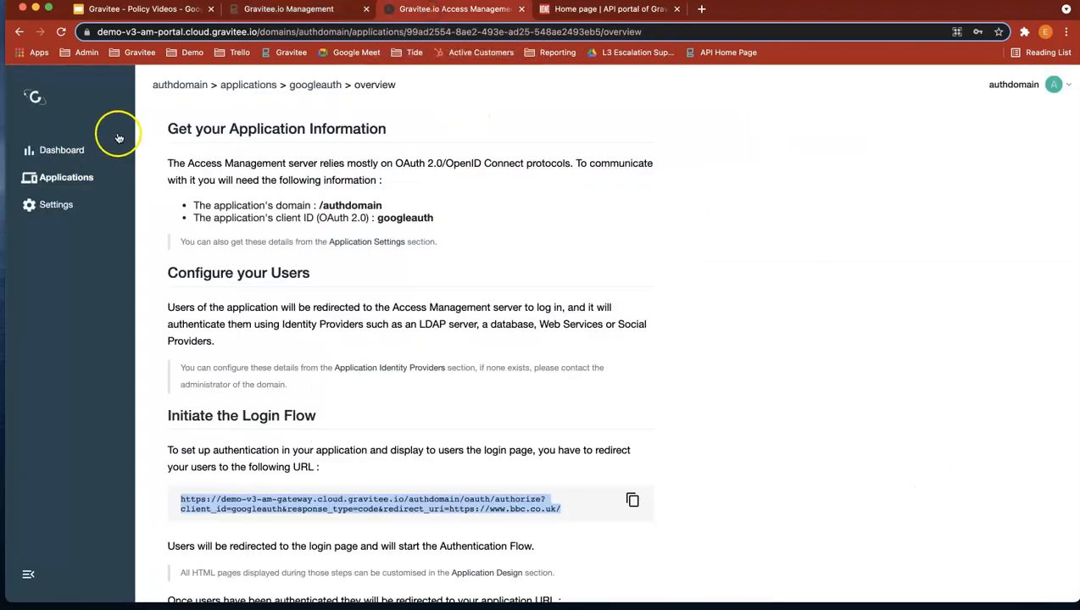
left_click(312, 210)
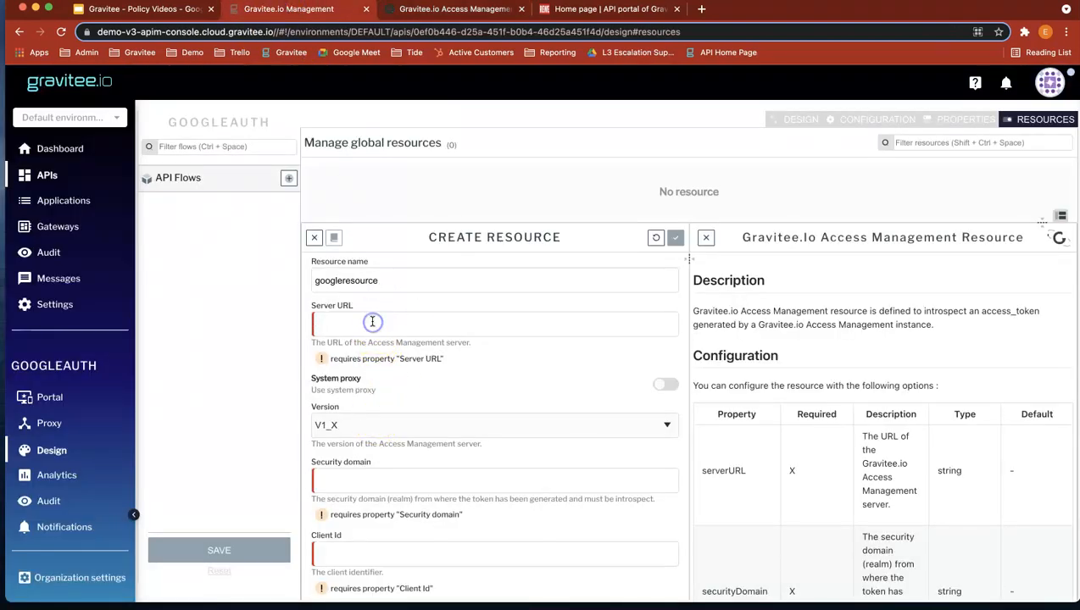
type("https://demo-v3-am-gateway.cloud.gravitee.io")
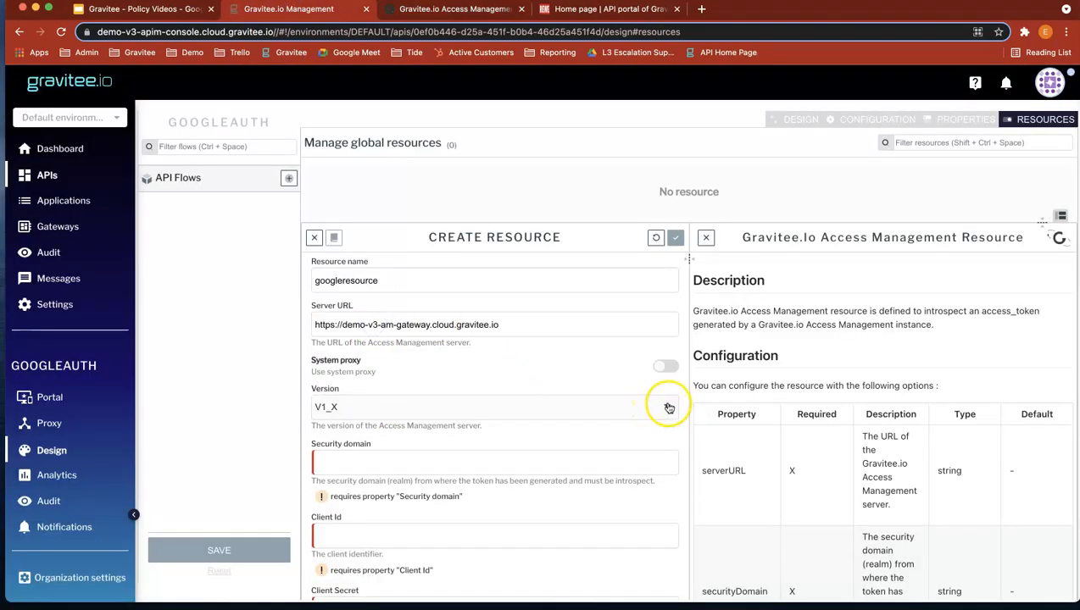
left_click(668, 407)
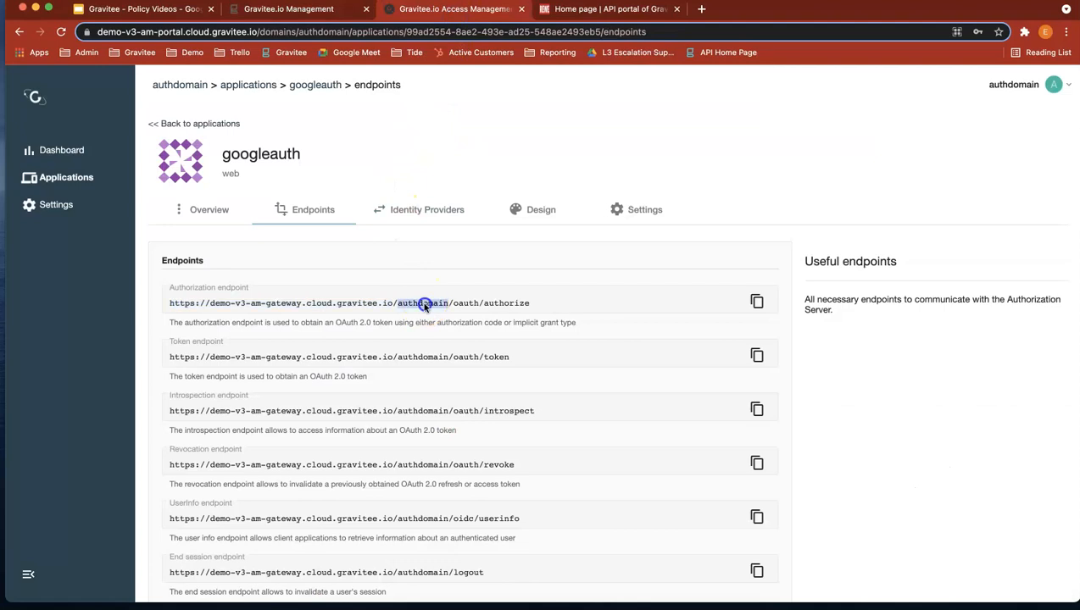
left_click(289, 8)
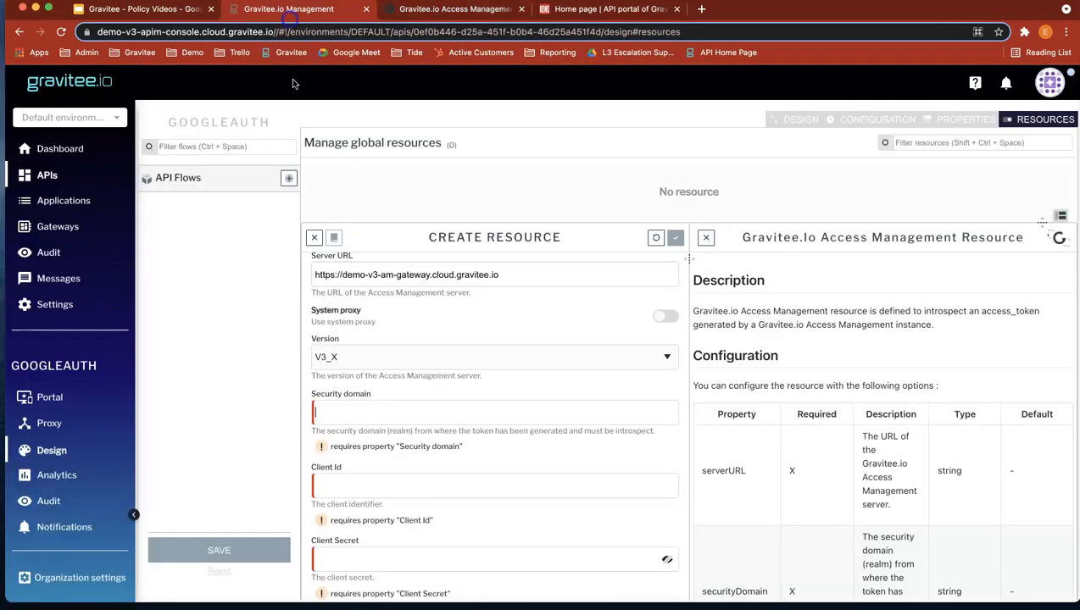
- Set security domain authdomain and client ID googleauth copied from Access Management, then save the resource
left_click(495, 414)
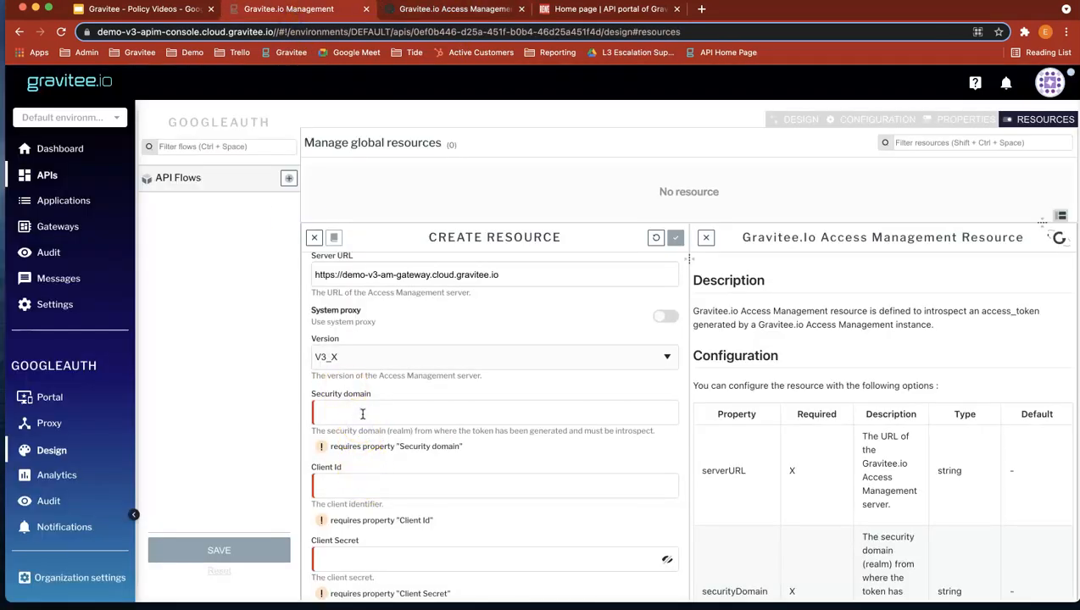
type("authdomain")
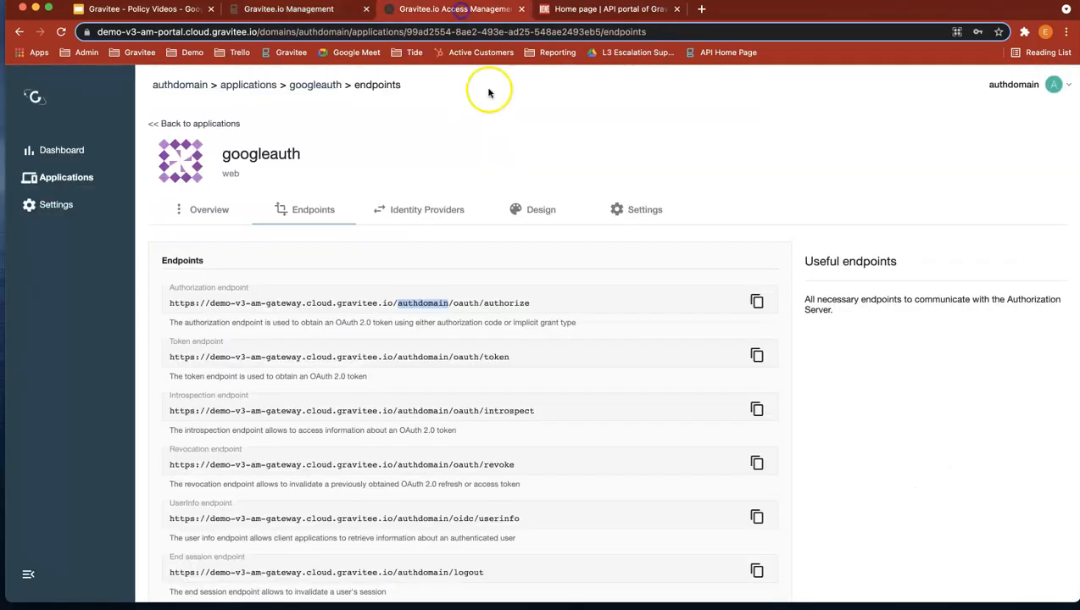
left_click(645, 210)
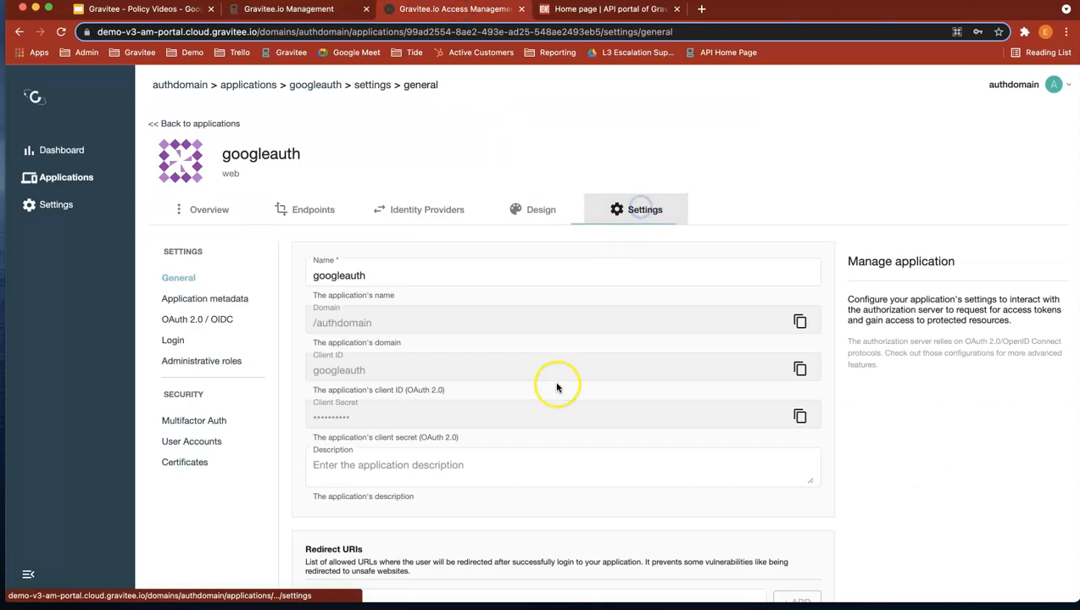
double_click(339, 370)
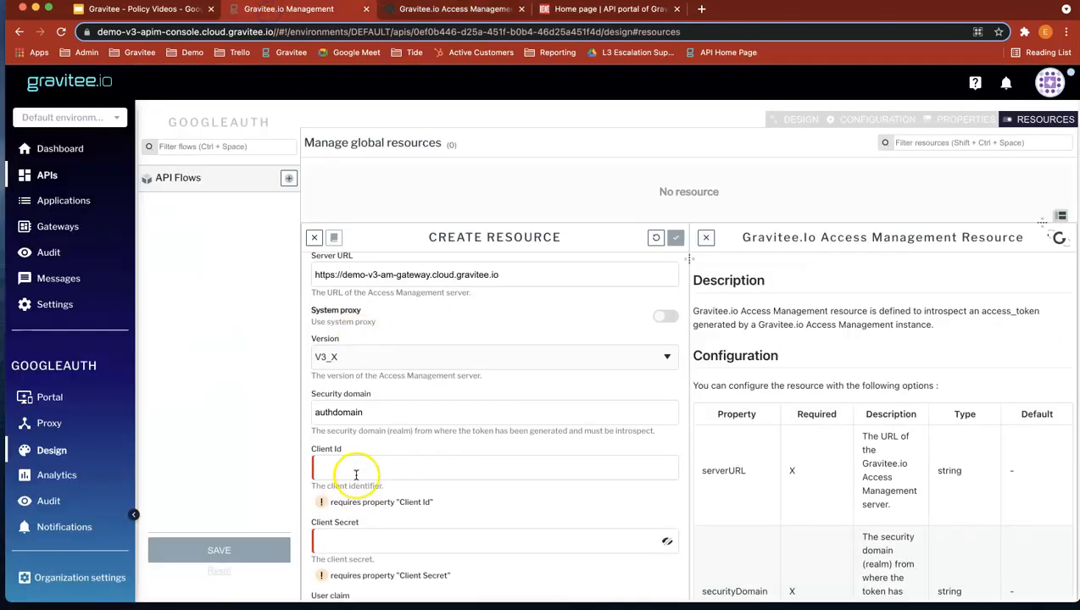
type("googleauth")
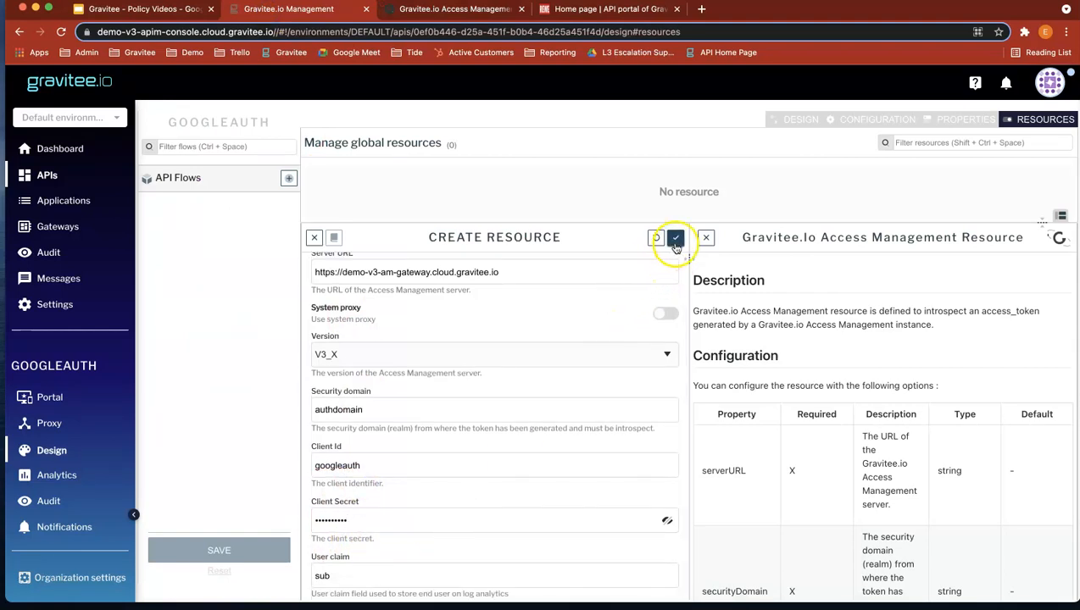
left_click(675, 237)
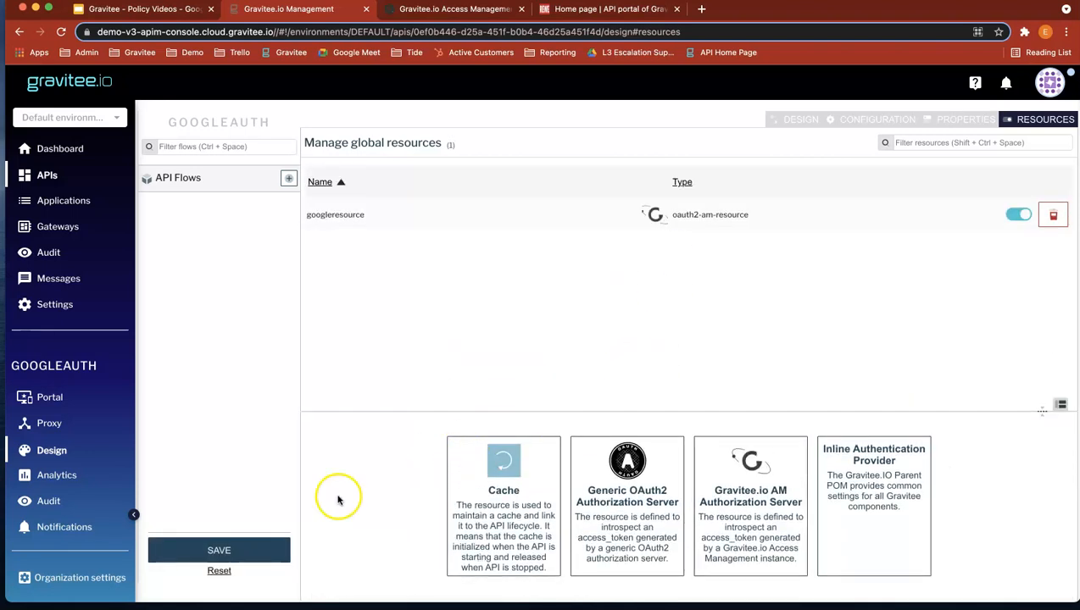
- Save to deploy the API with googleresource, then return to the Portal plans page
left_click(219, 549)
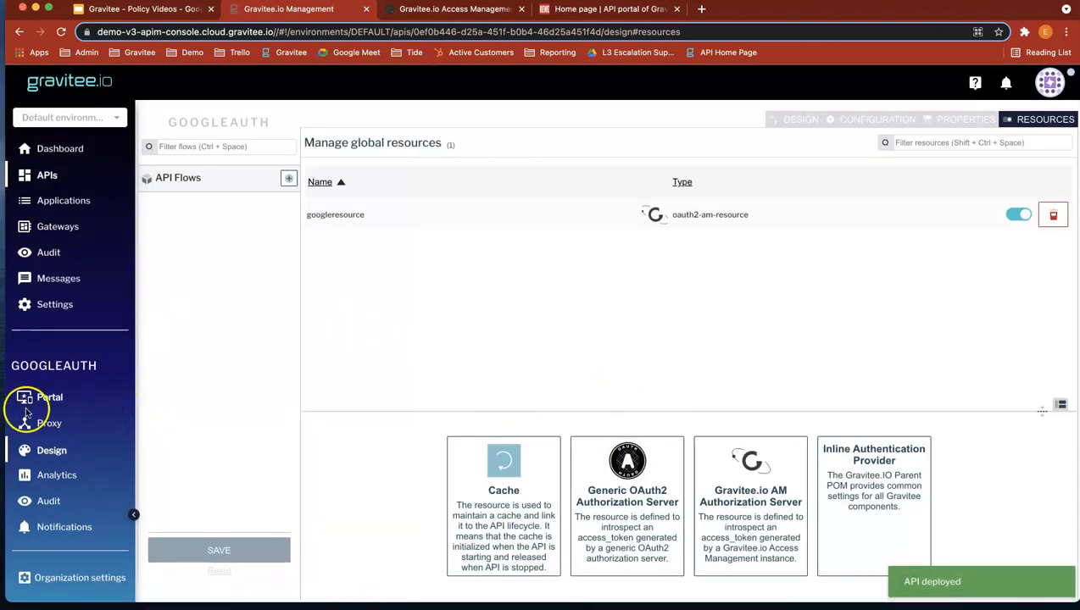
left_click(49, 397)
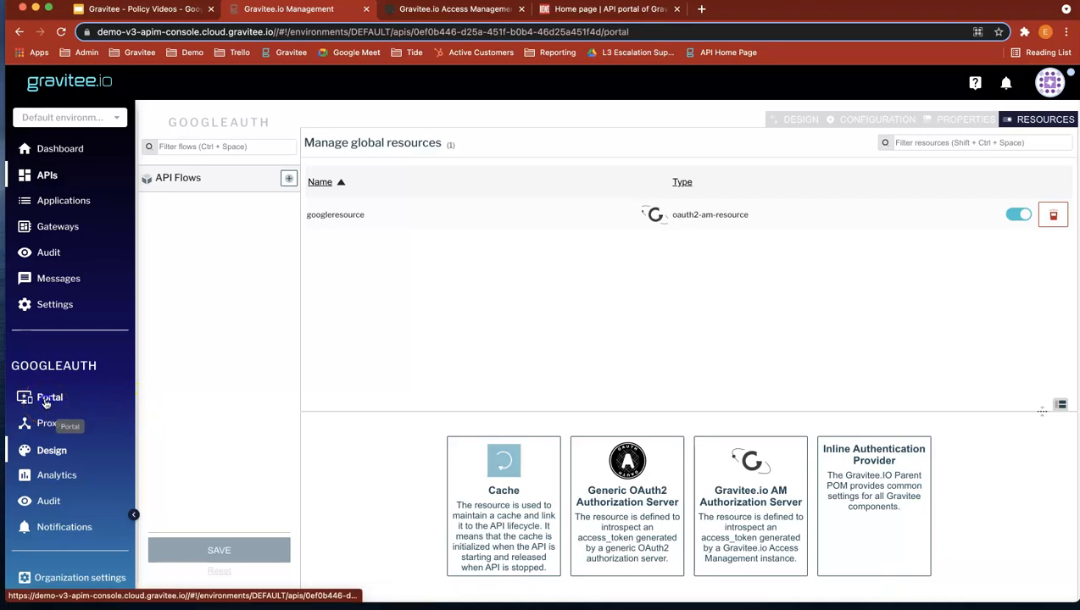
left_click(156, 219)
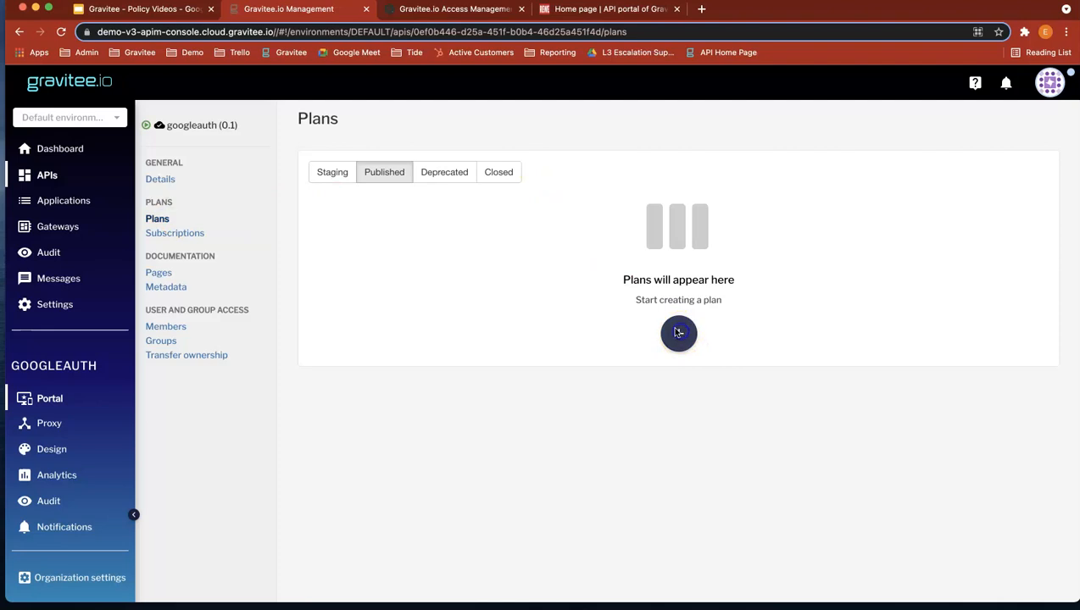
- Start a new plan named googleauth with description 'This is a test plan'
left_click(678, 333)
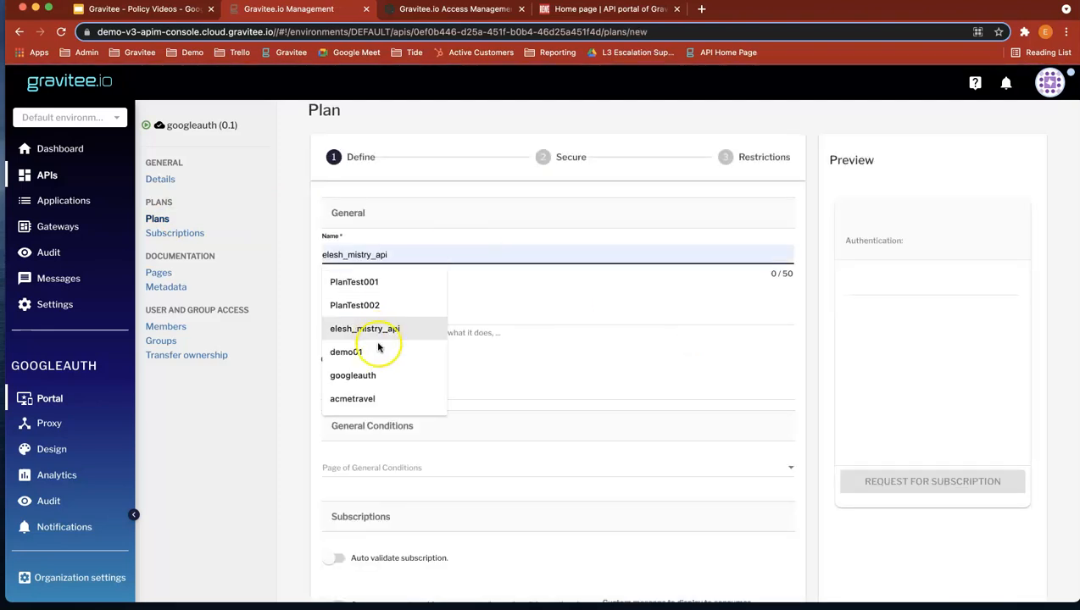
left_click(352, 377)
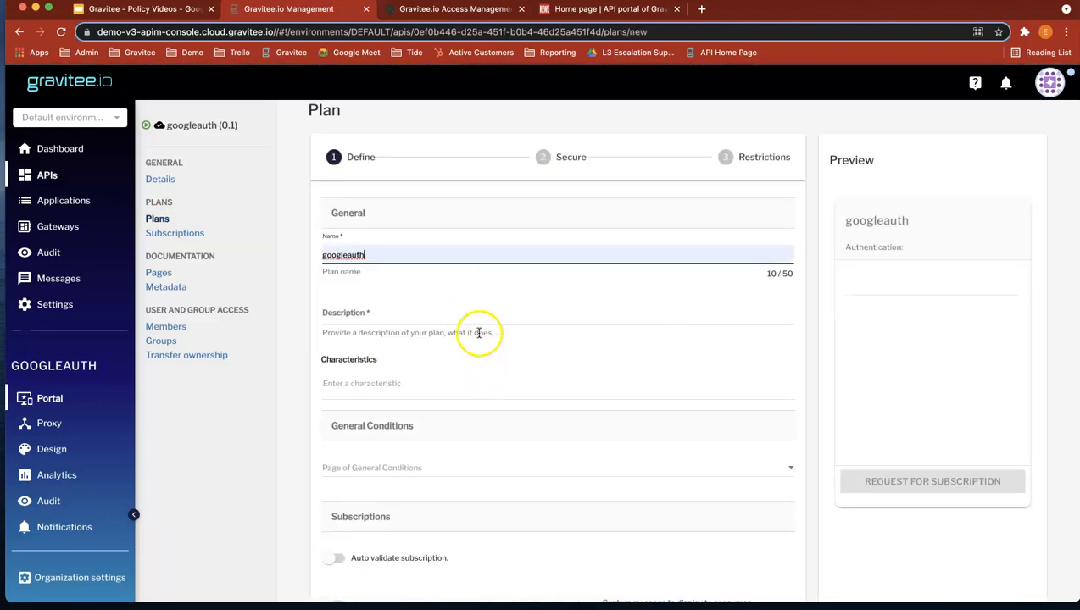
type("This is a test plan")
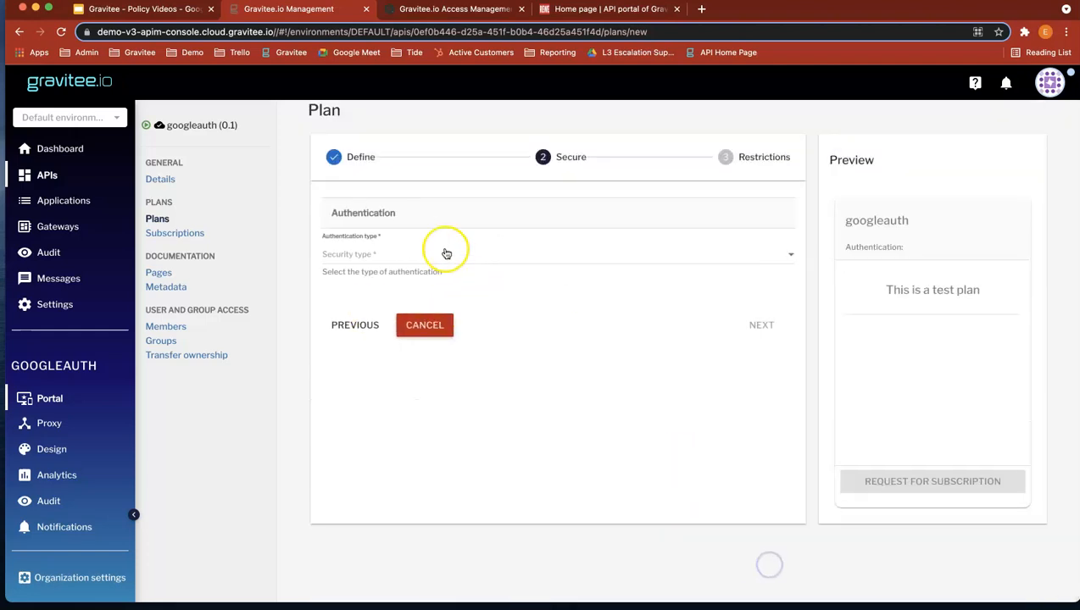
left_click(448, 254)
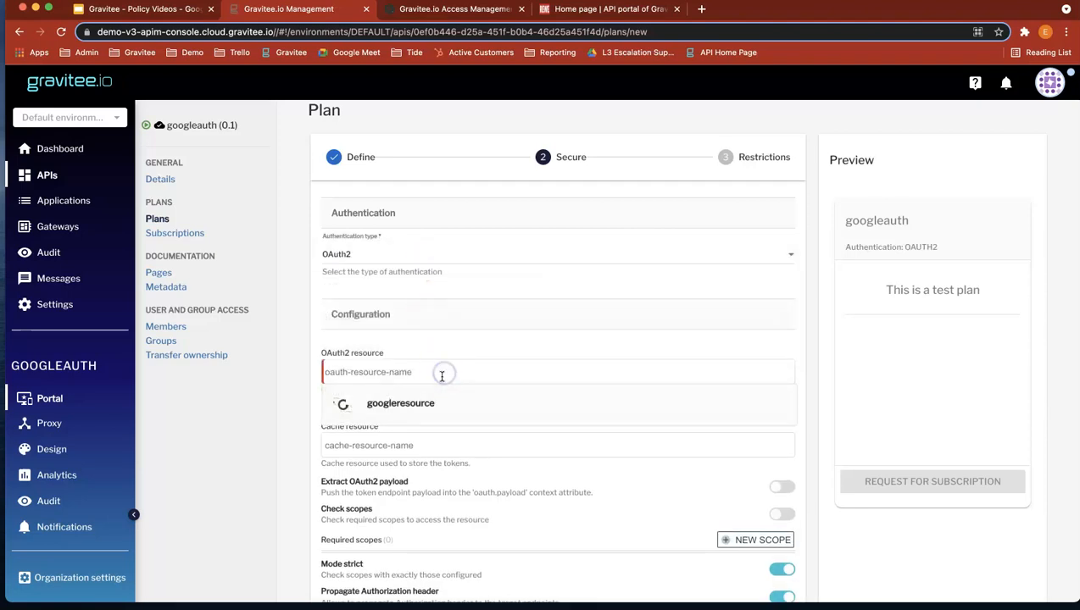
mouse_move(438, 410)
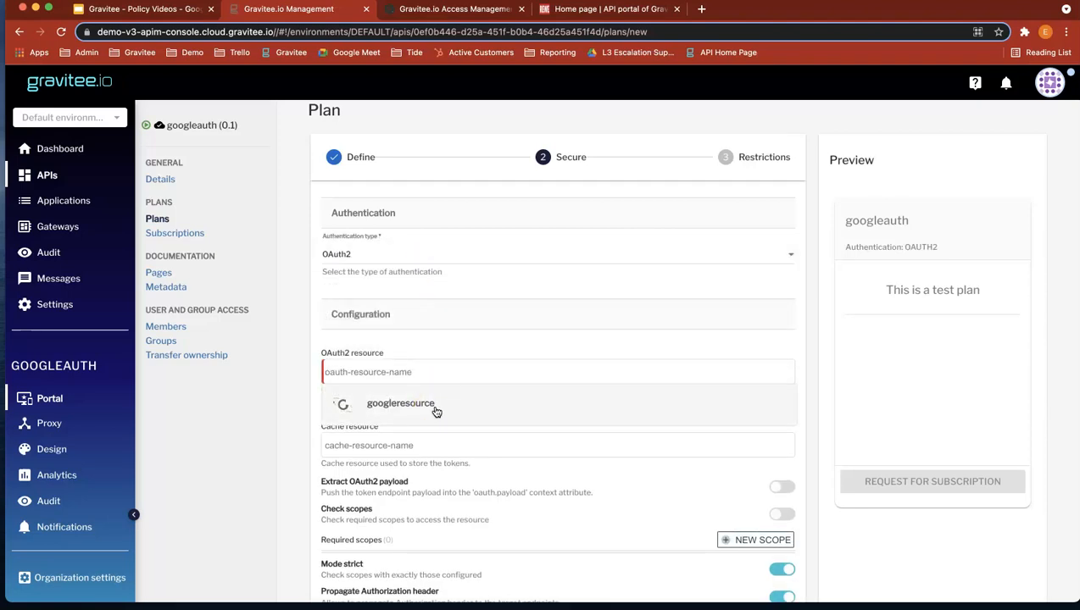
- Secure the plan with OAuth2 using resource googleresource, leave restrictions unchecked, and save it
left_click(400, 403)
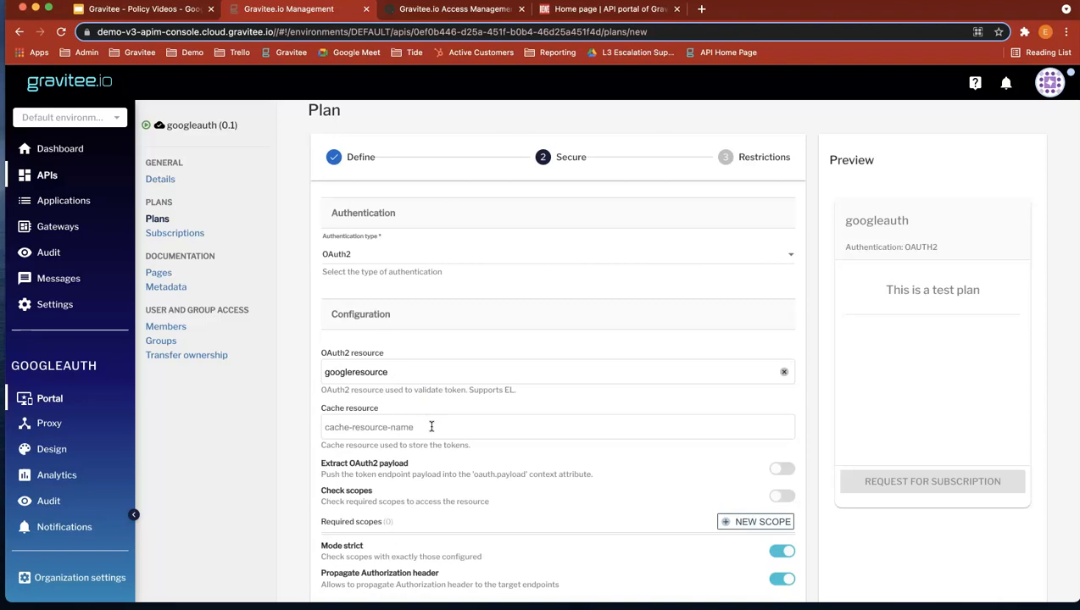
scroll("down", 3)
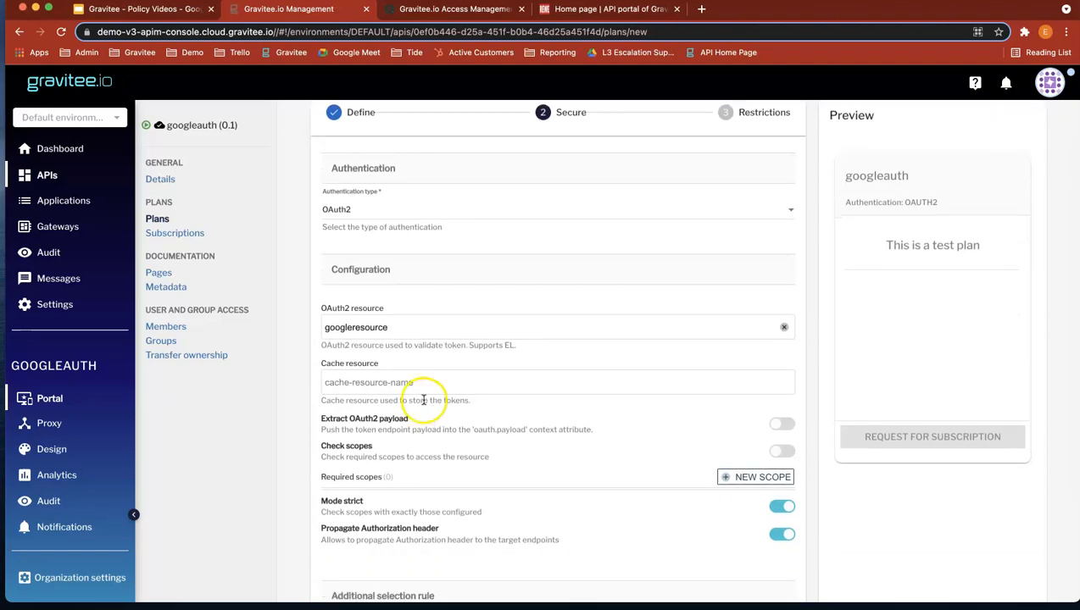
scroll("down", 3)
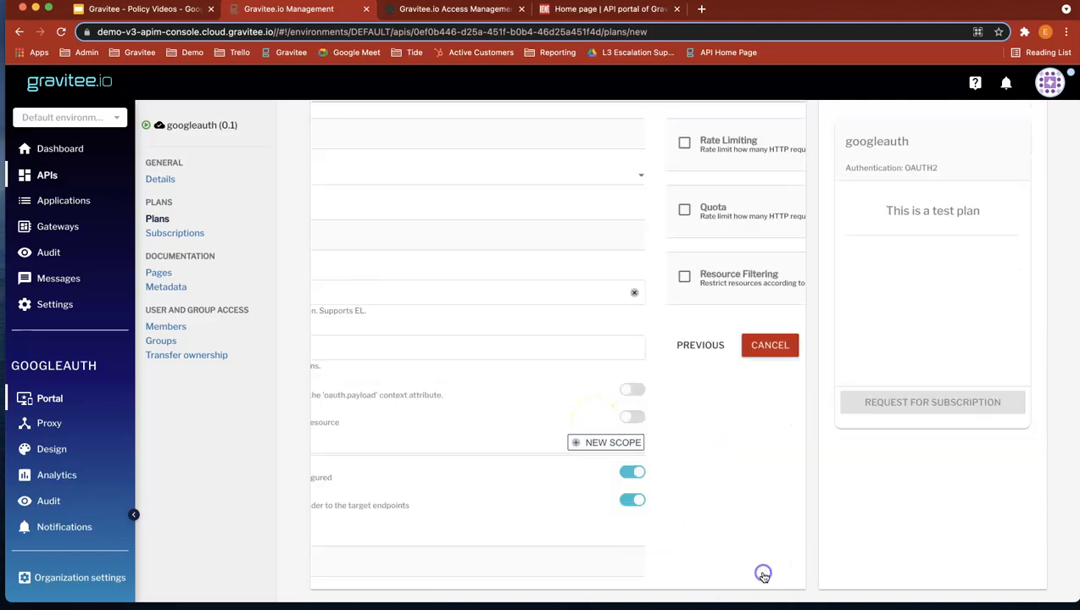
left_click(763, 573)
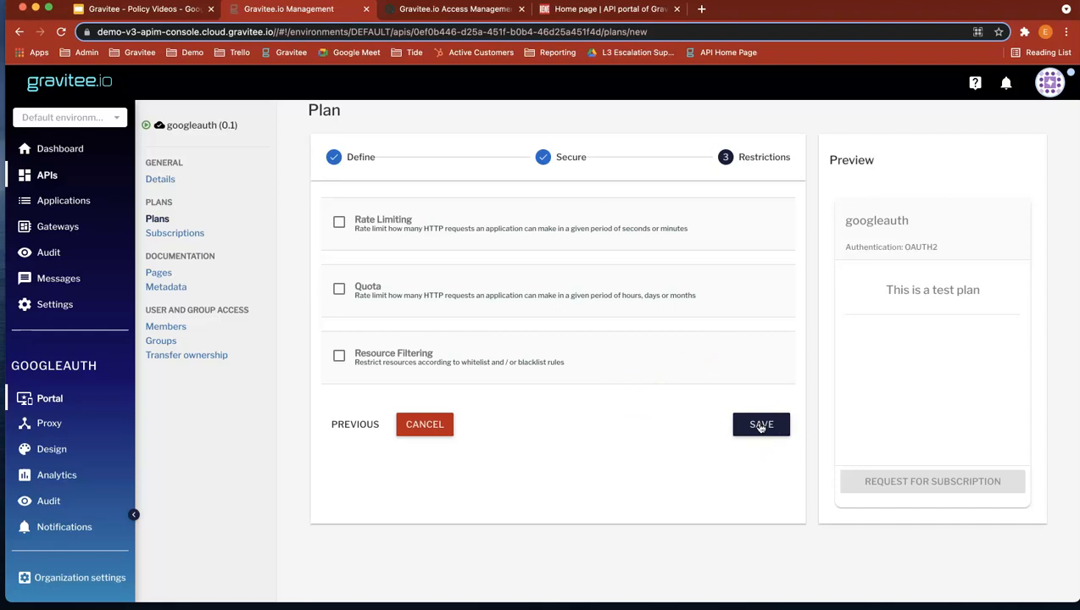
left_click(760, 424)
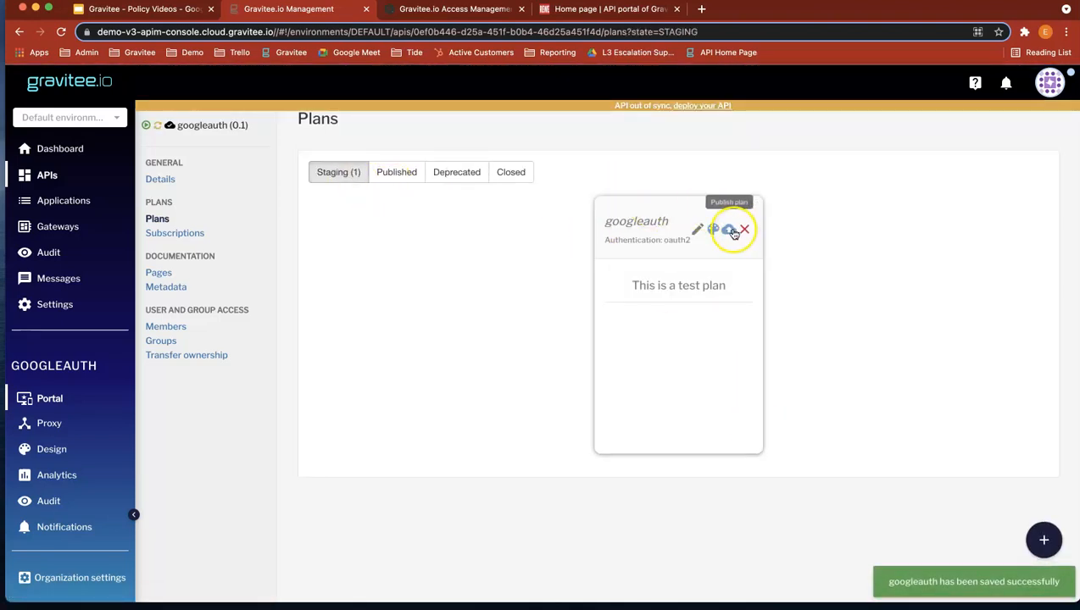
- Publish the googleauth plan, confirm the API deployment, and show the API's Details page
left_click(729, 230)
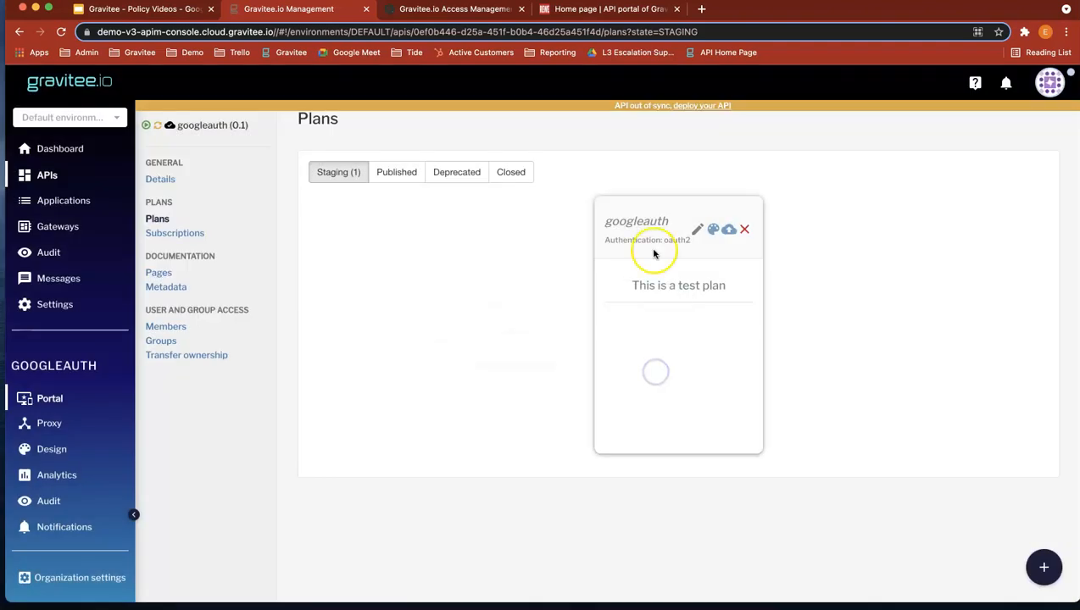
left_click(729, 229)
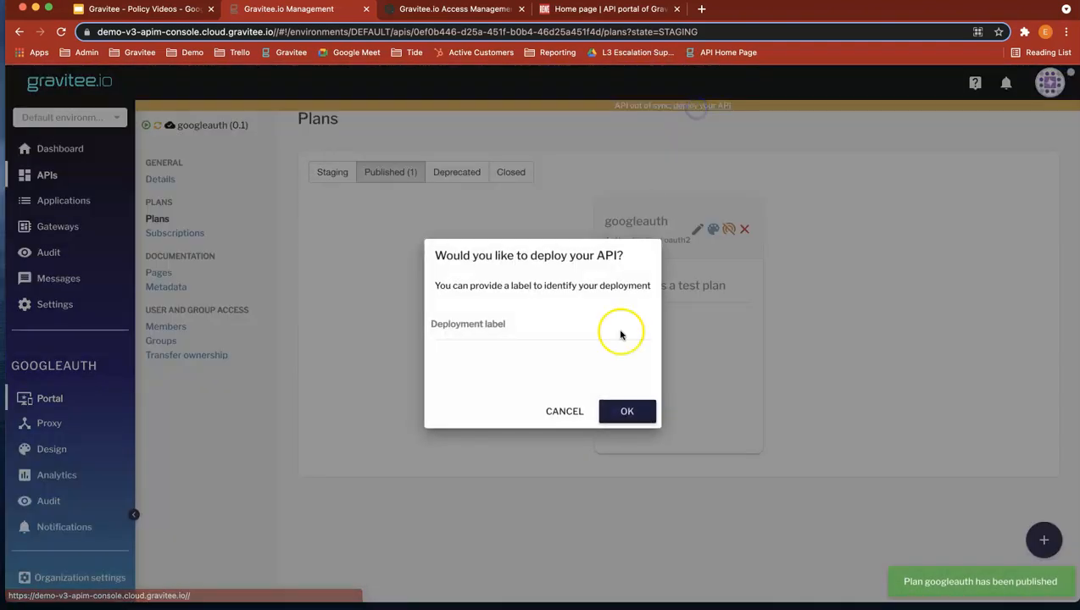
left_click(627, 412)
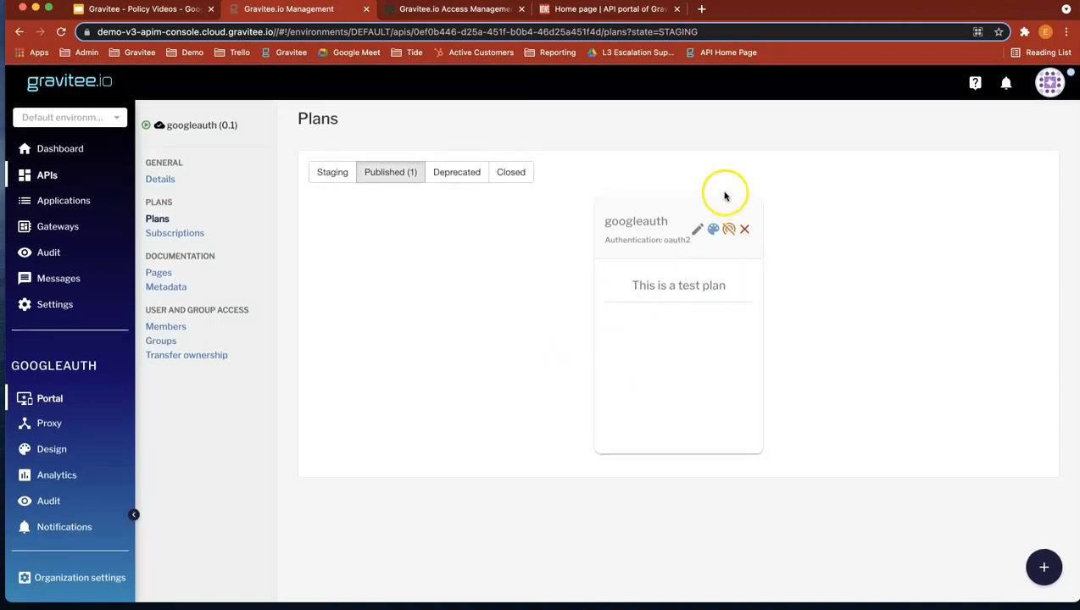
mouse_move(608, 9)
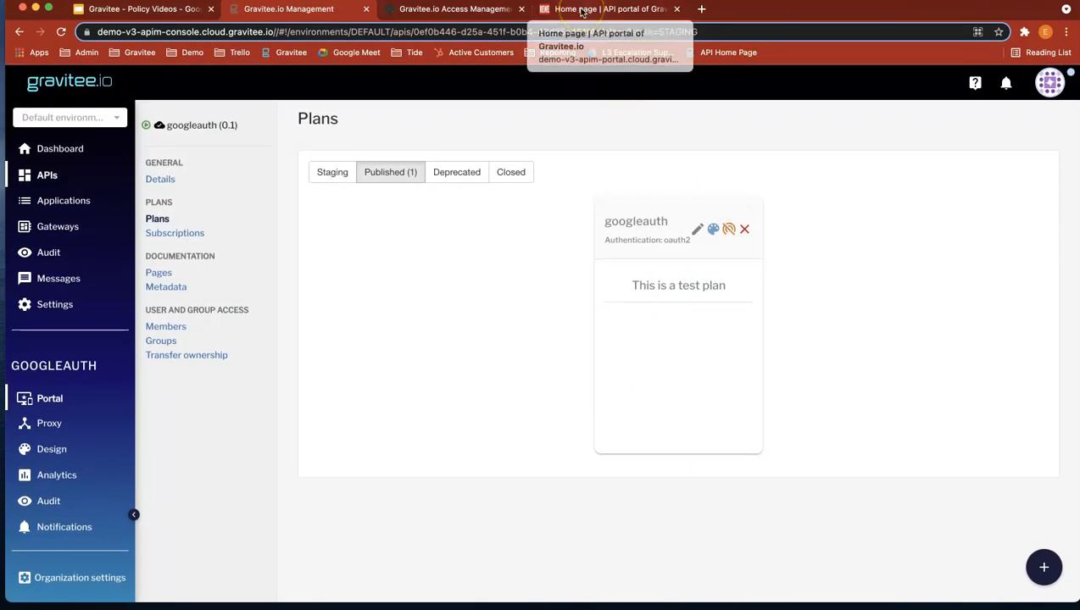
left_click(160, 179)
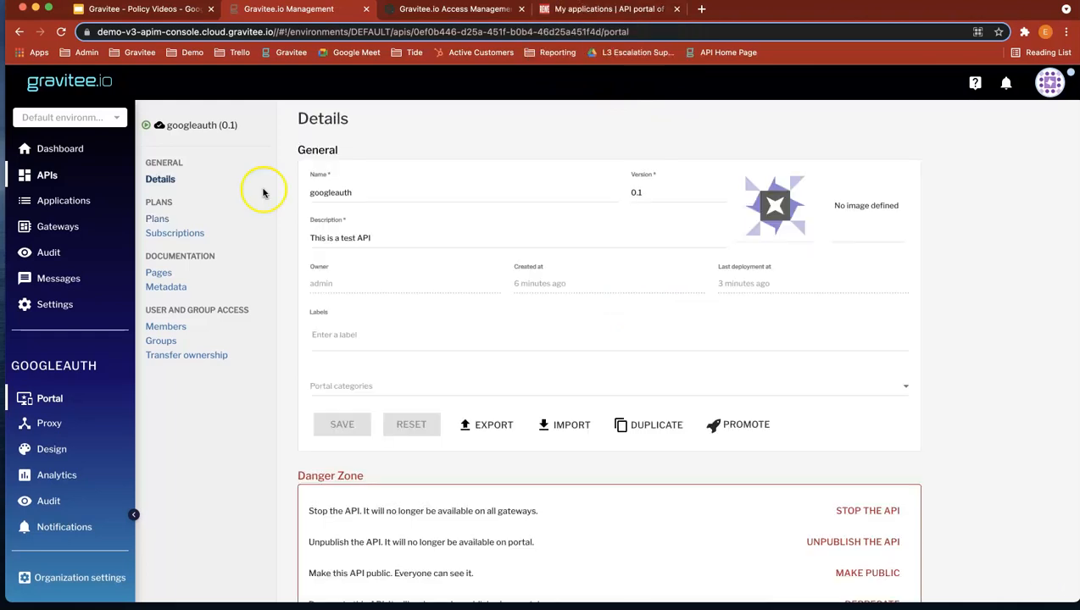
mouse_move(437, 119)
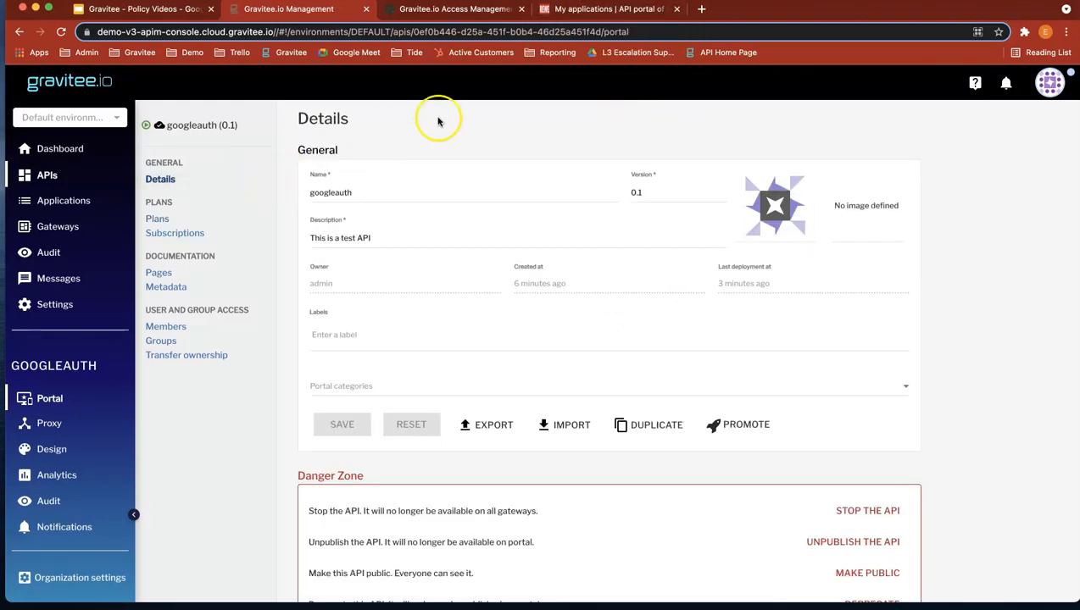
- In the API Portal, start a Simple app named googleapp with a description and type Web
left_click(609, 10)
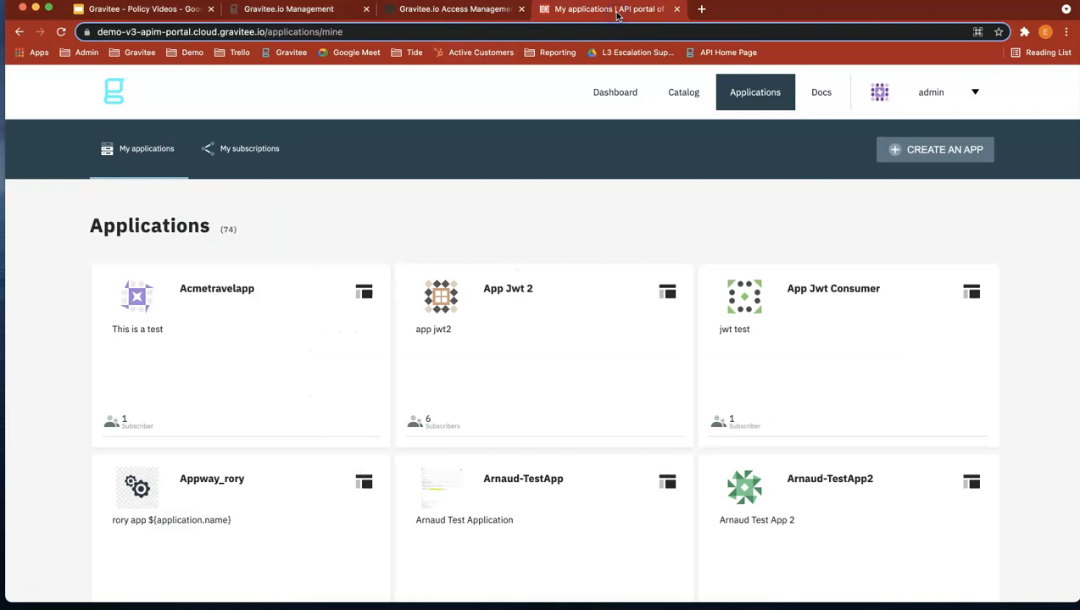
mouse_move(840, 129)
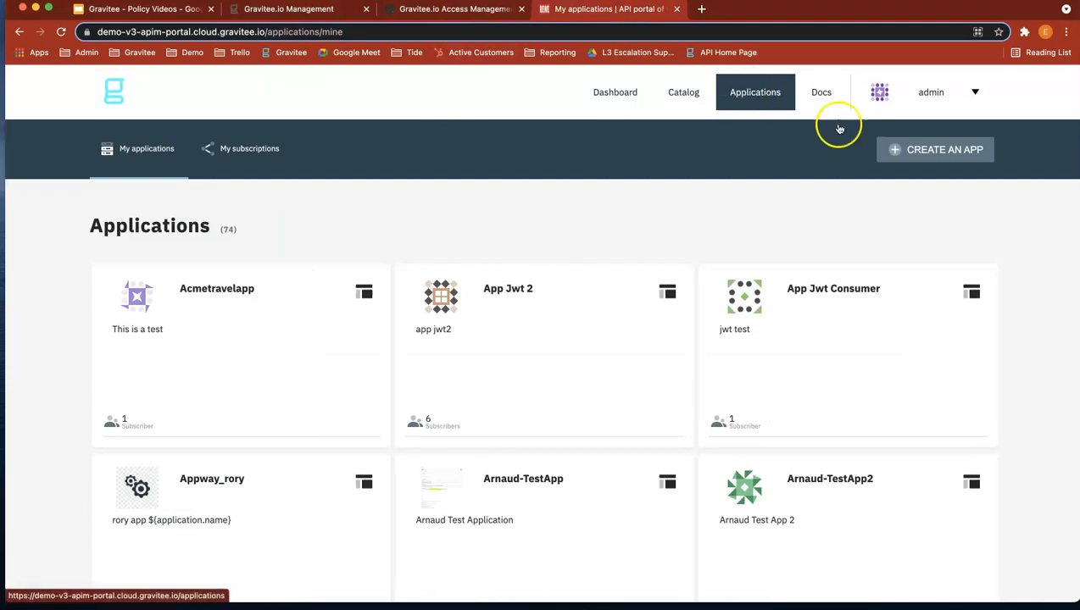
left_click(936, 149)
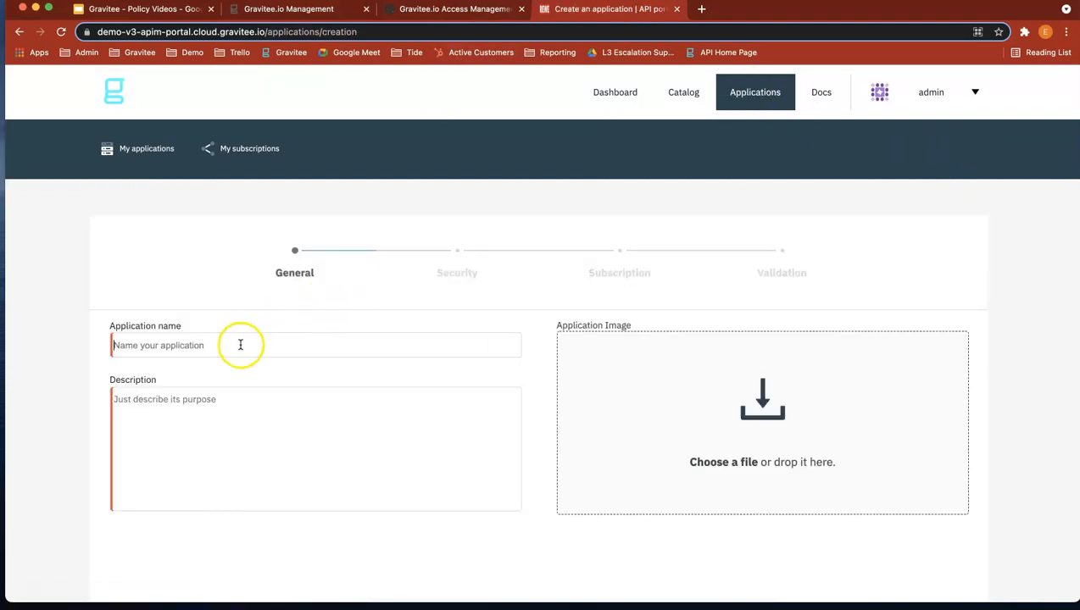
type("googleapp")
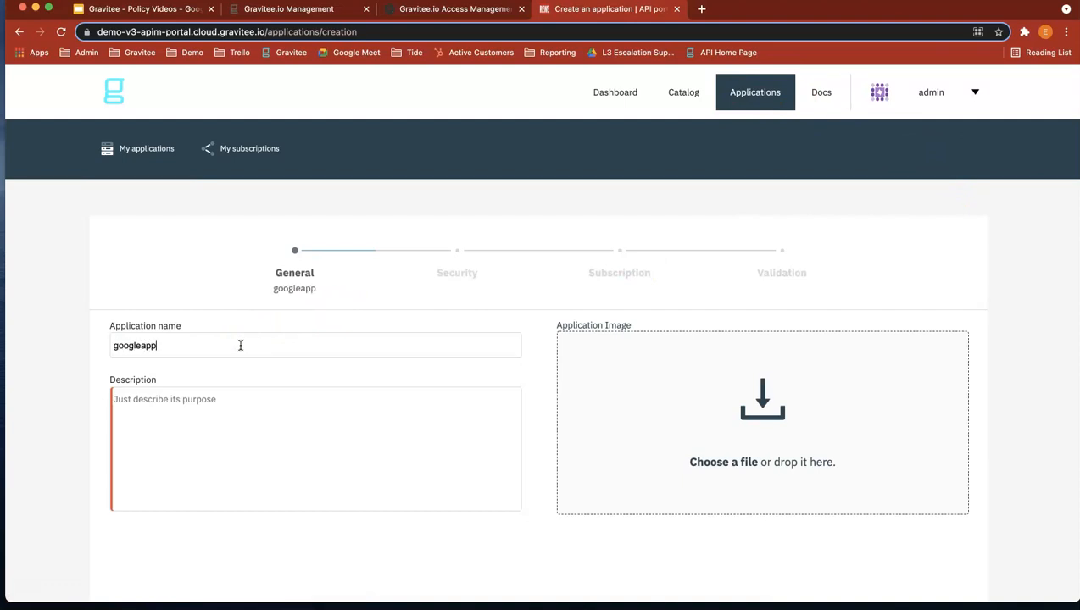
type("Thi")
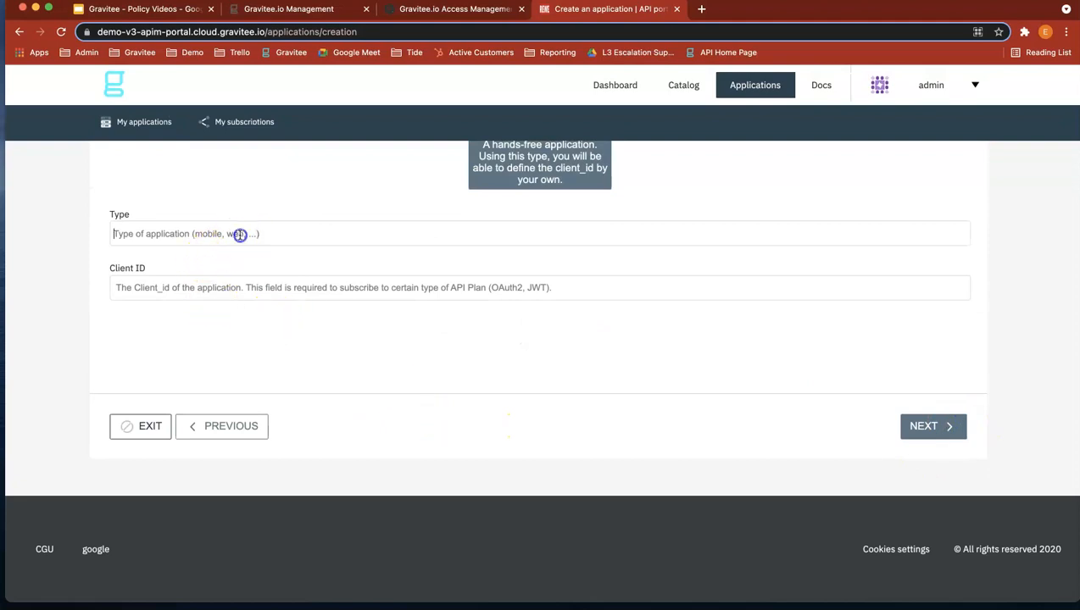
type("Web")
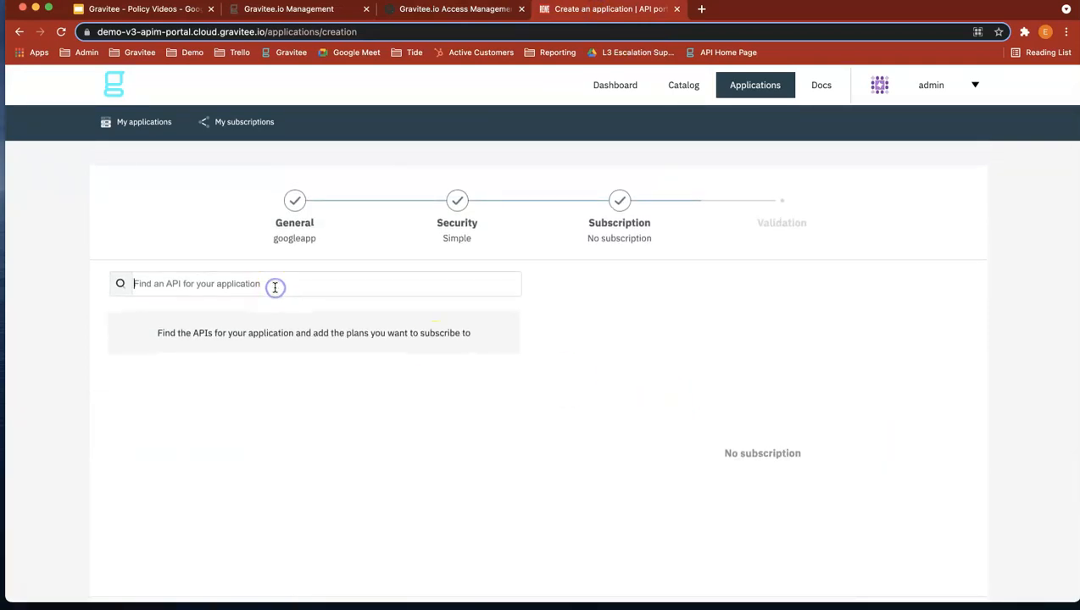
- Set client ID googleauth, subscribe to the googleauth plan, and create the app
type("googleauth")
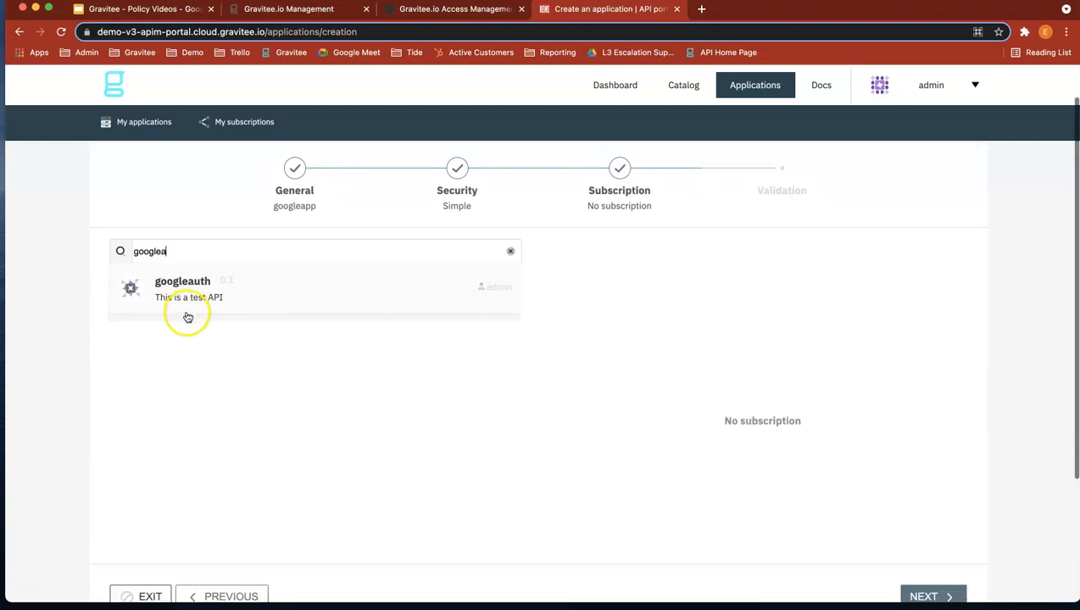
left_click(184, 289)
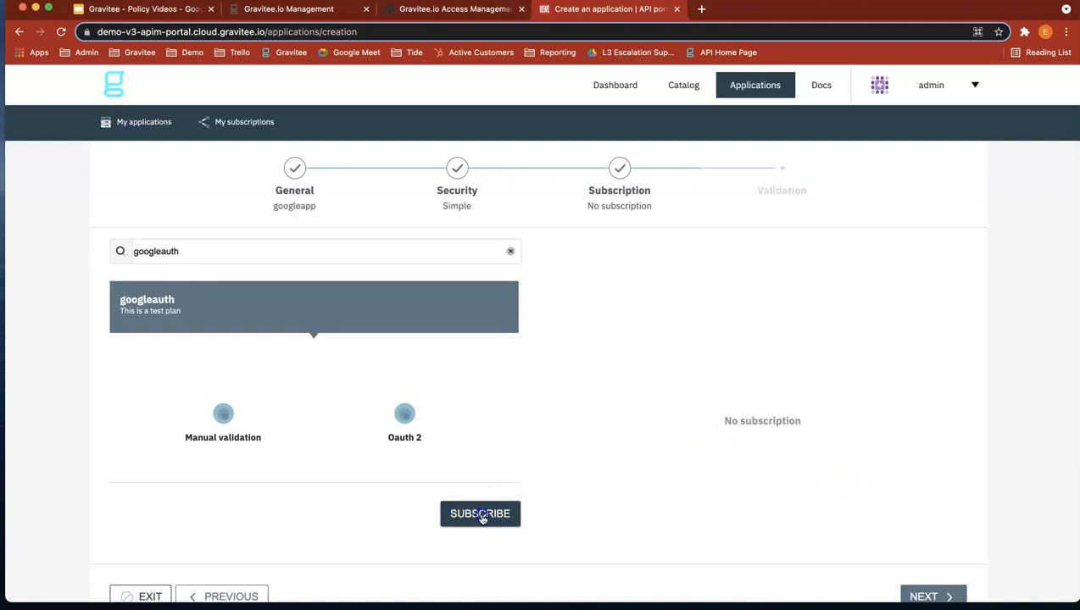
left_click(480, 512)
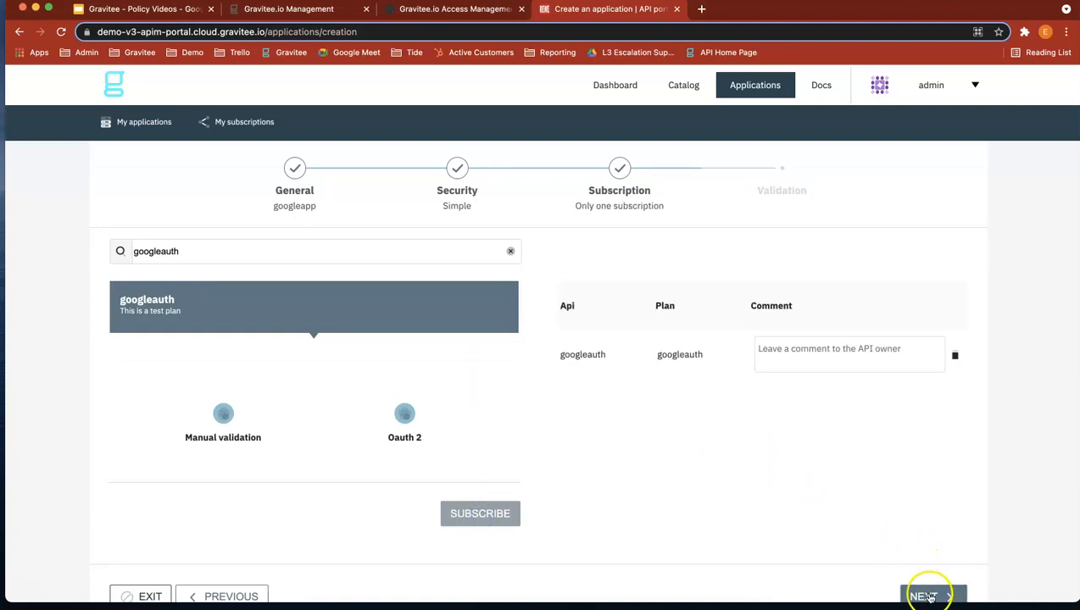
left_click(924, 597)
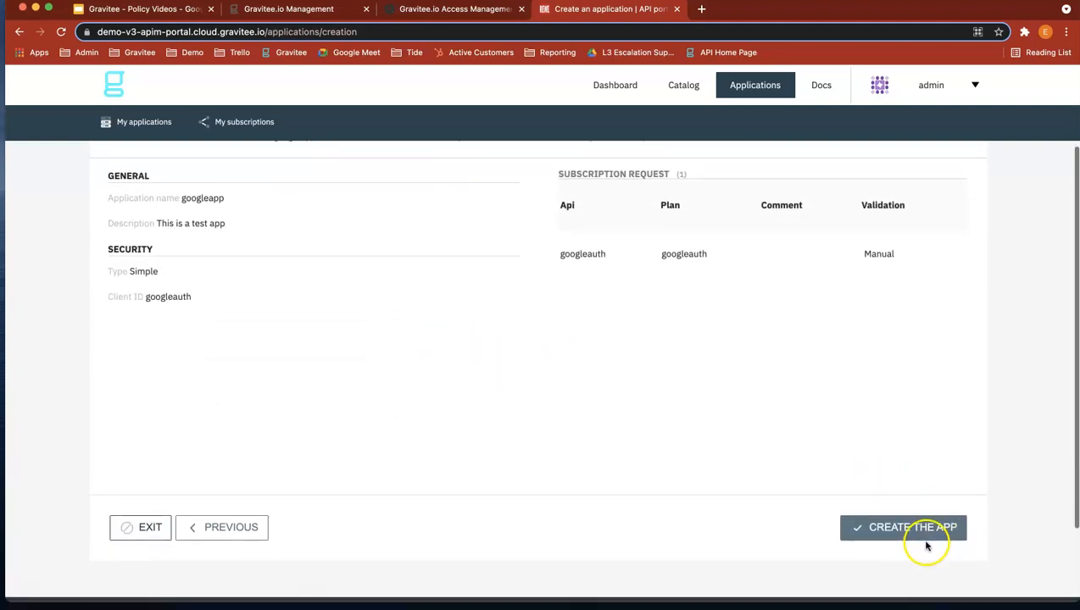
left_click(912, 526)
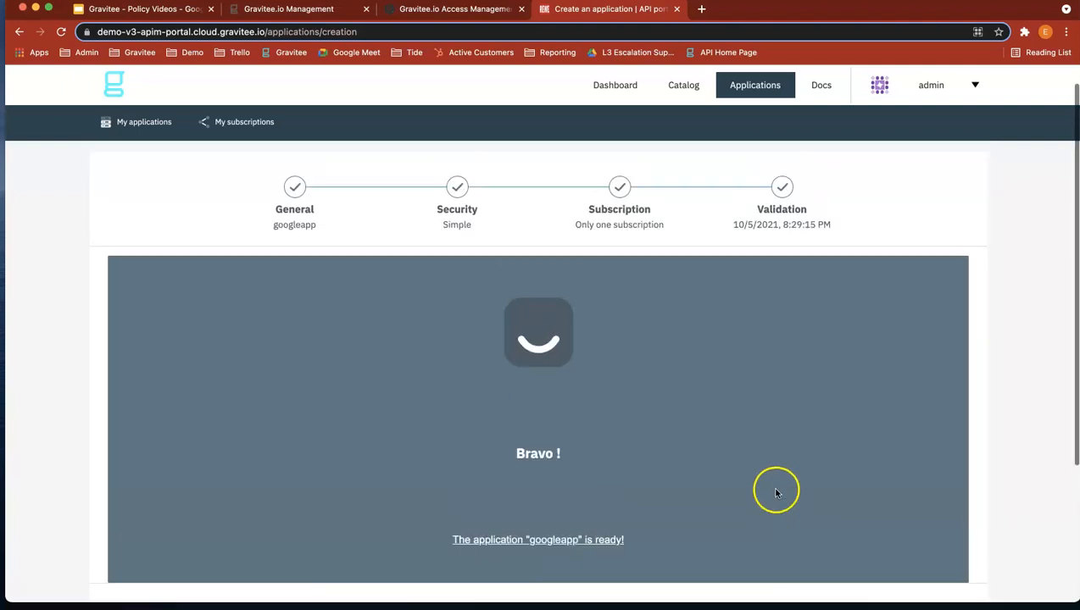
- From the API's Subscriptions page, accept the pending googleapp subscription
scroll("down", 3)
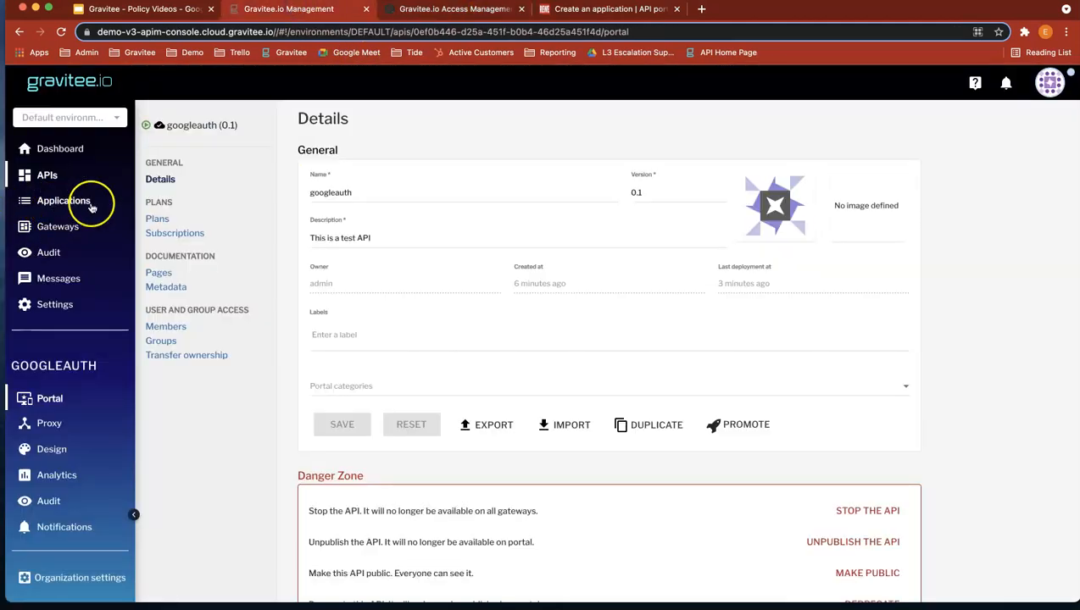
left_click(174, 233)
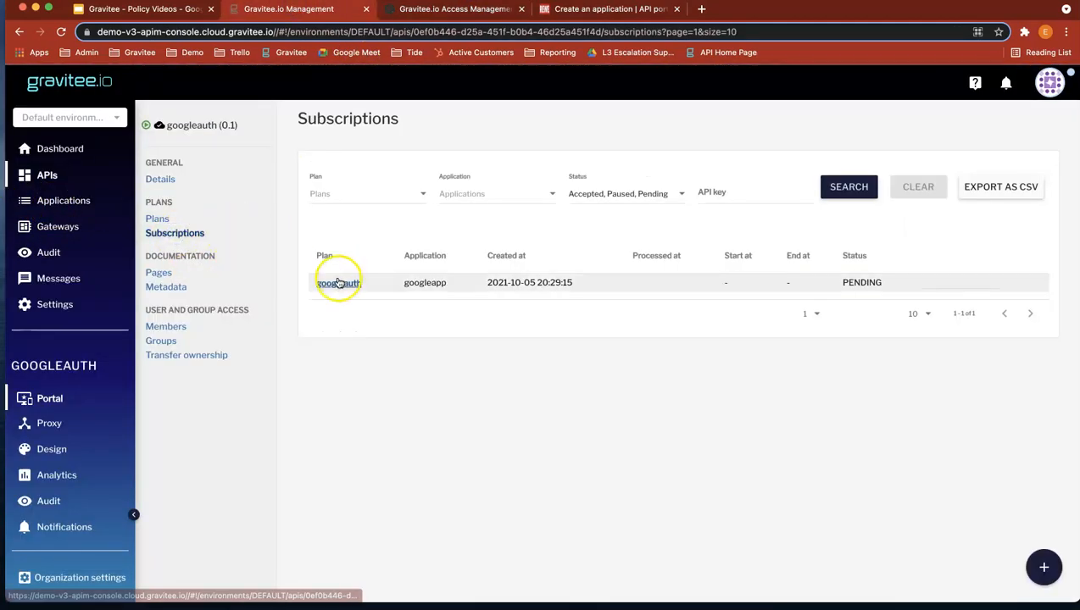
left_click(339, 282)
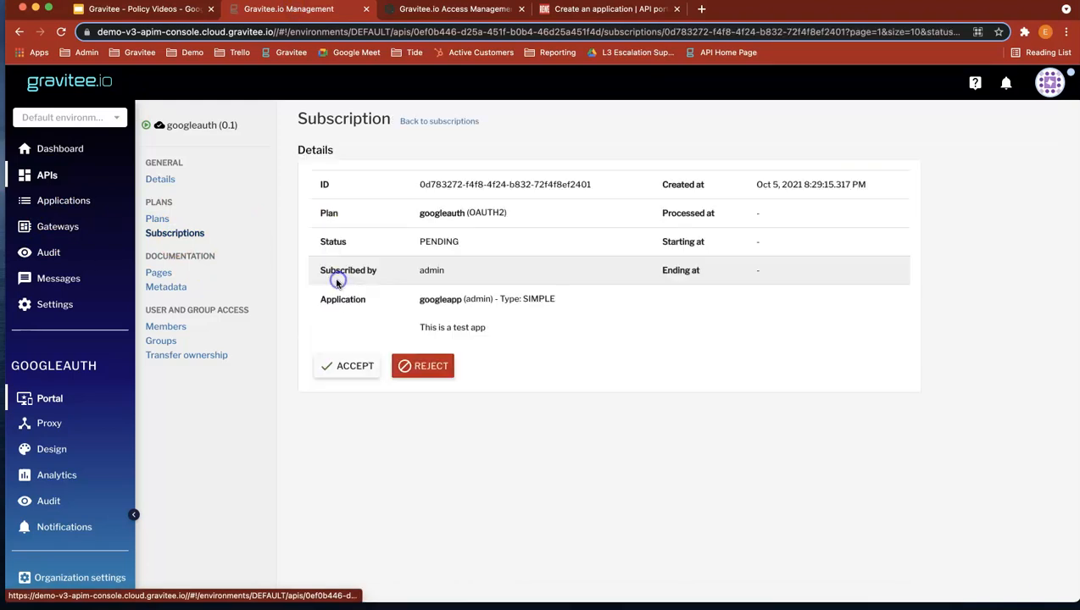
left_click(348, 366)
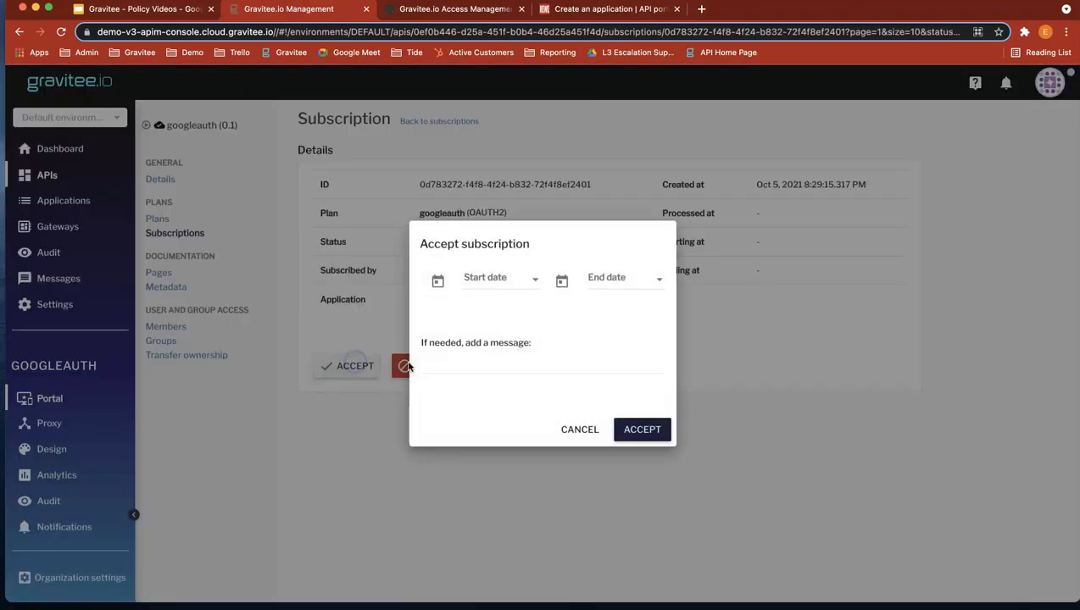
left_click(641, 429)
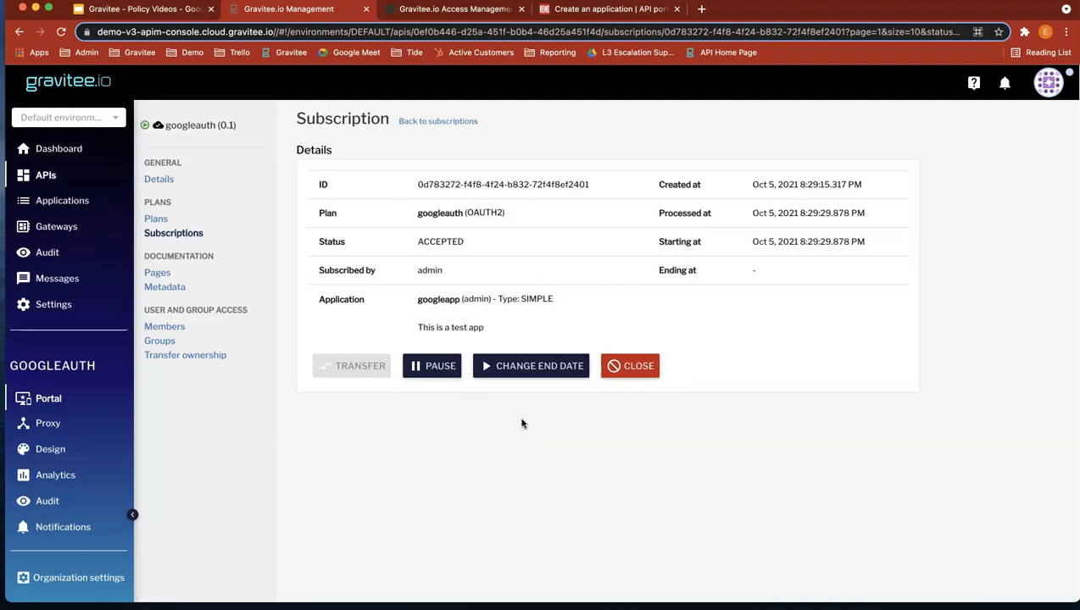
mouse_move(414, 473)
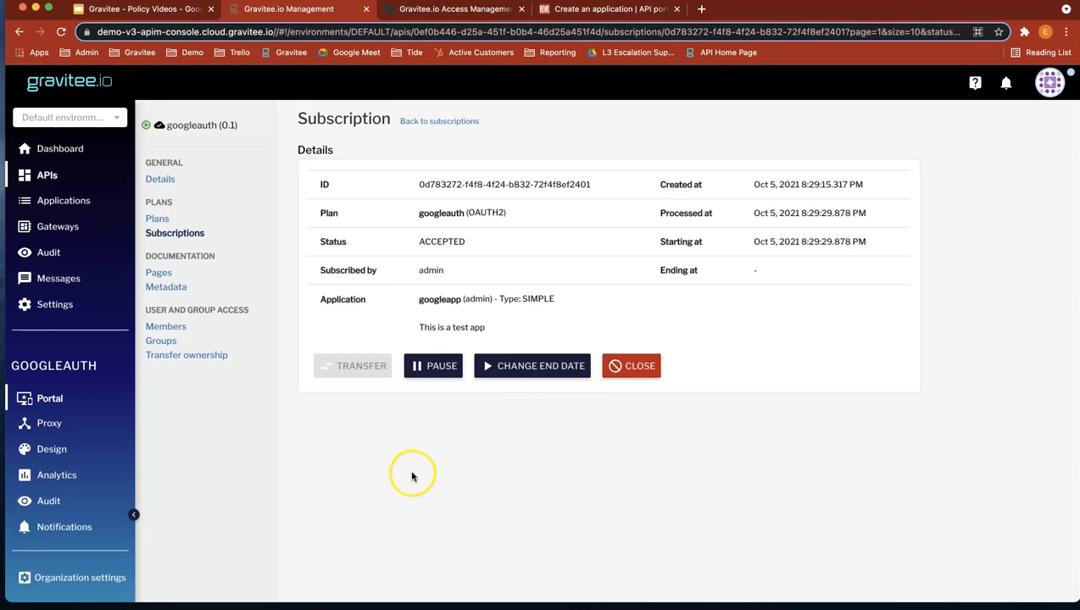
mouse_move(417, 482)
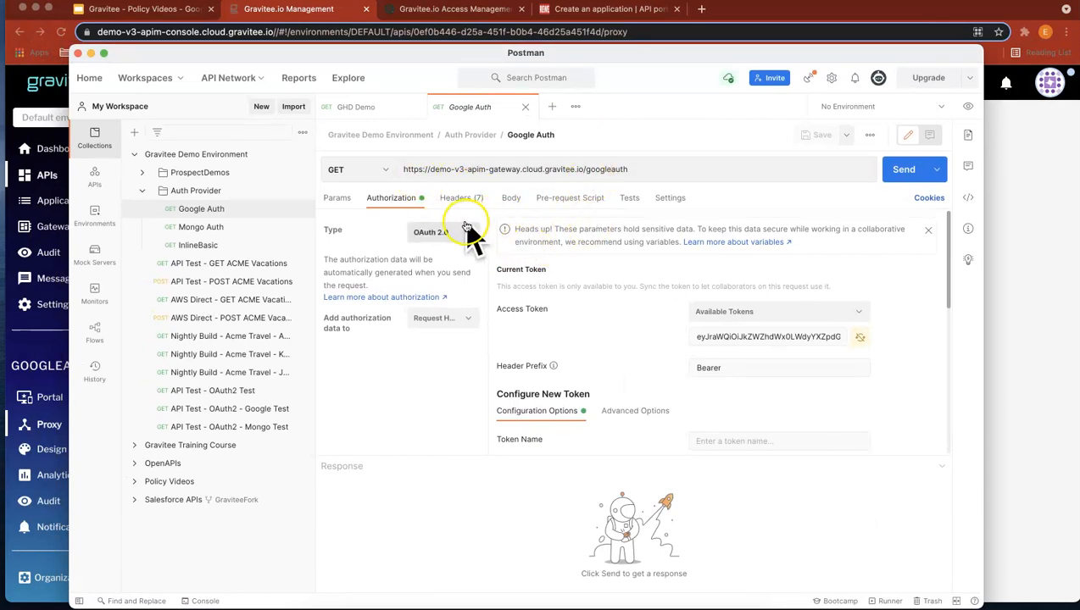
- Send the Google Auth request (401 Invalid Access Token), keep OAuth 2.0 auth, and select the Auth URL's domain
left_click(903, 170)
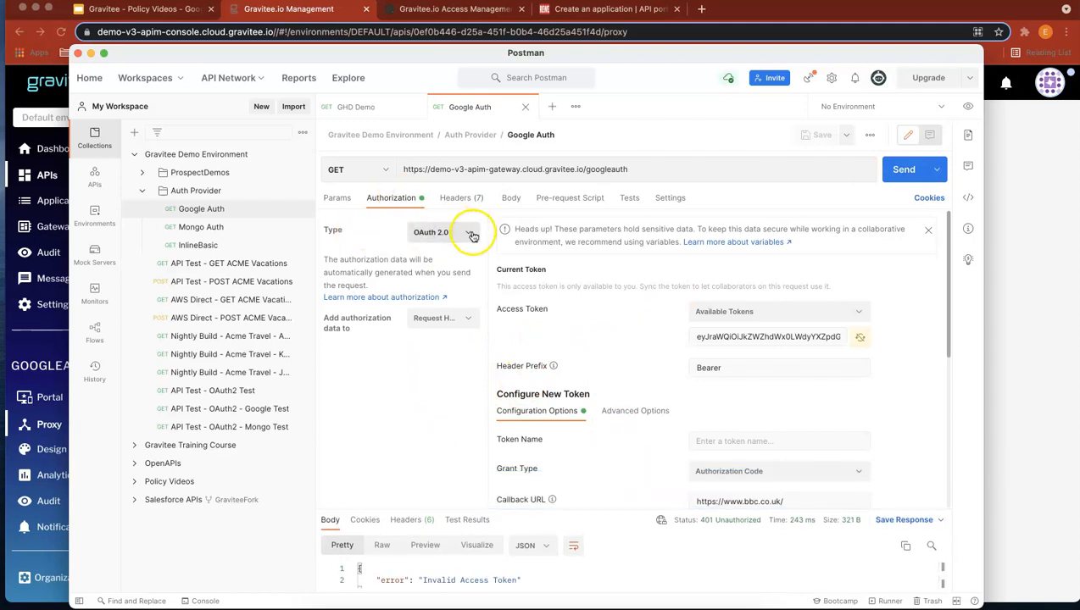
left_click(442, 230)
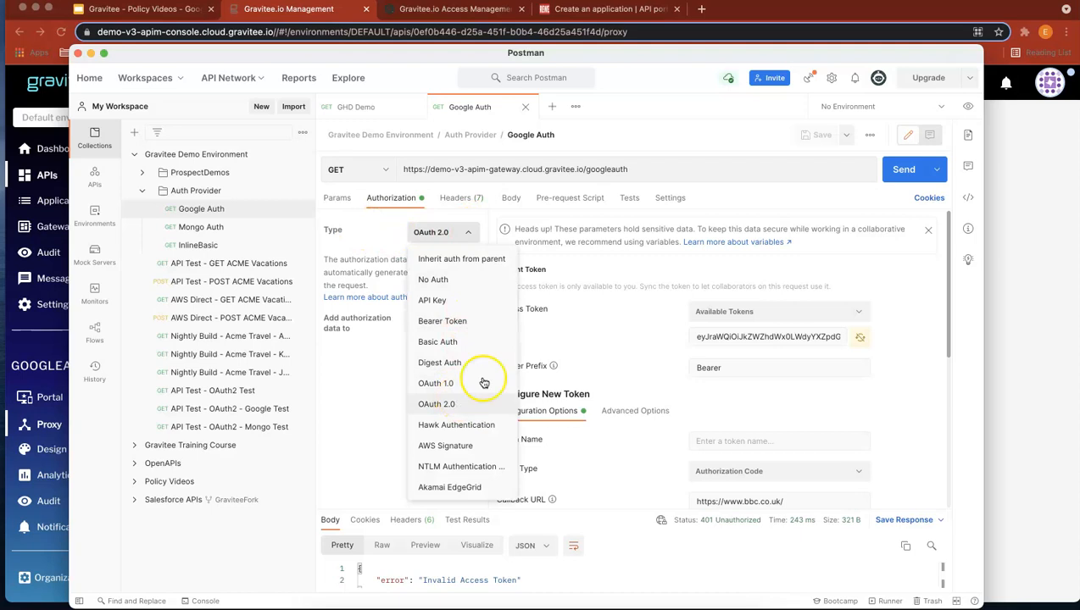
left_click(436, 403)
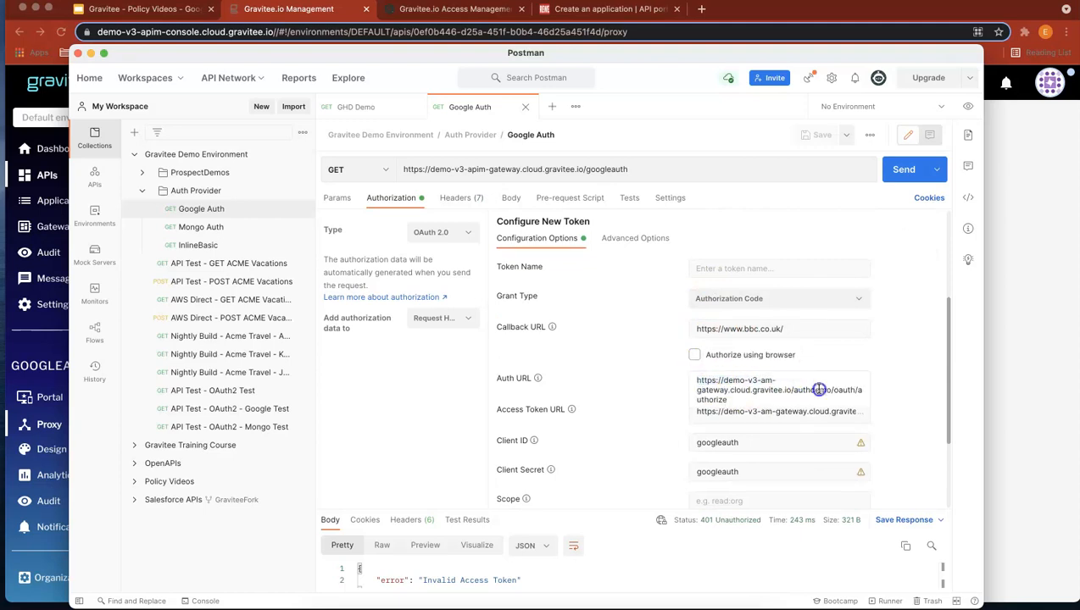
double_click(812, 391)
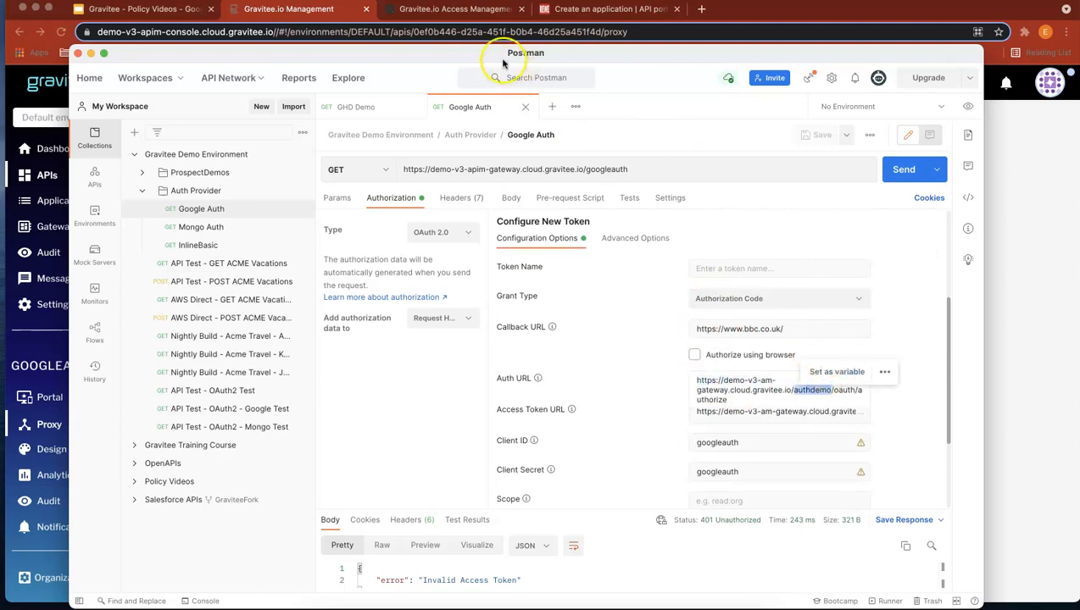
left_click(289, 10)
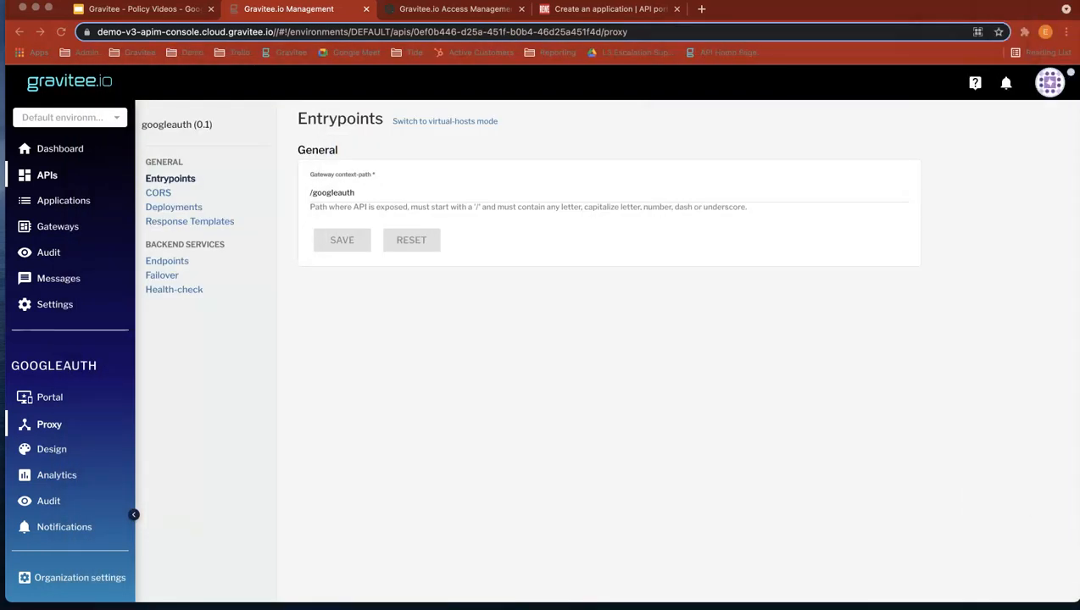
- Replace authdemo with authdomain in the Auth URL and Access Token URL, checking the googleauth app's endpoints
left_click(455, 9)
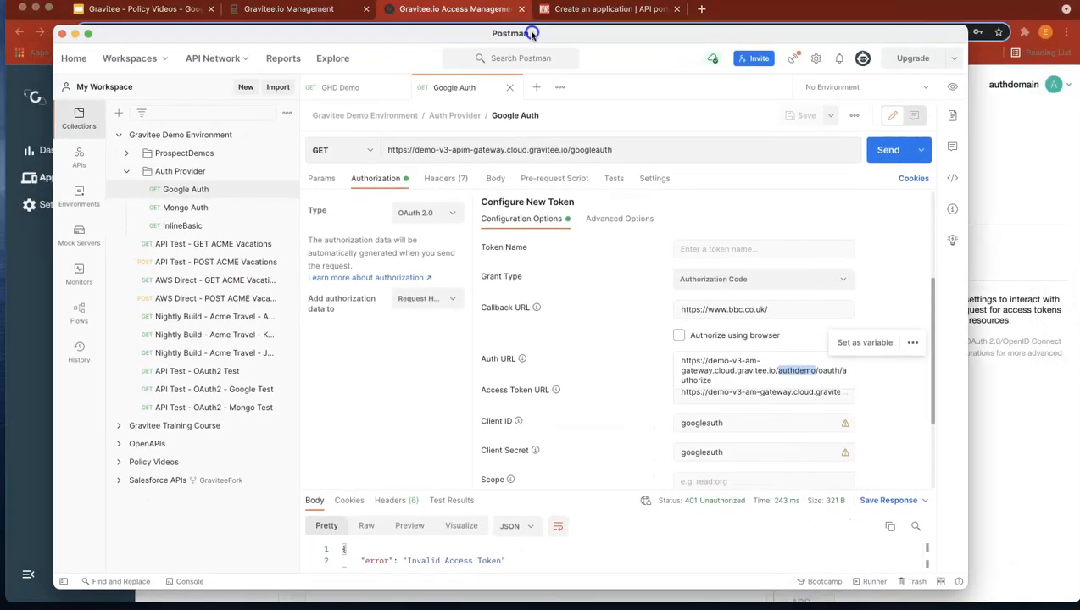
left_click(795, 373)
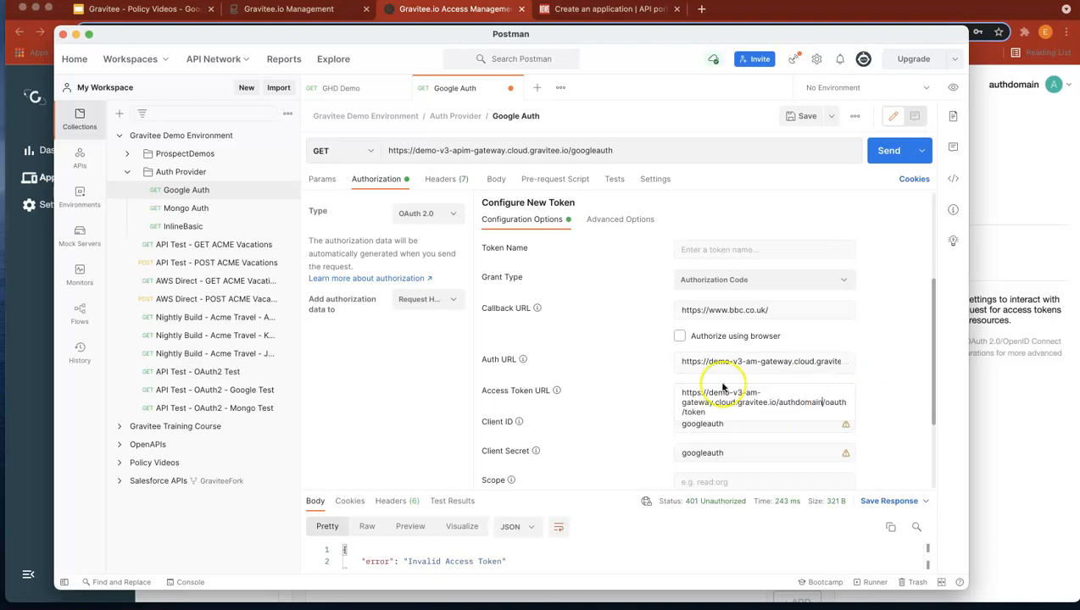
mouse_move(841, 376)
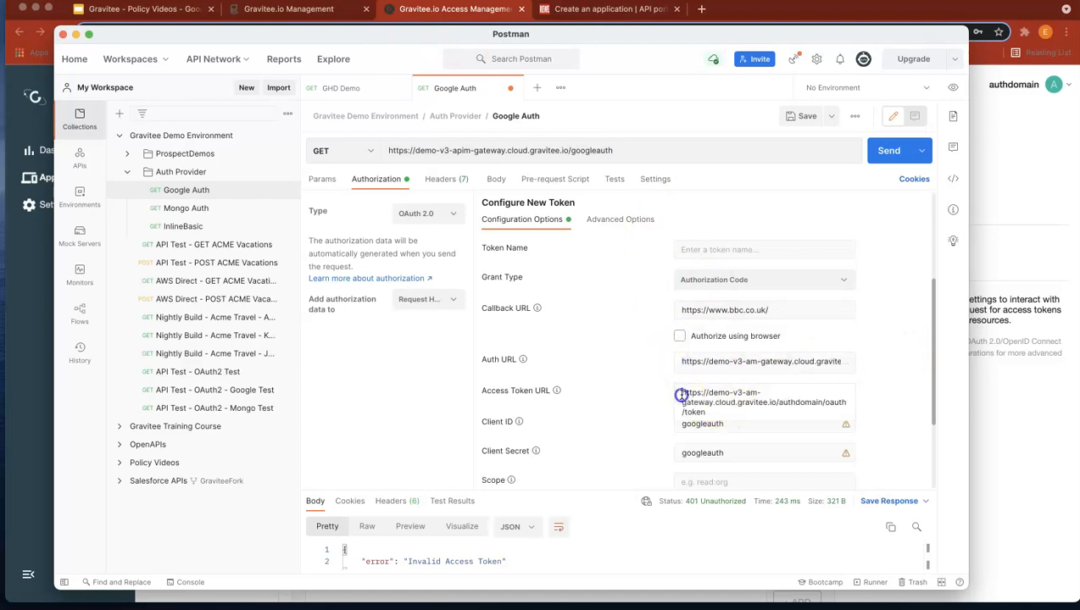
left_click(453, 10)
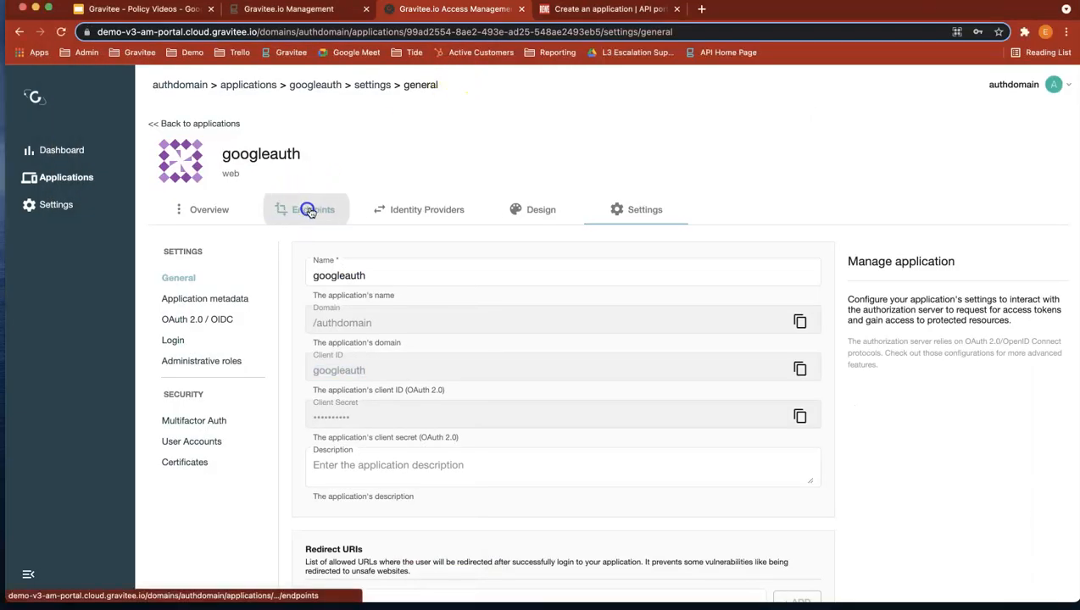
left_click(312, 210)
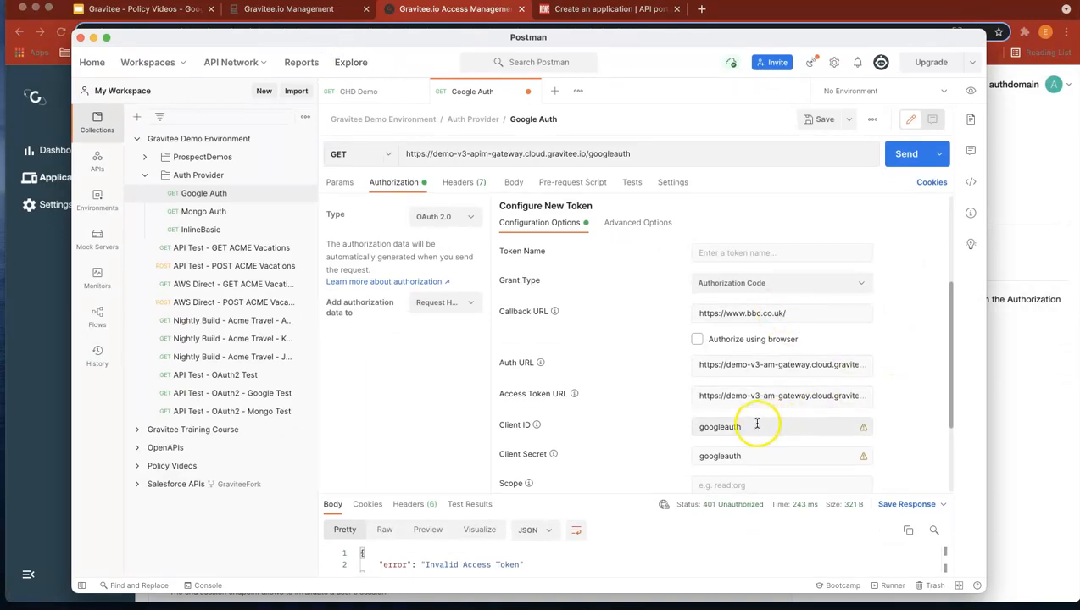
mouse_move(804, 312)
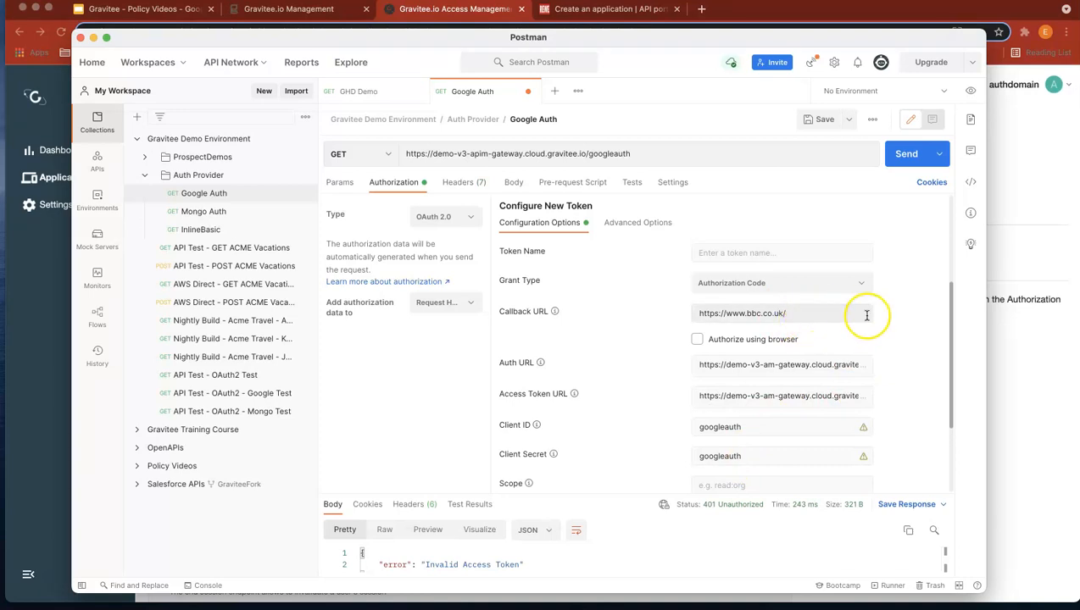
scroll("down", 3)
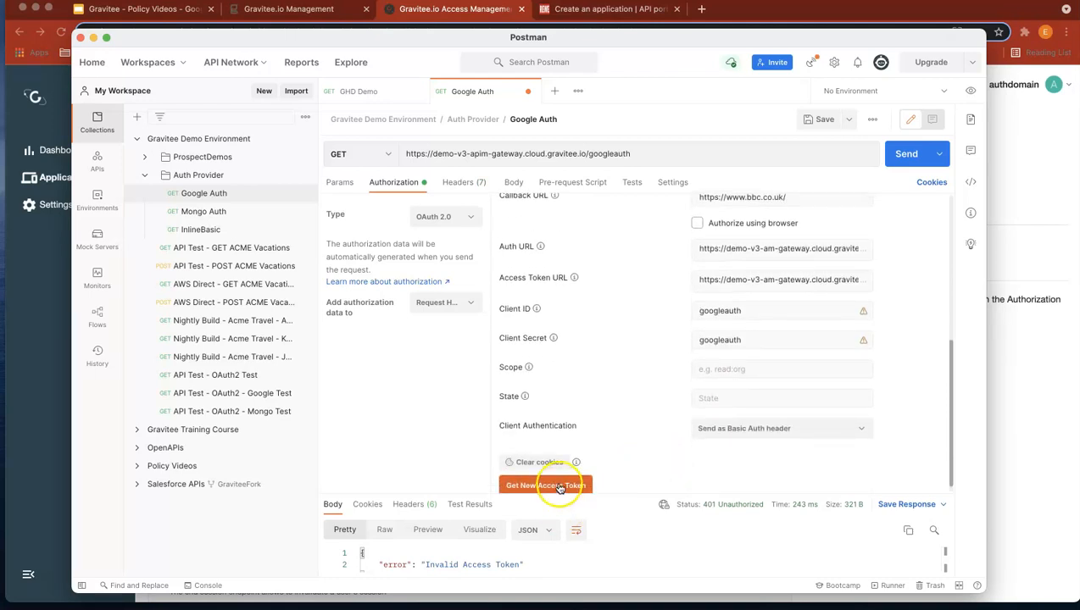
- Get a new access token via Sign in with GOOGLEAUTH and use it on the Google Auth request
left_click(546, 485)
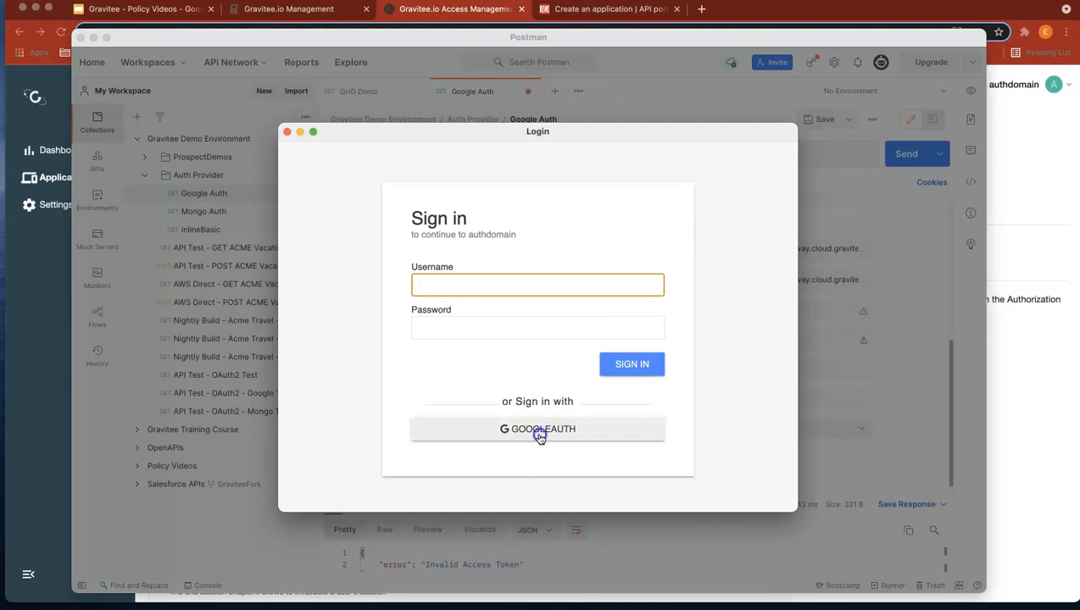
left_click(538, 429)
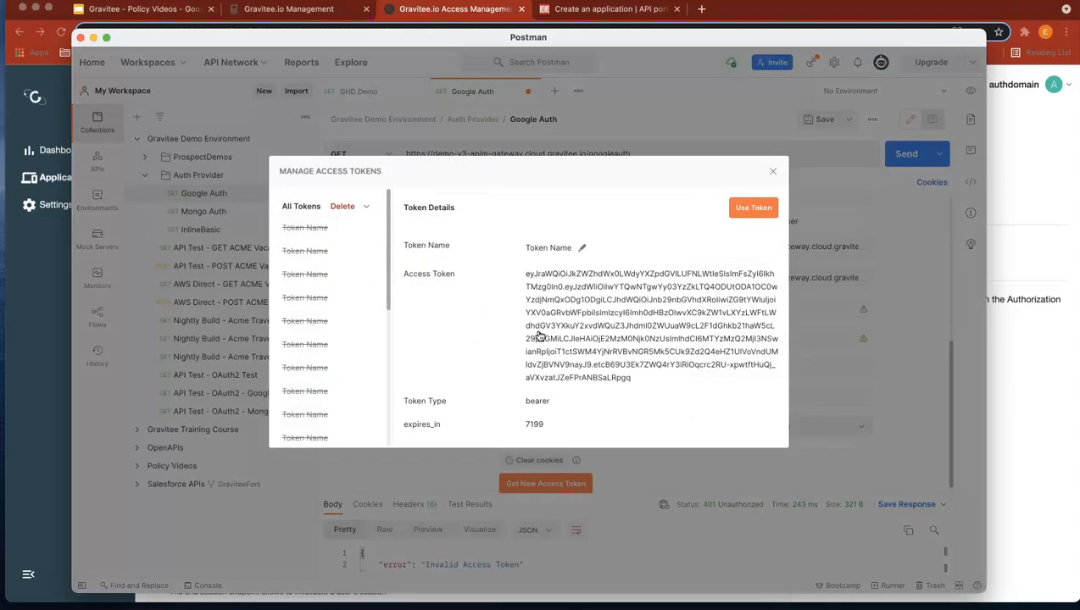
left_click(753, 206)
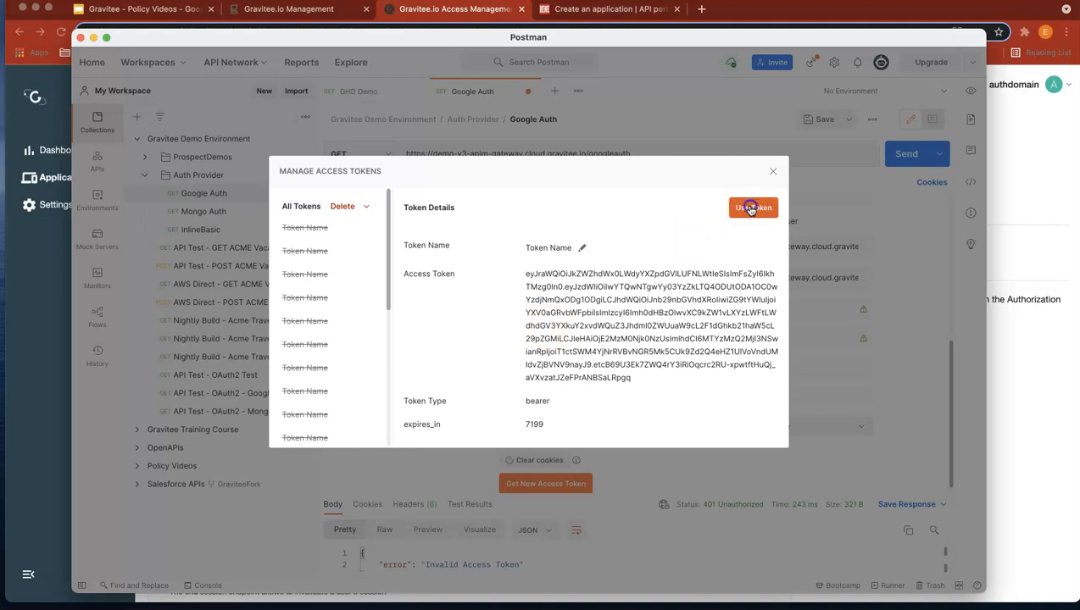
left_click(753, 207)
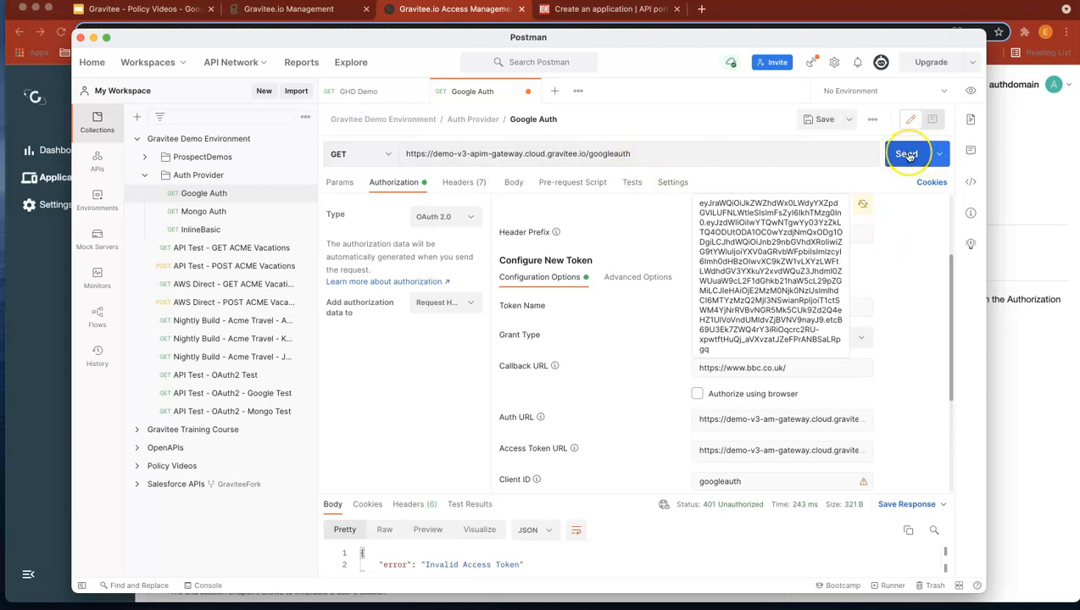
mouse_move(651, 152)
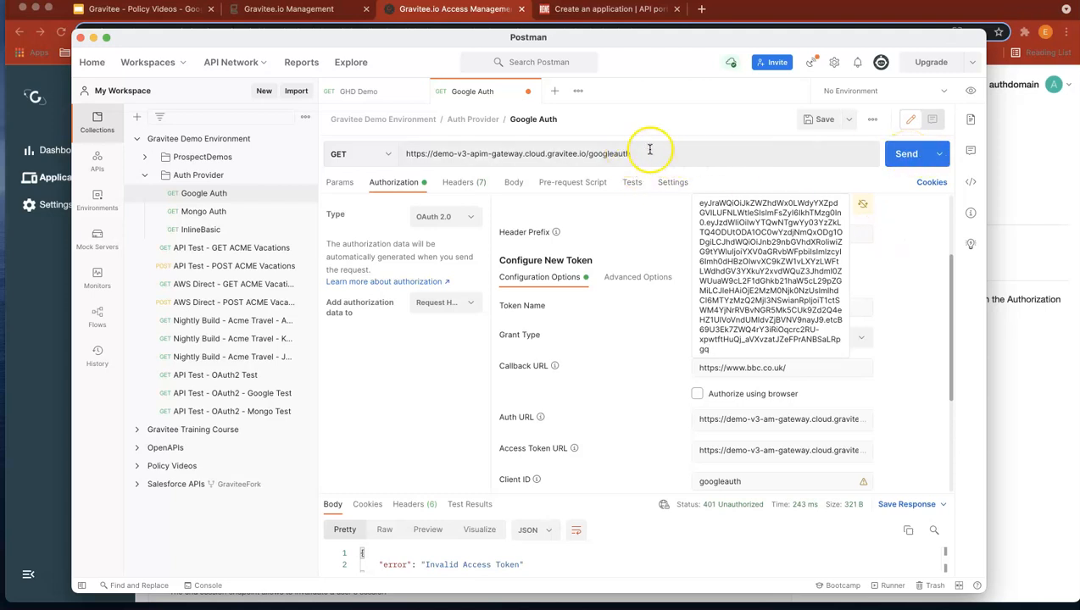
- Send the Google Auth GET request and confirm 200 OK with a timestamp and date
left_click(905, 153)
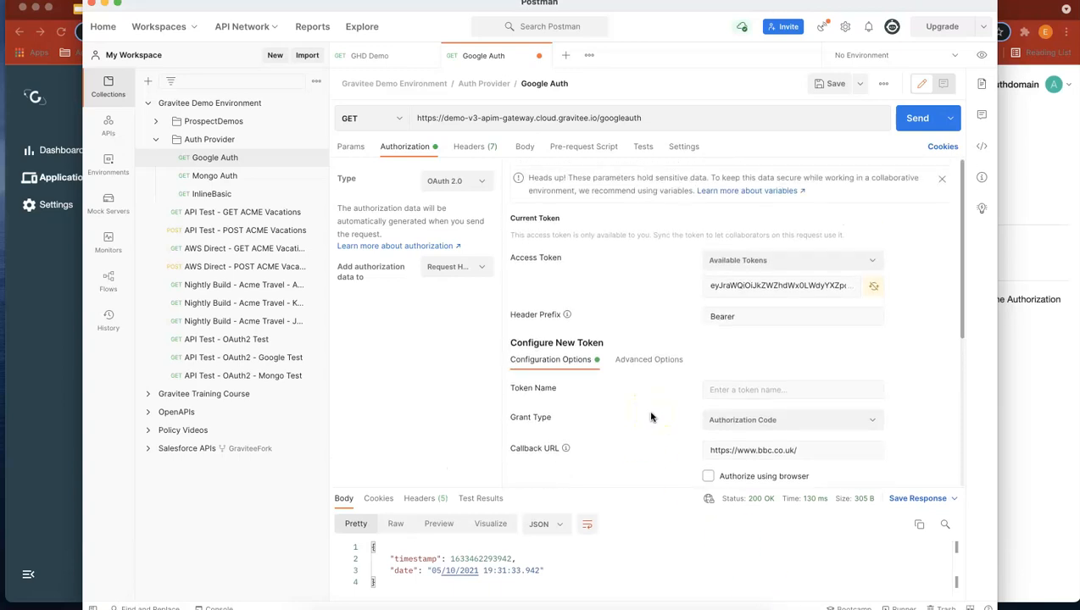
left_click(779, 285)
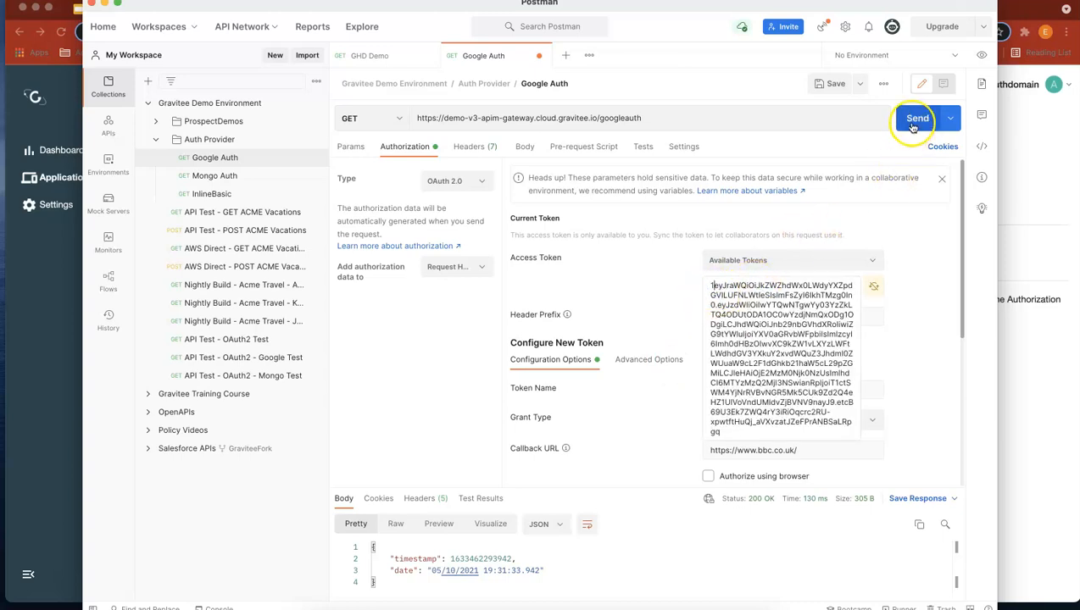
left_click(916, 119)
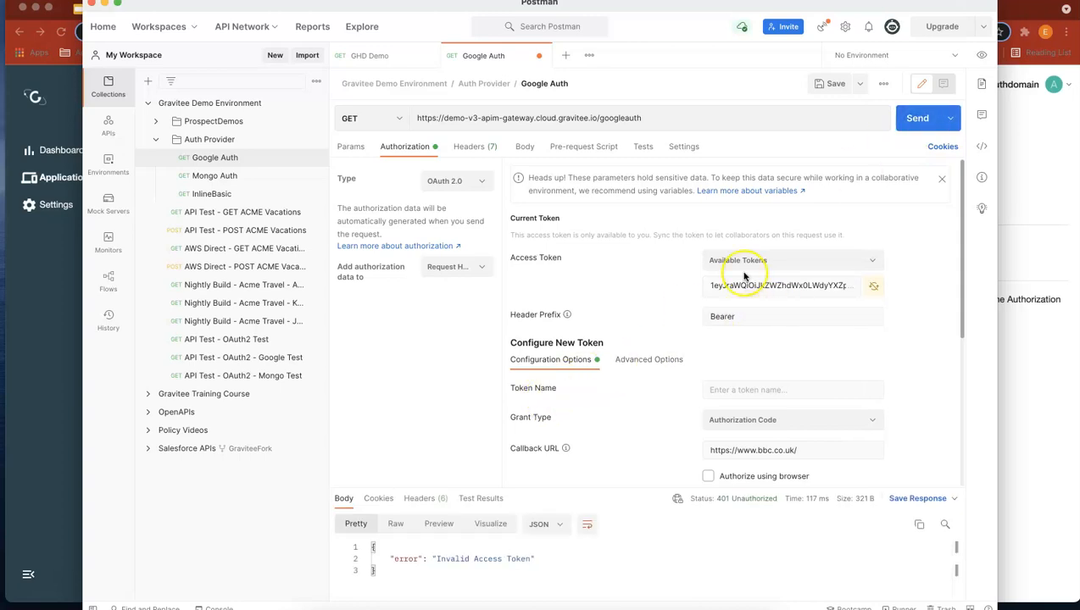
left_click(780, 284)
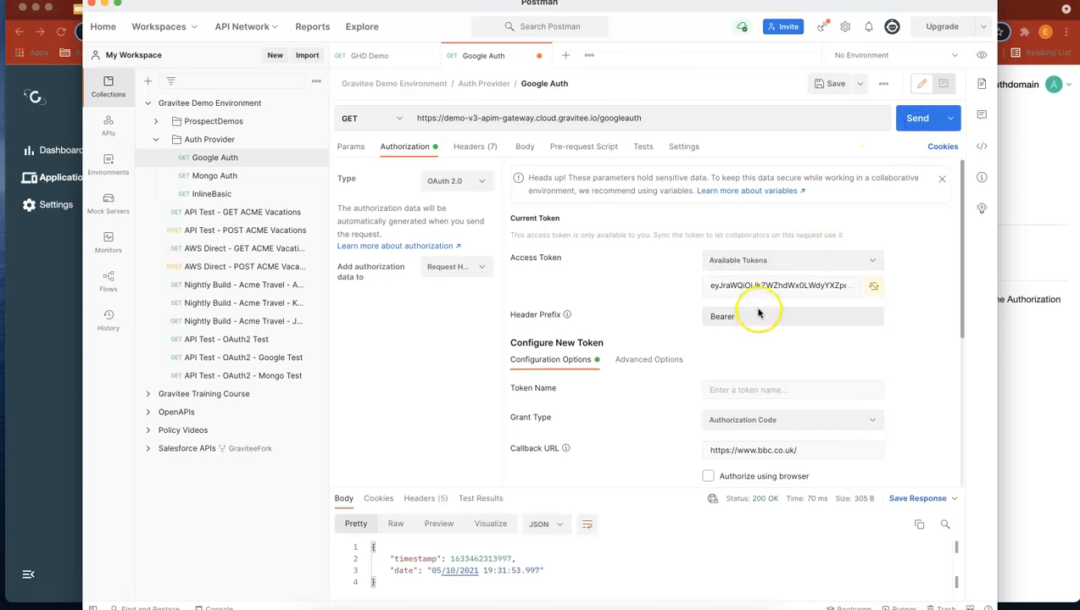
mouse_move(647, 424)
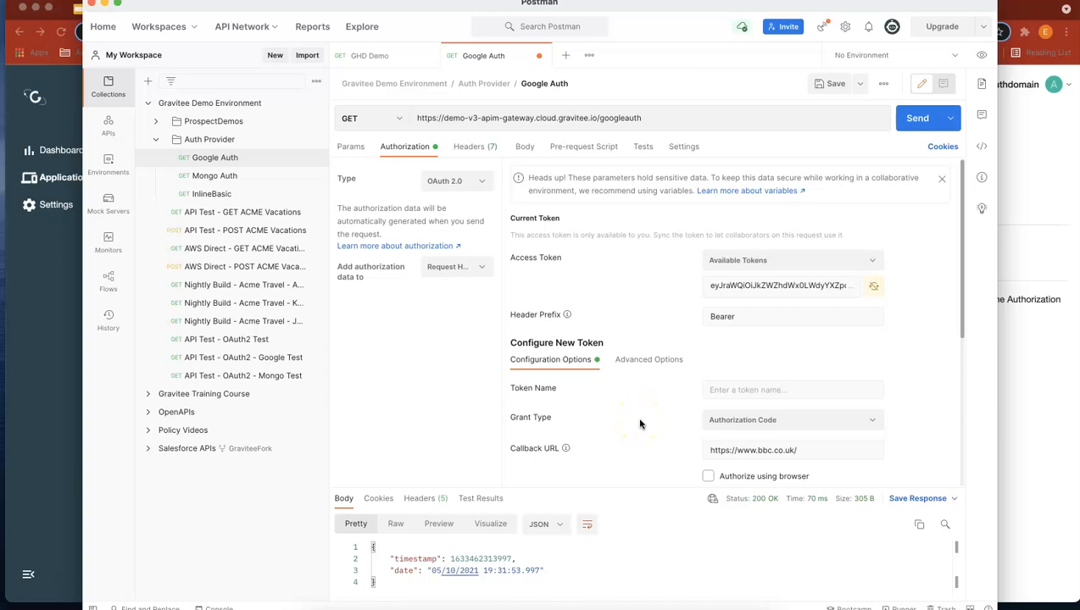
mouse_move(641, 422)
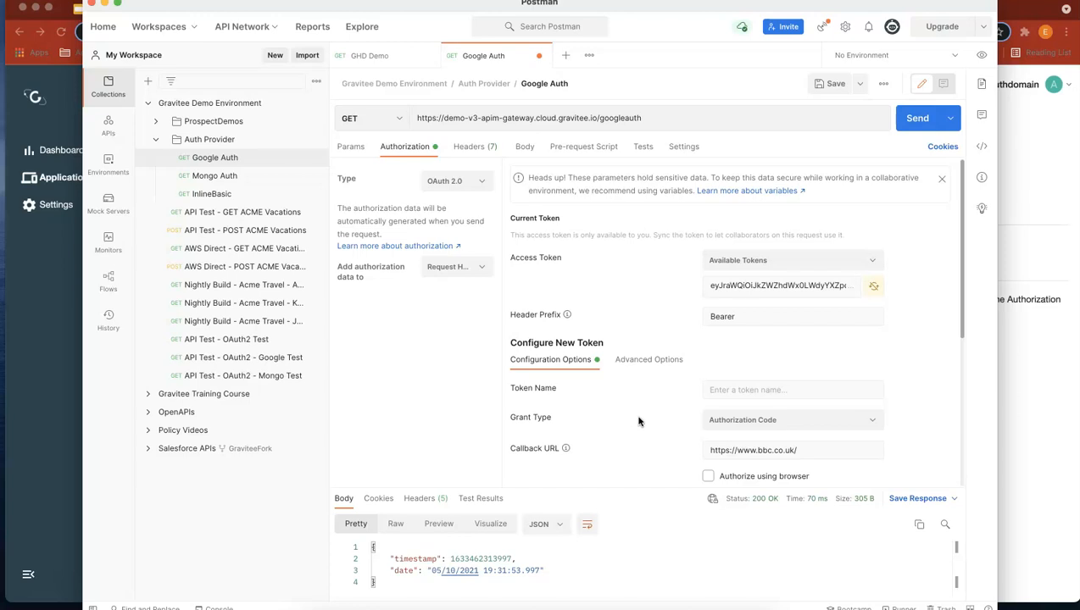
mouse_move(639, 424)
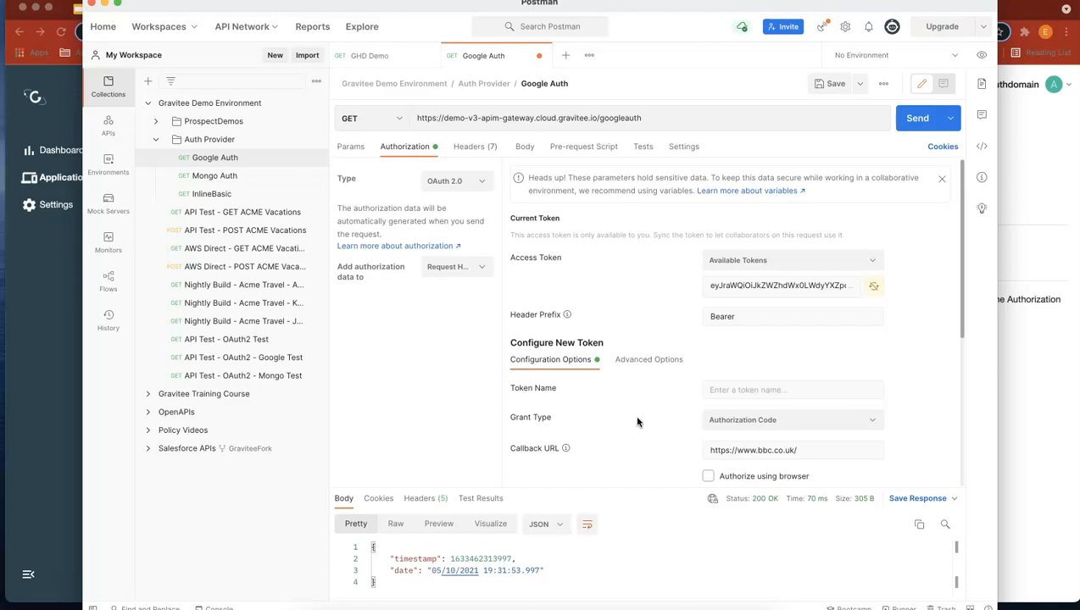